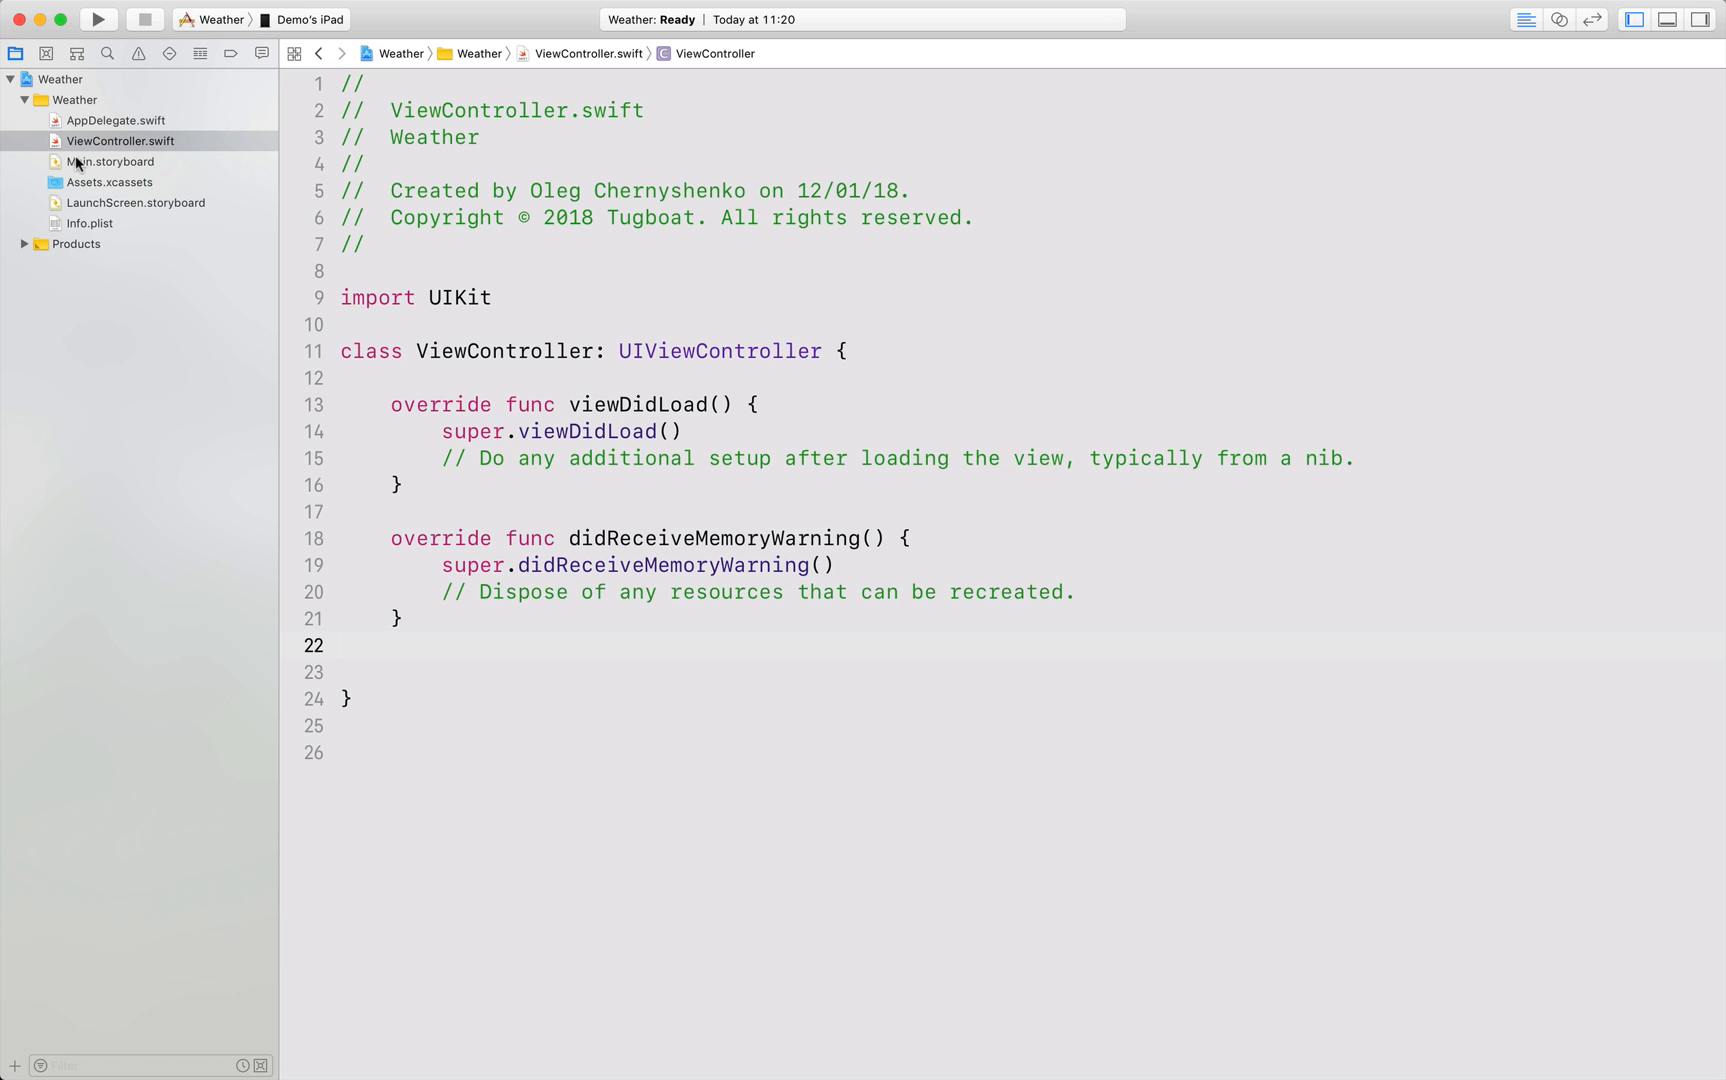
Select Main.storyboard in the Project navigator and delete it to the trash.
{"action": "left_click", "coordinate": [114, 161]}
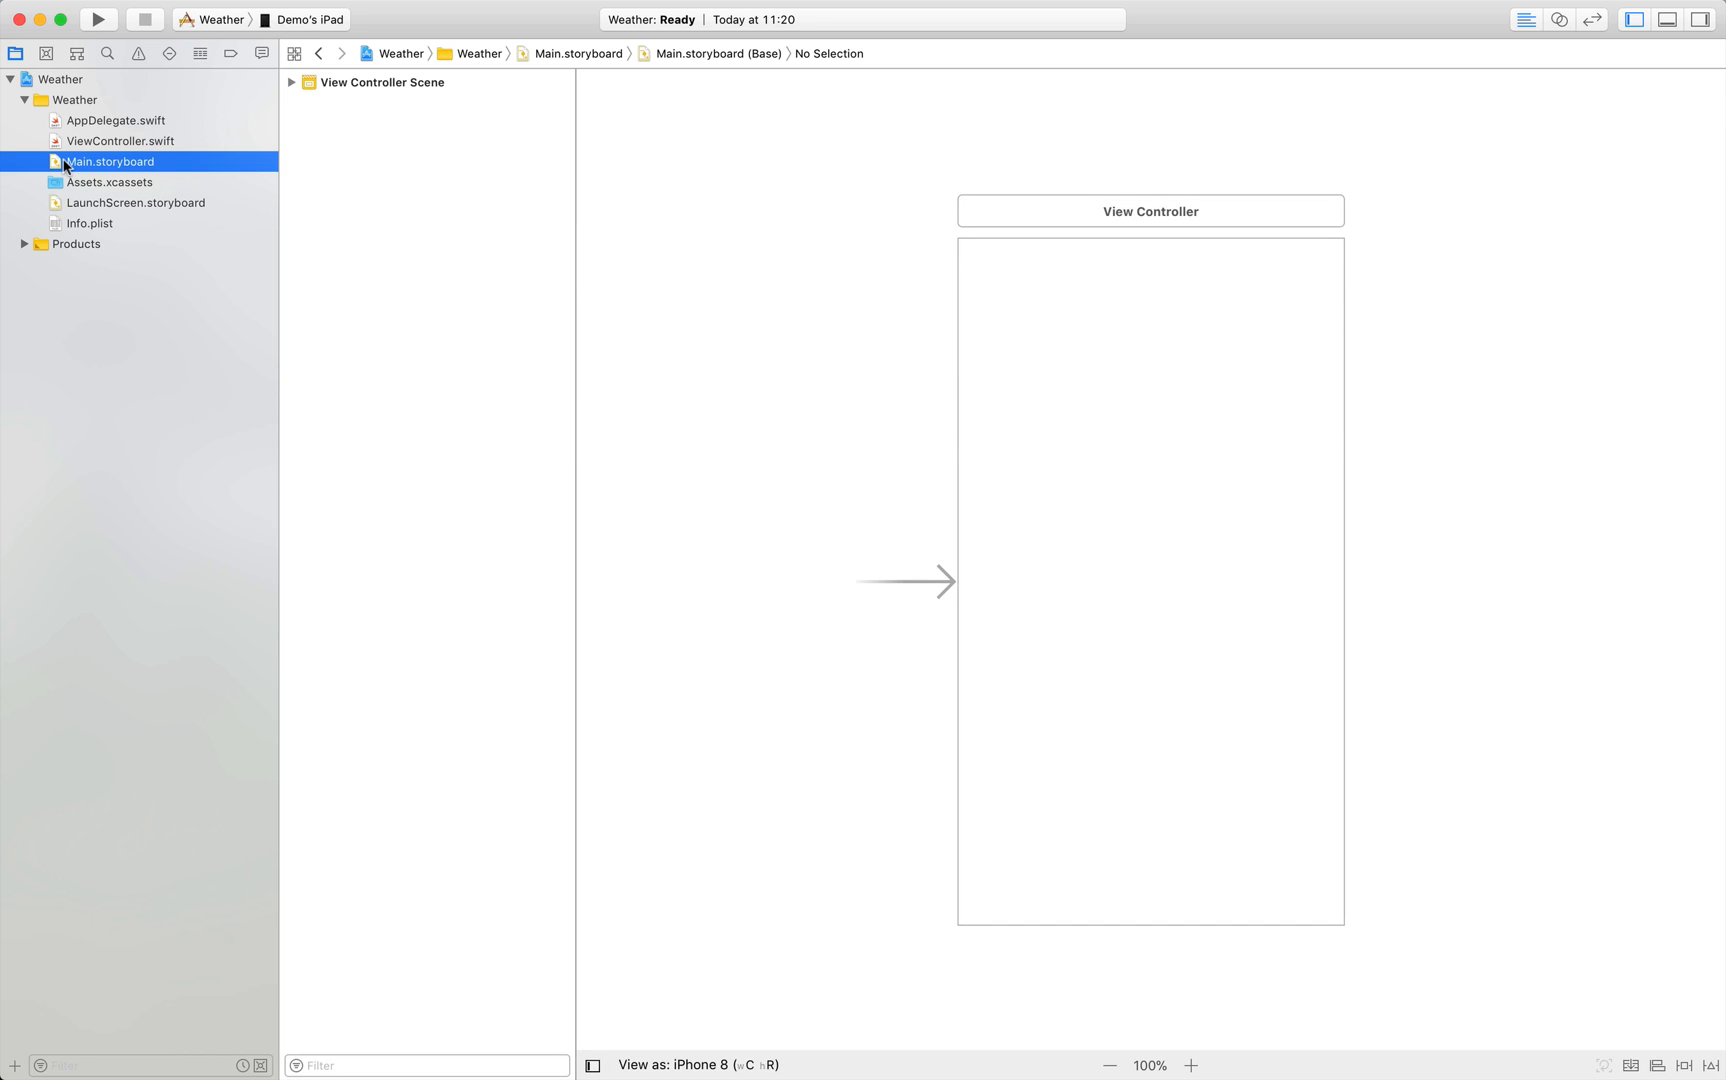
{"action": "key", "text": "Delete"}
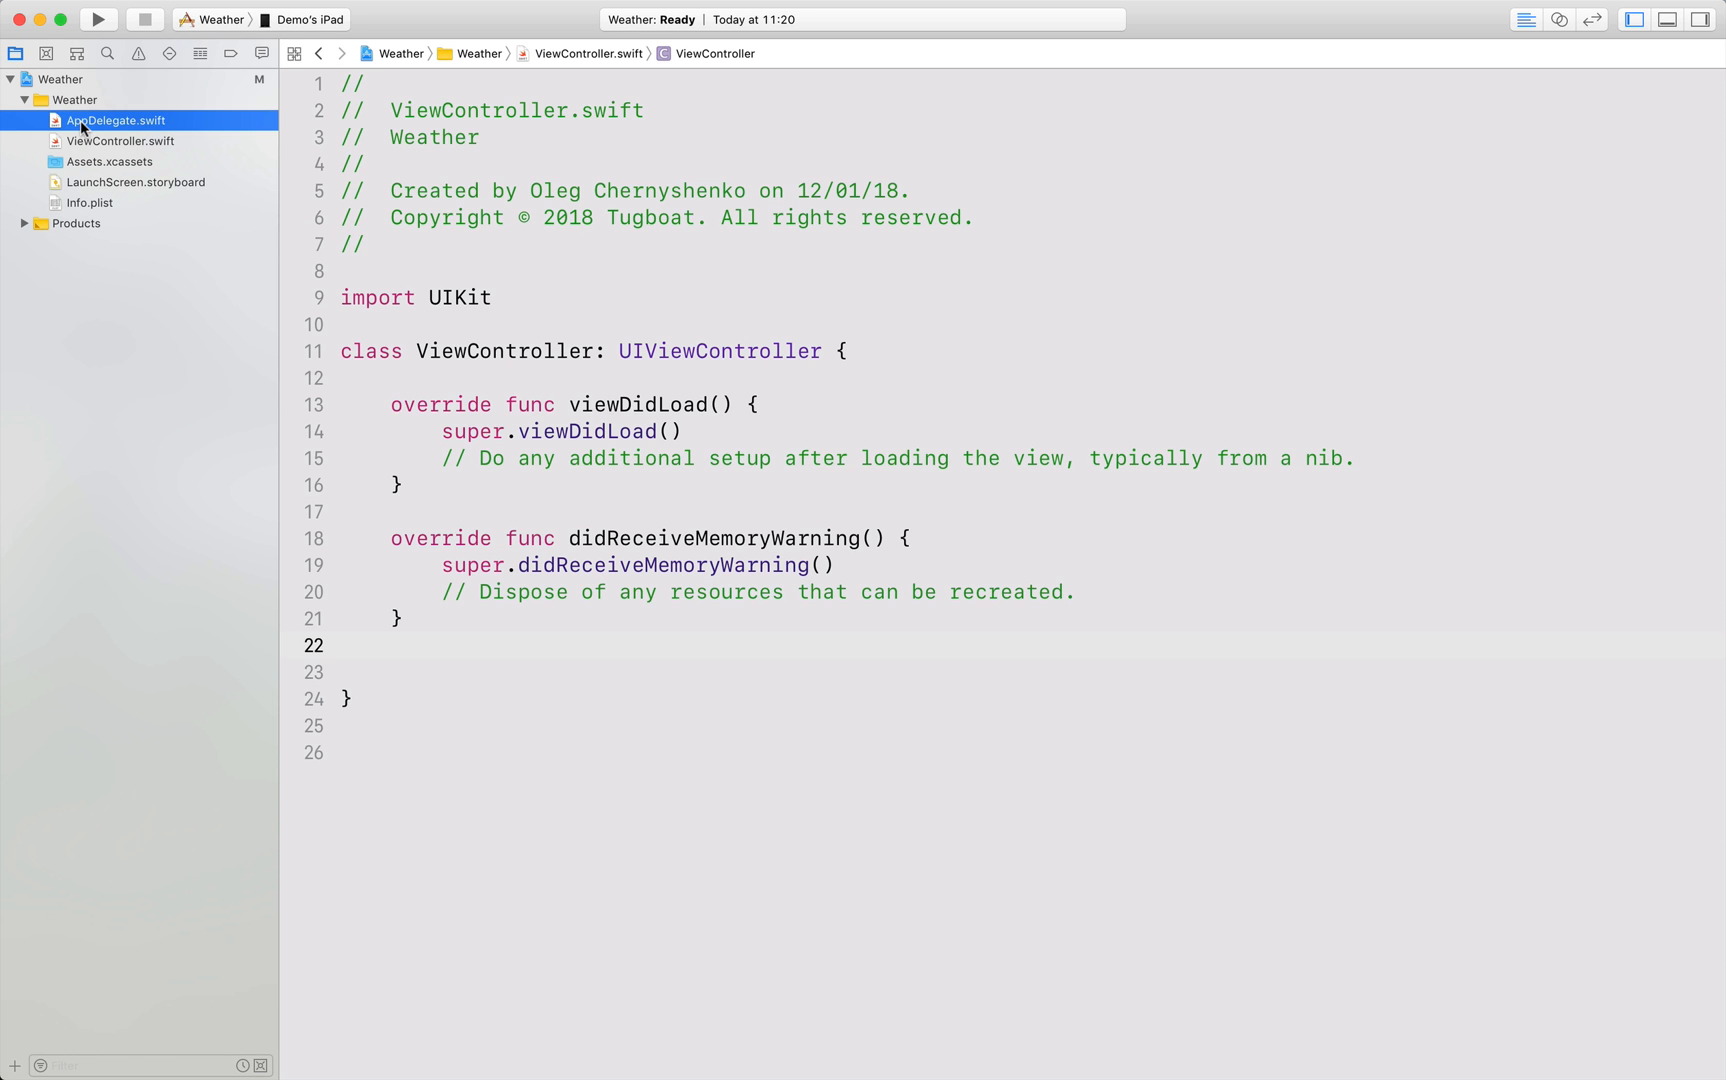
In AppDelegate.swift's didFinishLaunchingWithOptions, add window = UIWindow(frame: UIScreen.main.bounds).
{"action": "left_click", "coordinate": [116, 120]}
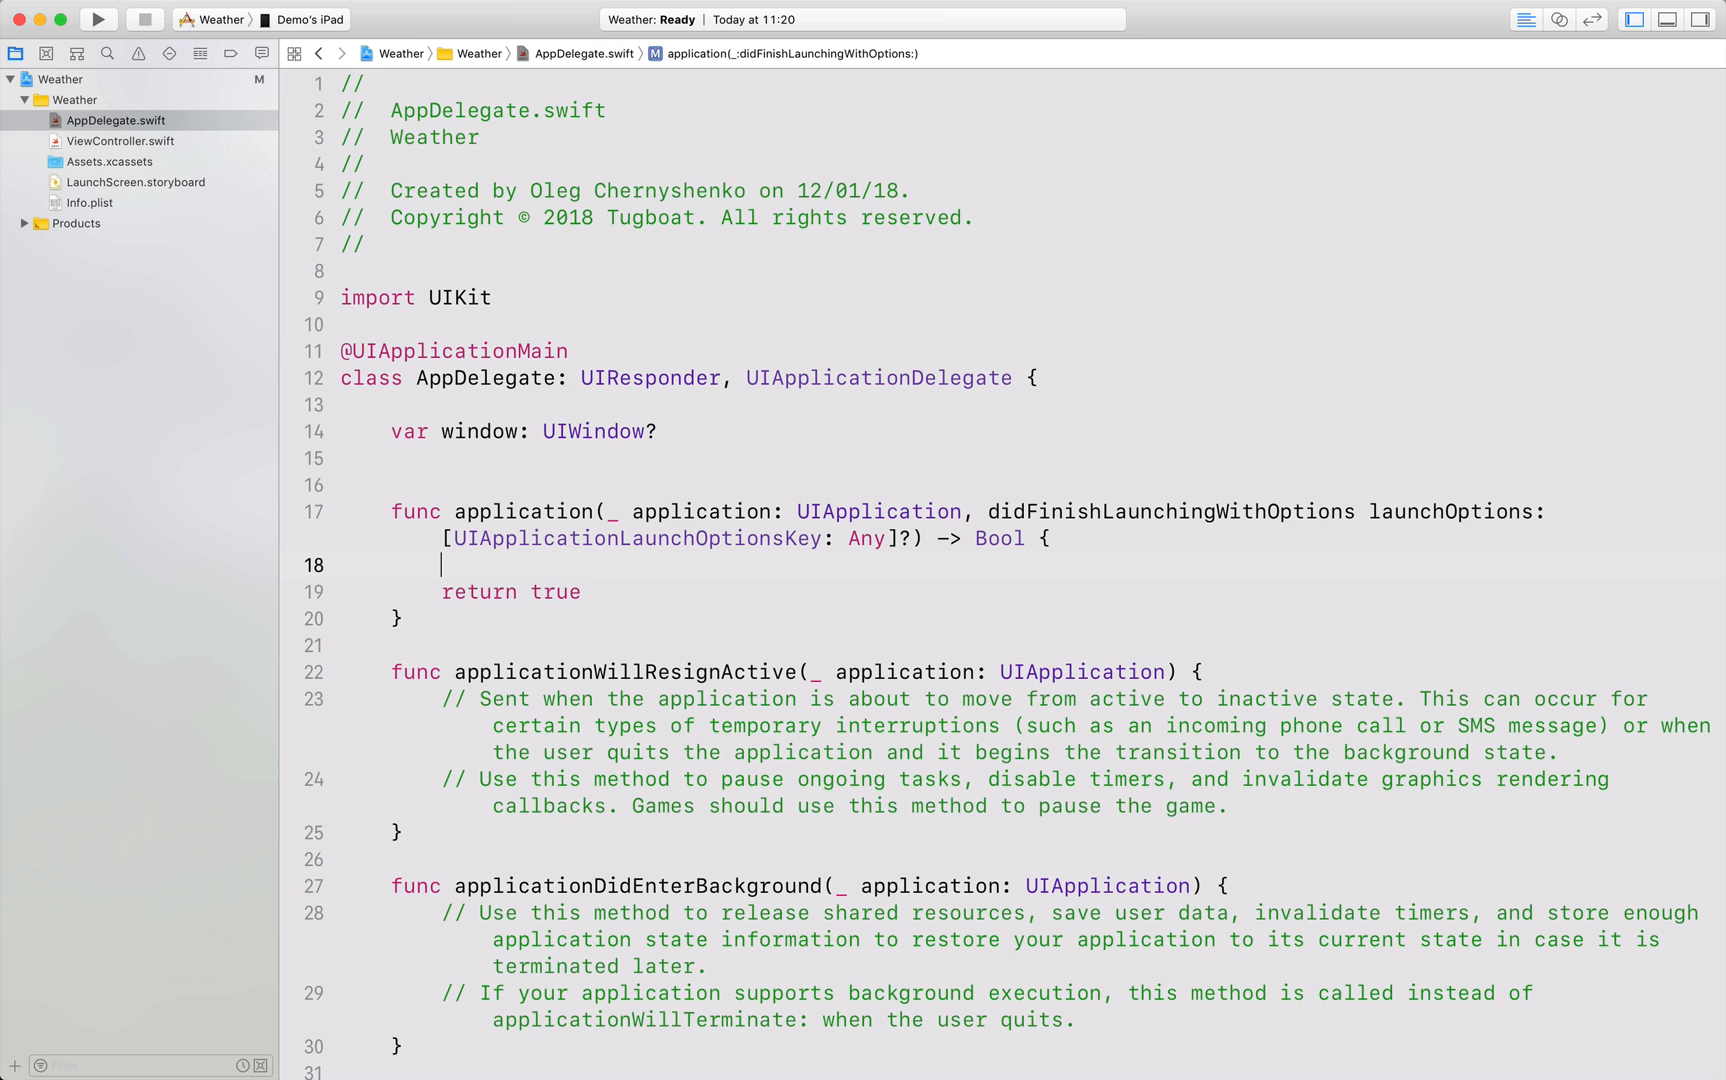
{"action": "type", "text": "win"}
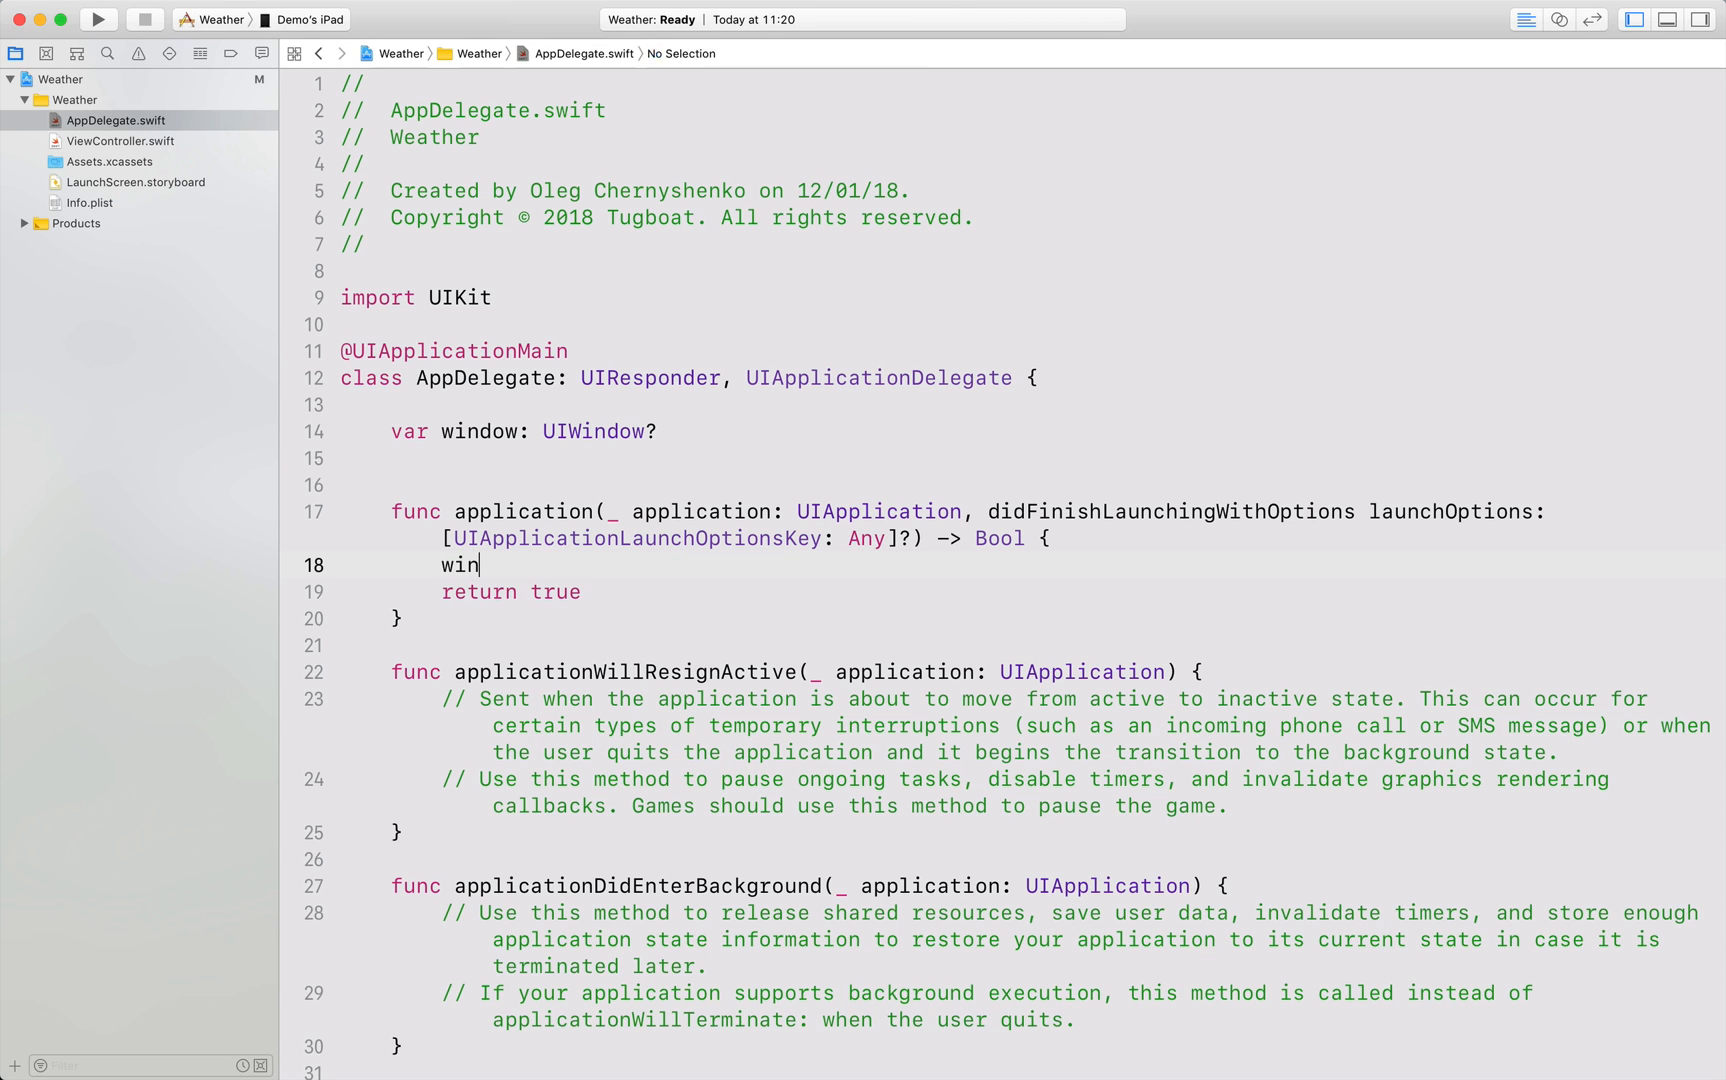
{"action": "type", "text": "dow ="}
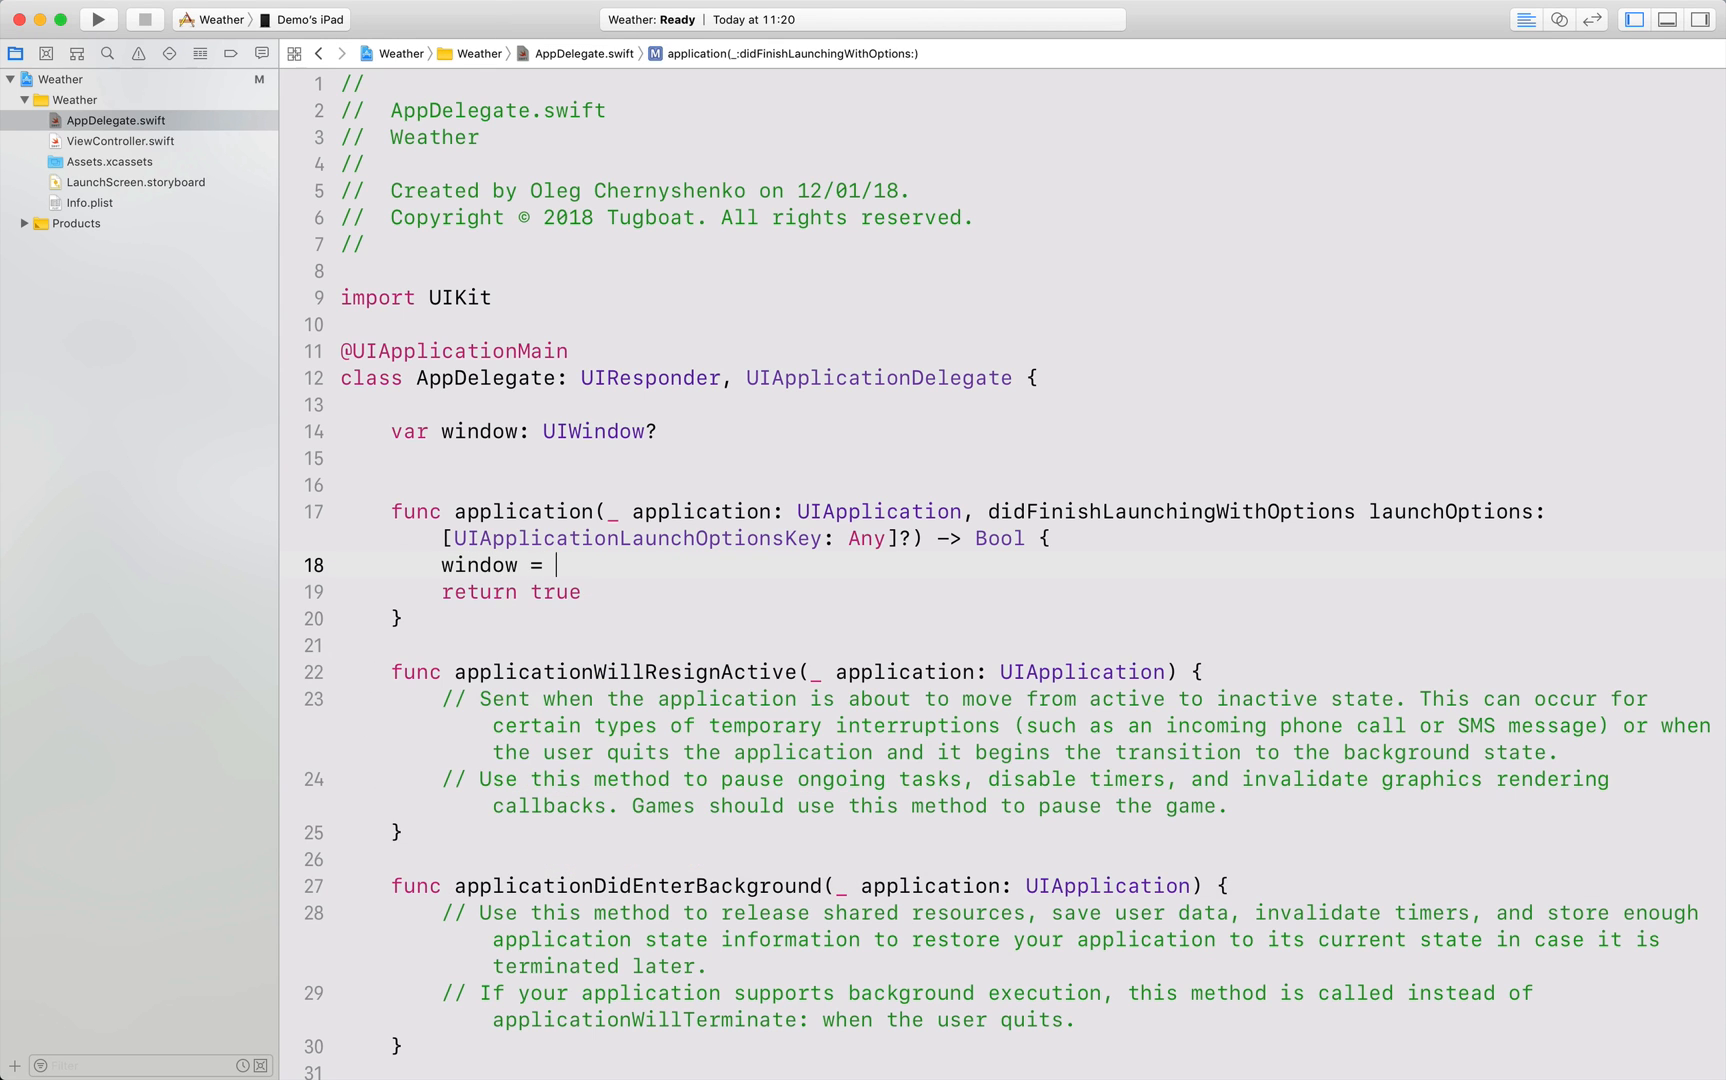
{"action": "type", "text": "UIWindow(frame: CGRect"}
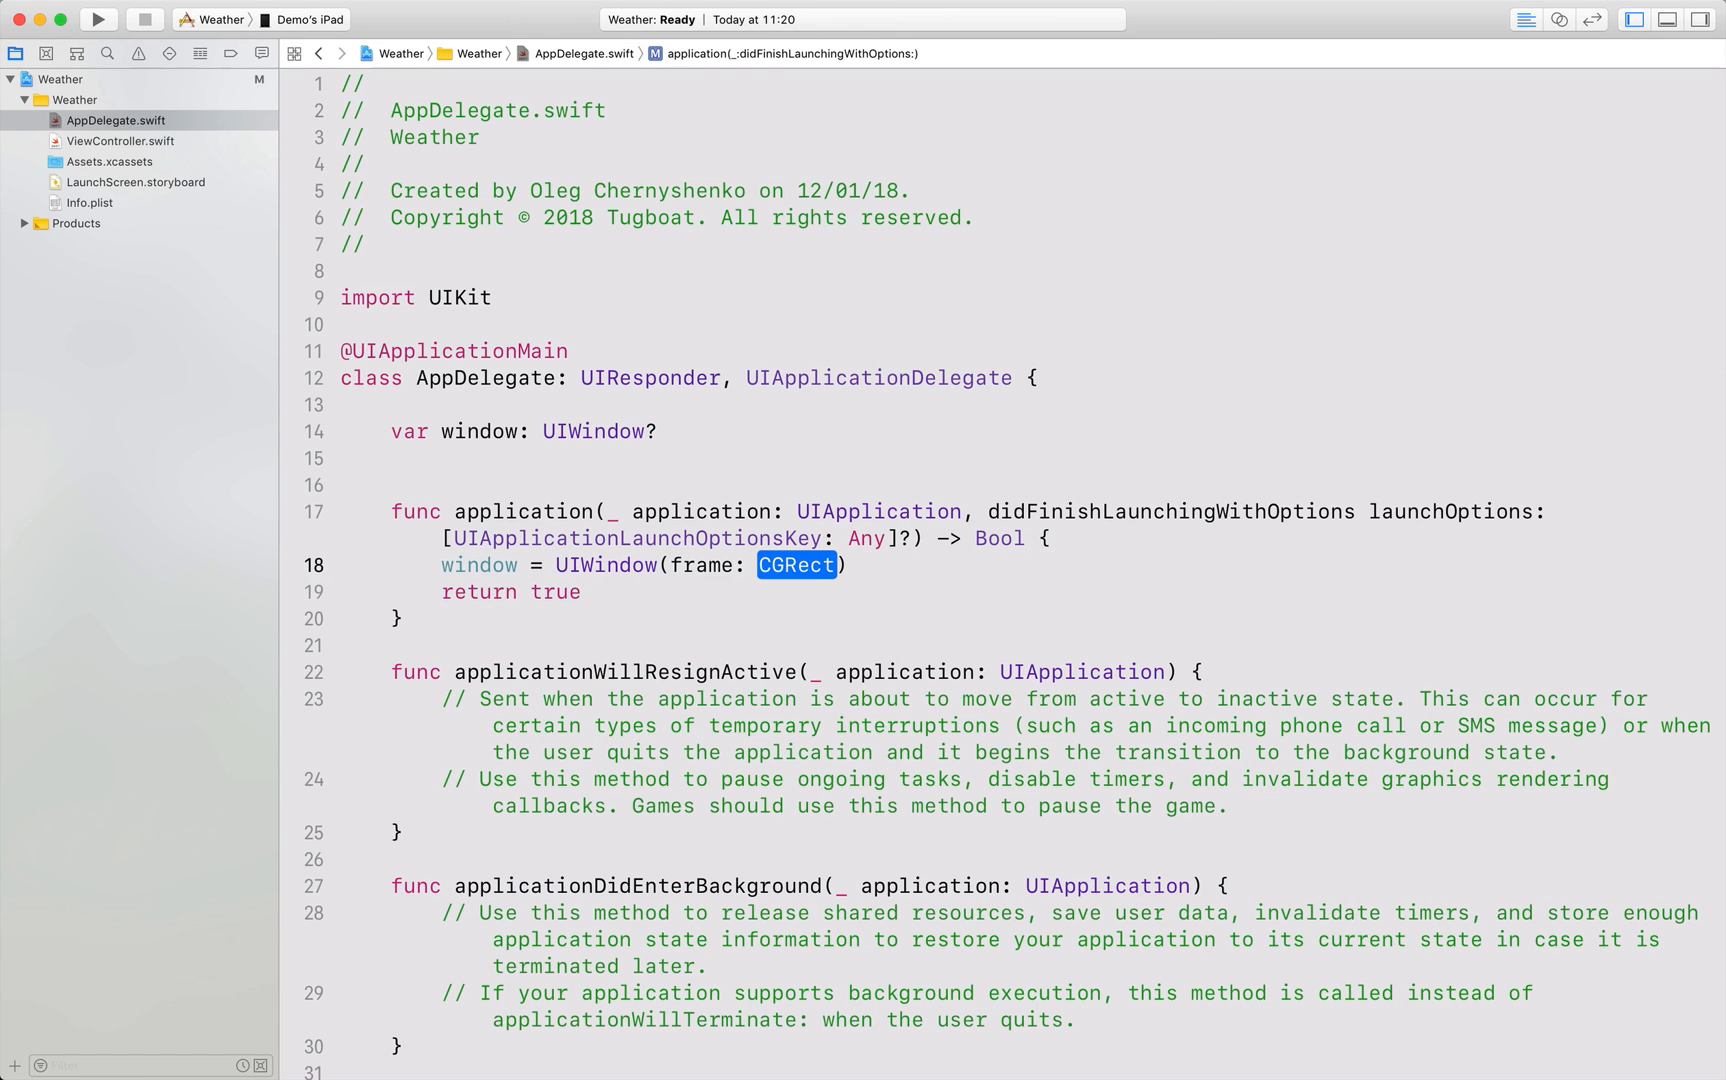
{"action": "type", "text": "UIScreen.ma"}
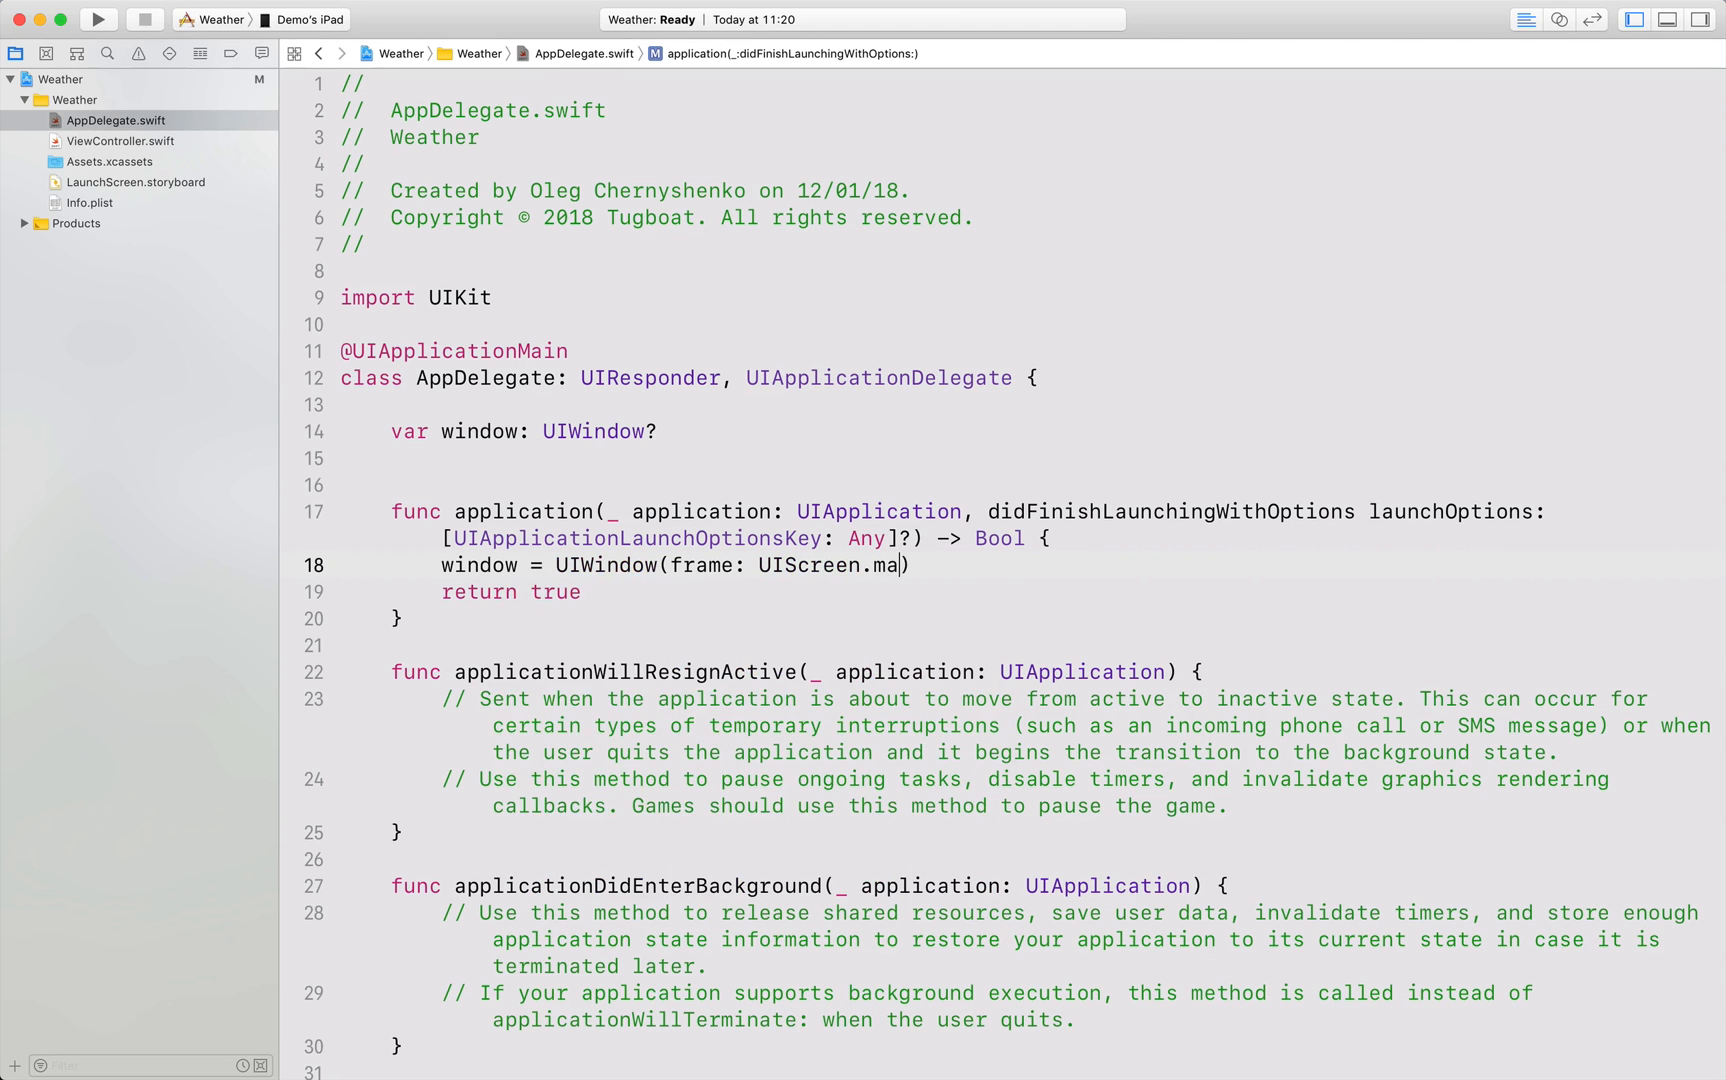
{"action": "type", "text": "in."}
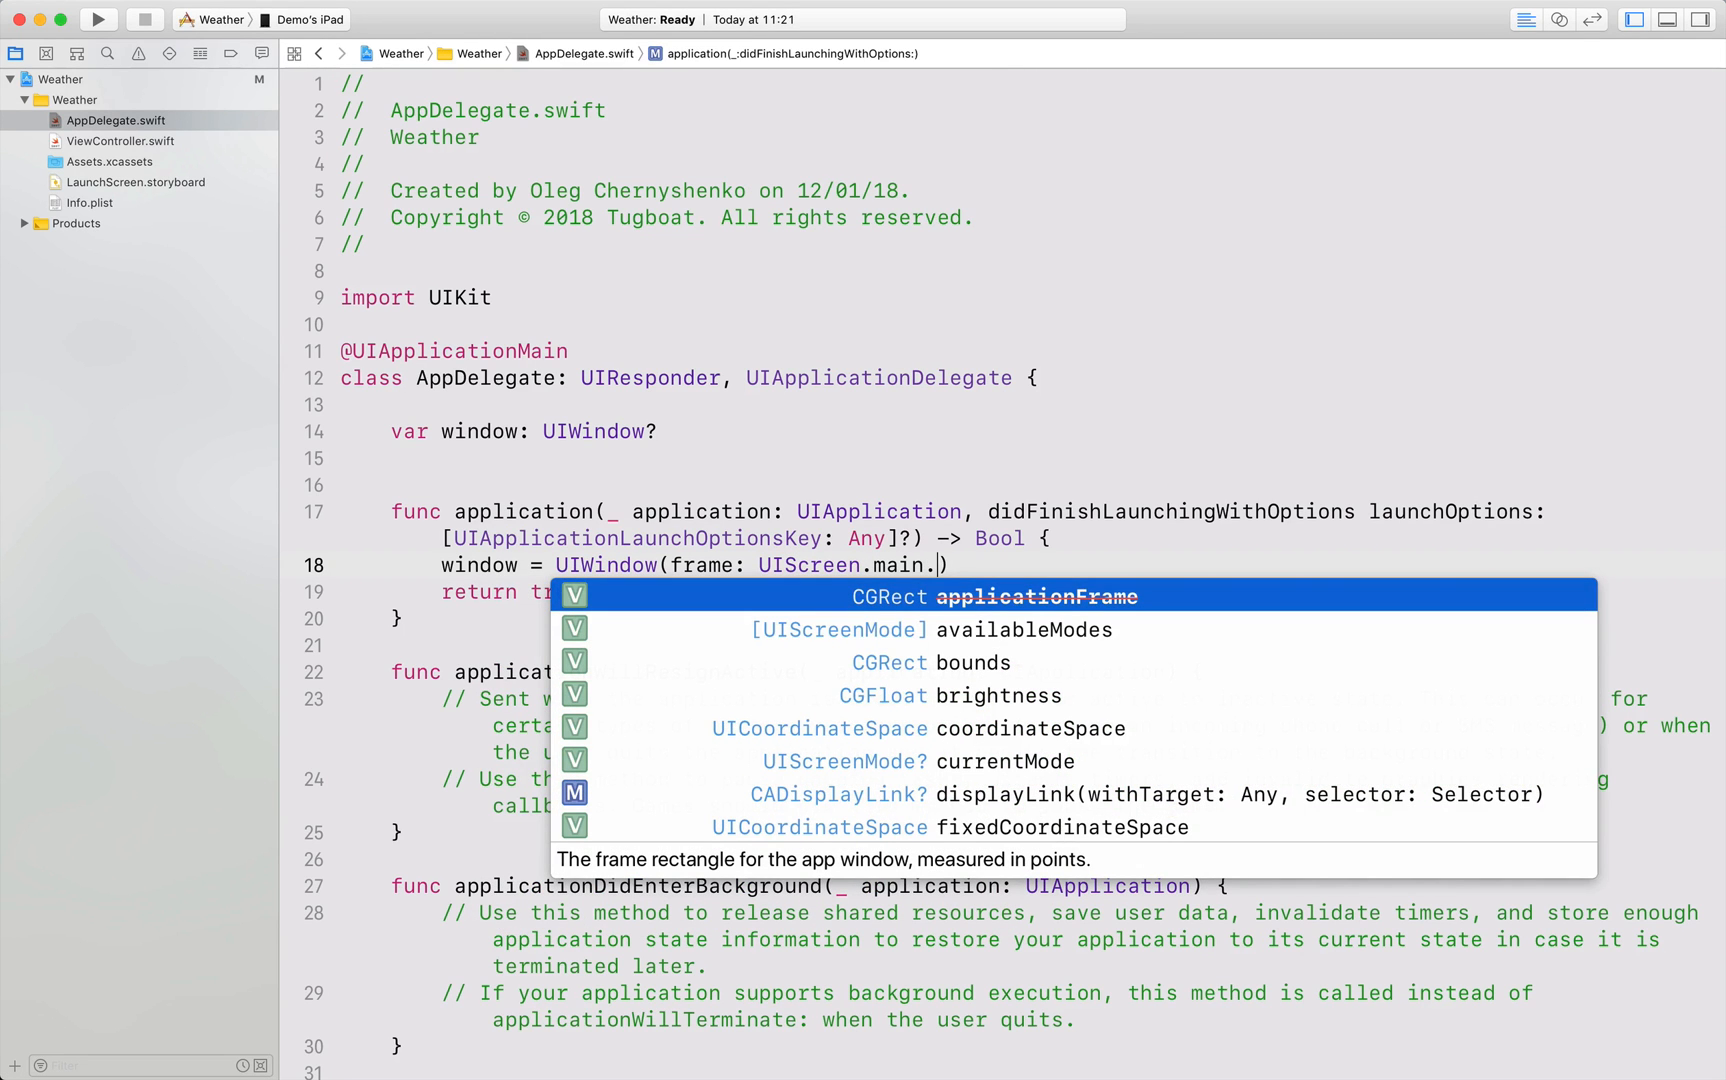
{"action": "left_click", "coordinate": [931, 662]}
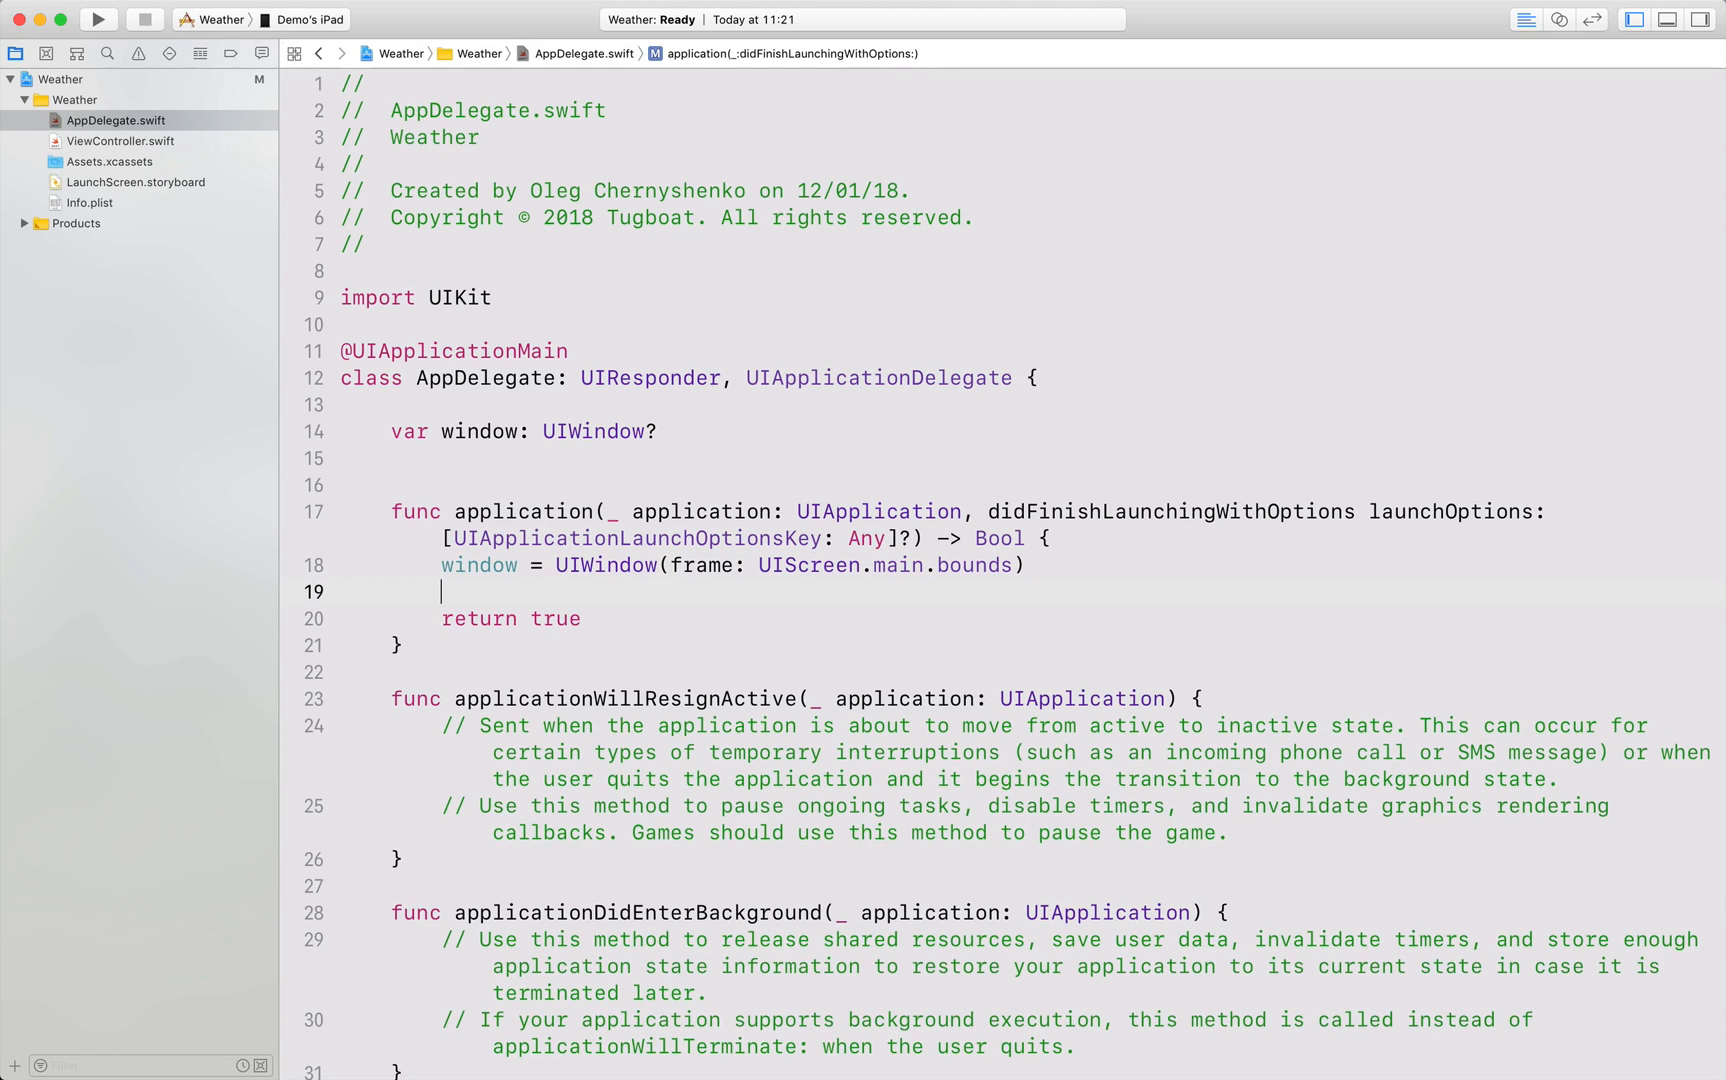
Declare let rootViewController = ViewController(nibName: nil, bundle: nil) and start a new line.
{"action": "type", "text": "let"}
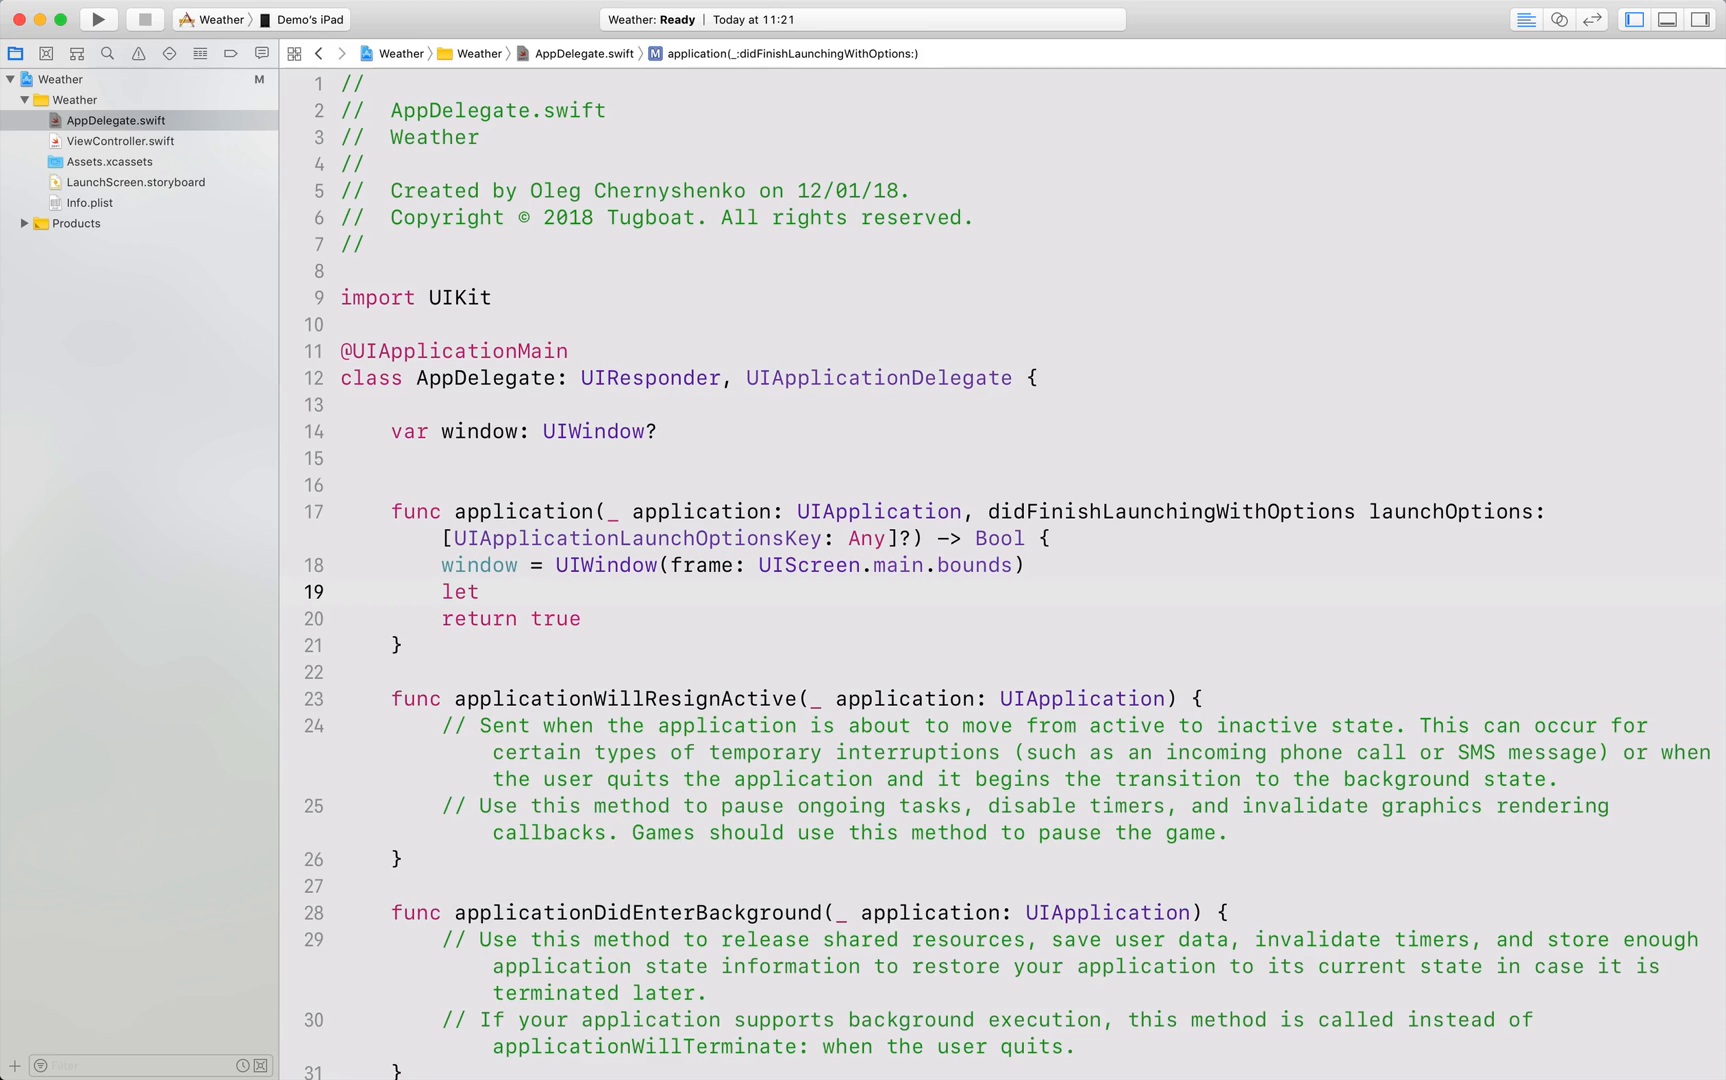
{"action": "type", "text": "r"}
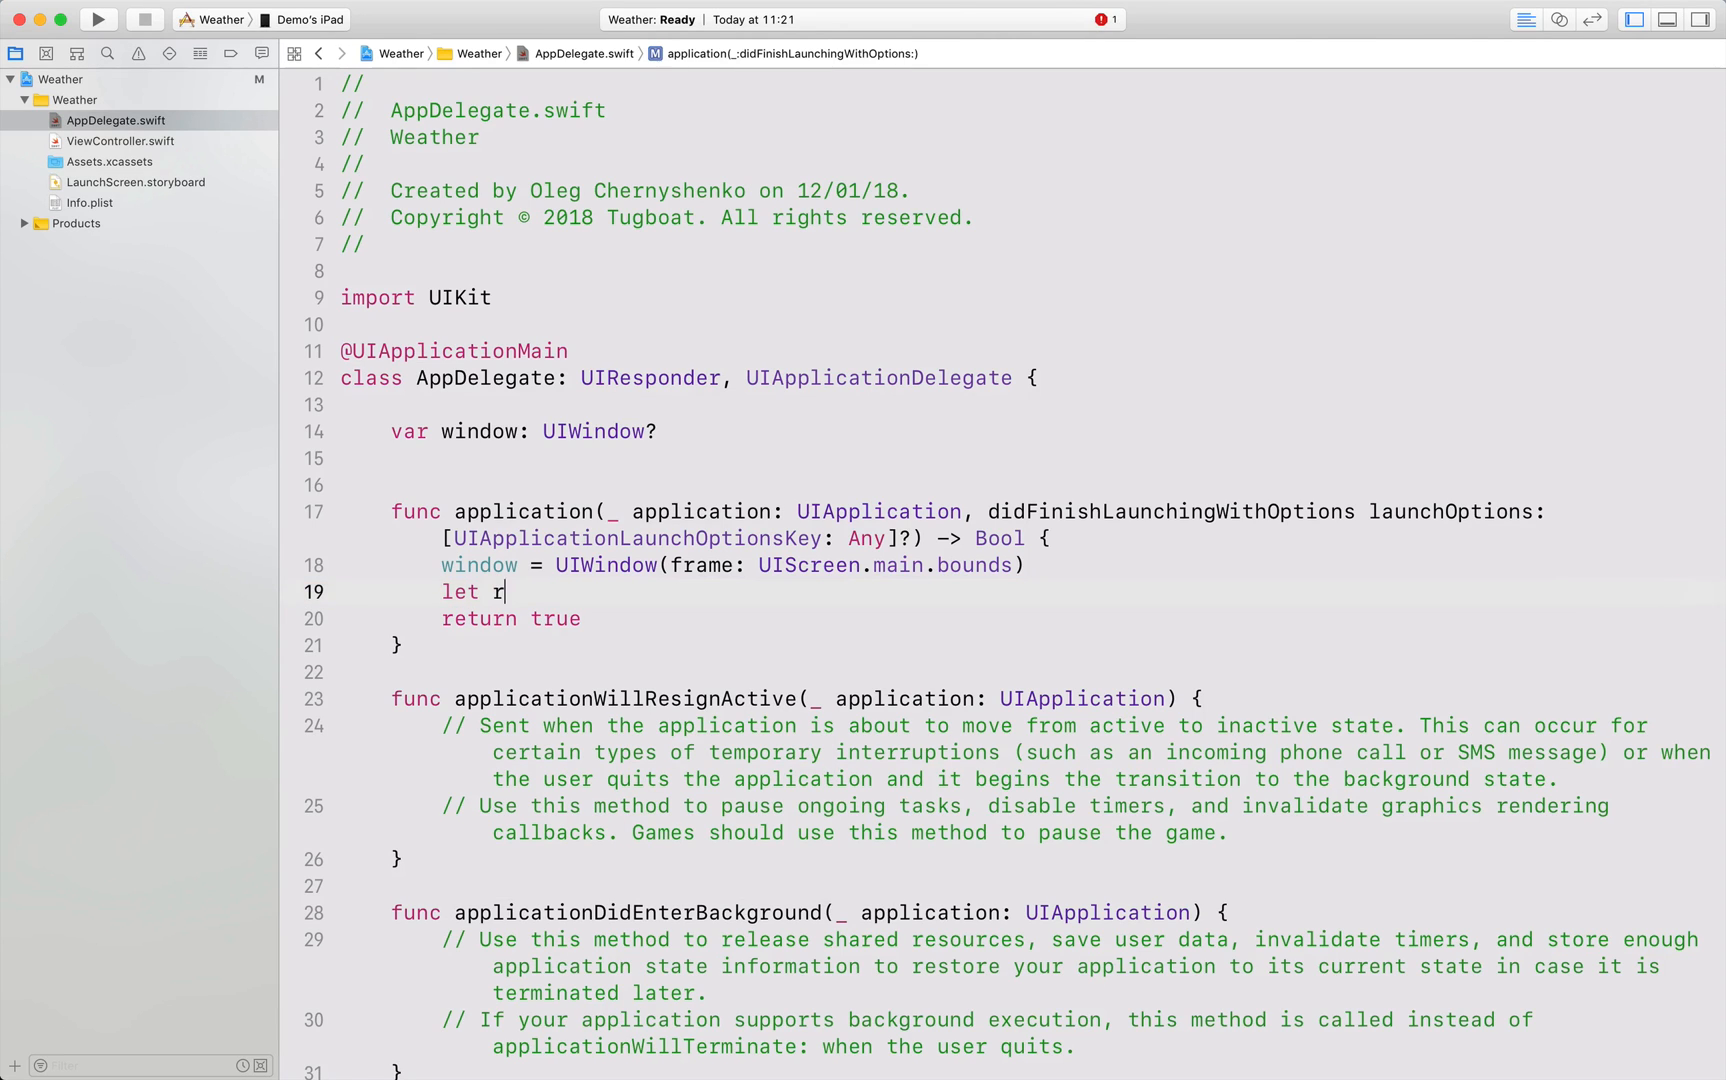
{"action": "type", "text": "ootView"}
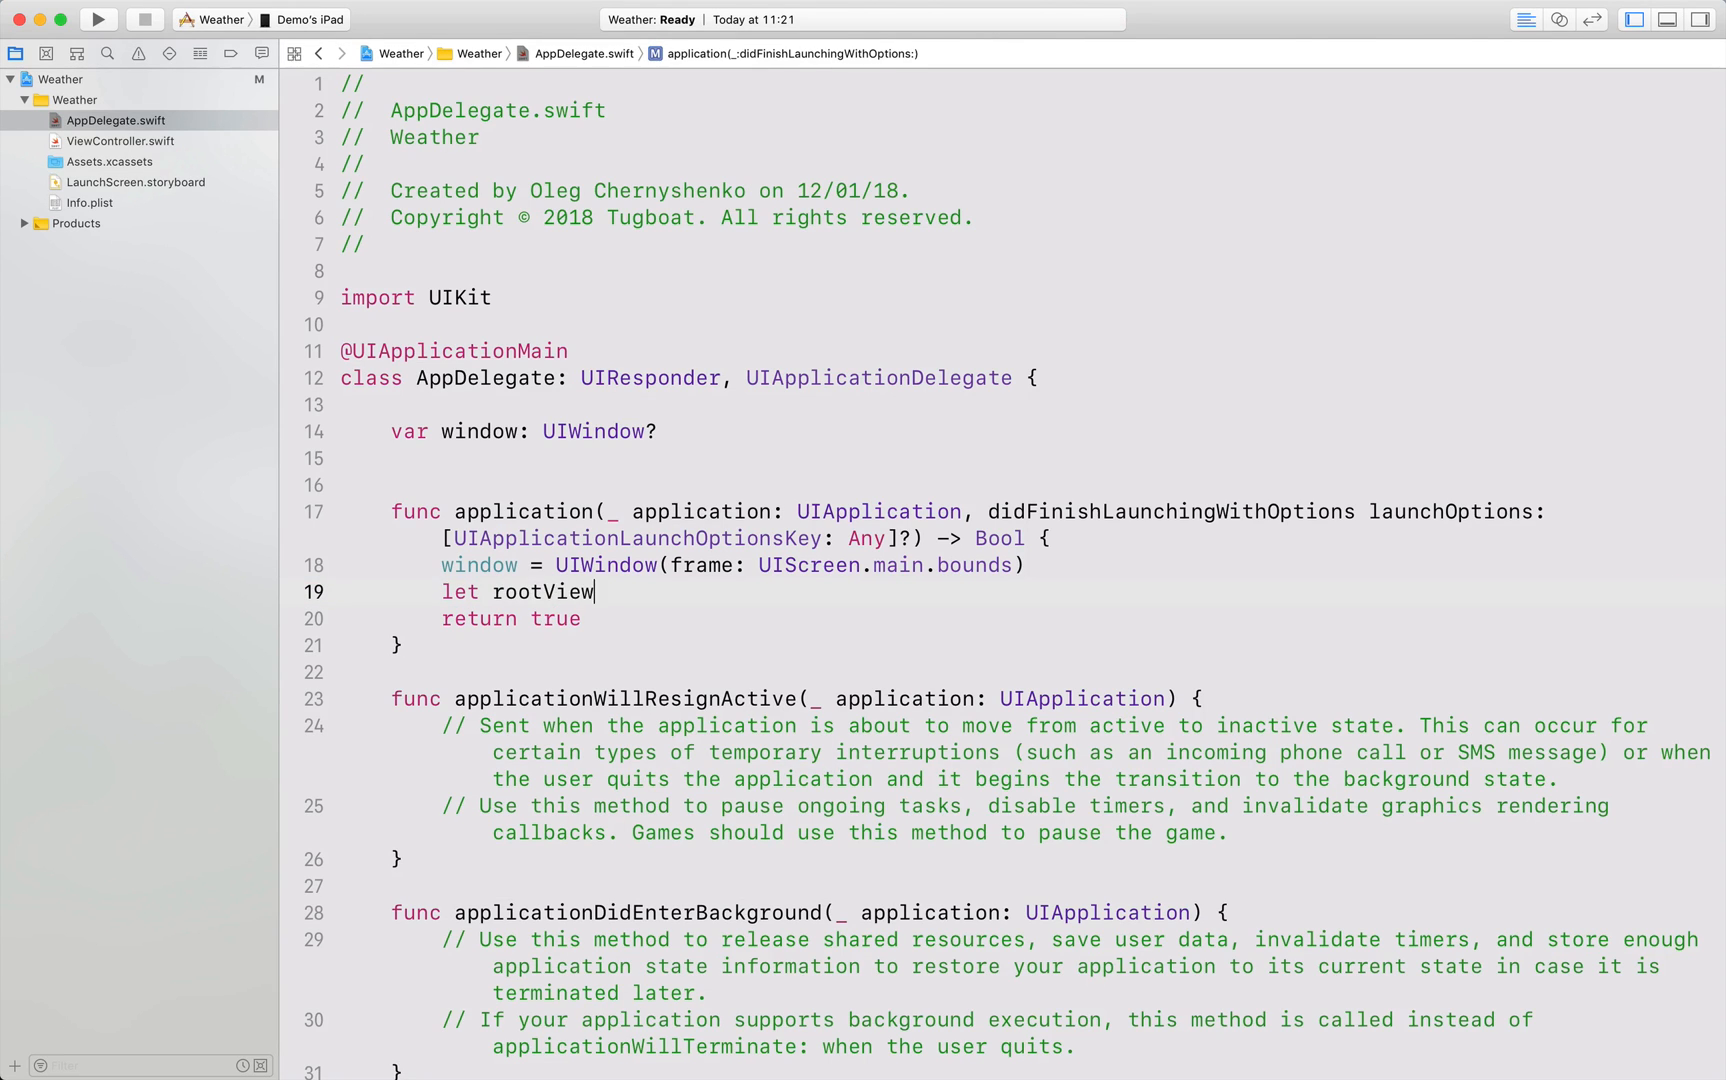
{"action": "type", "text": "Controller = ViewController(nibName:"}
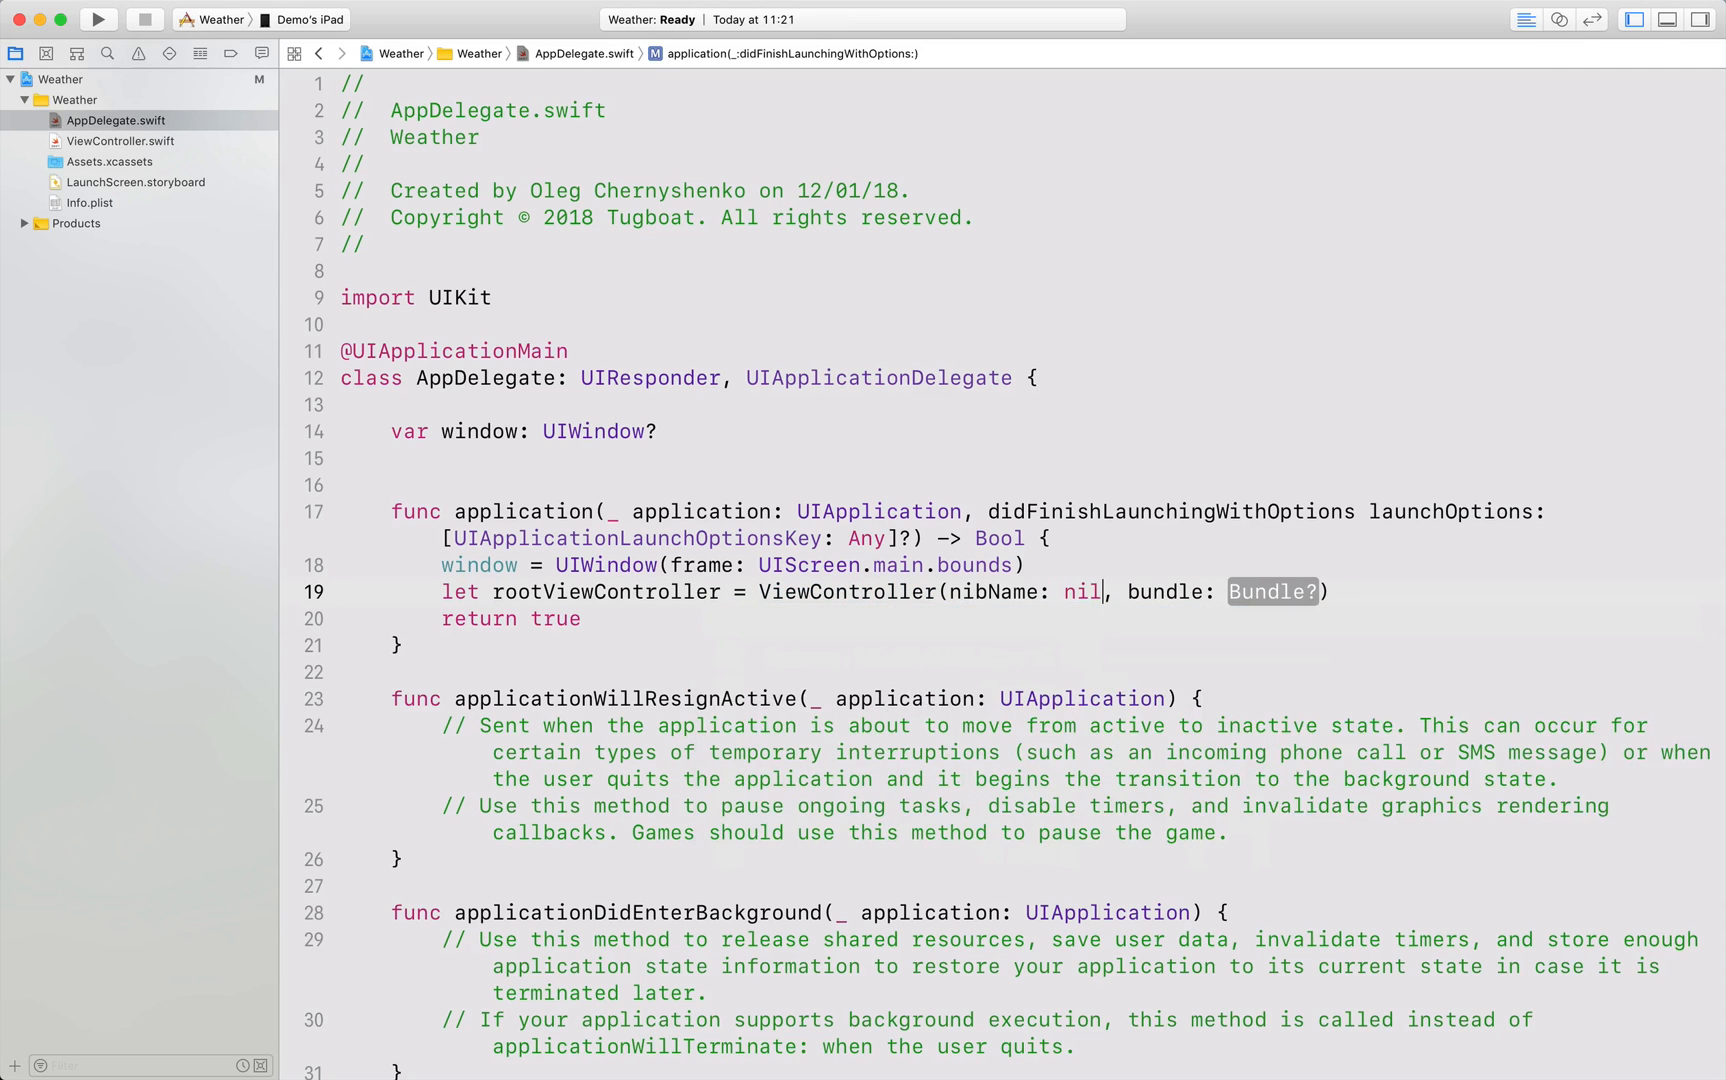
{"action": "type", "text": "nil"}
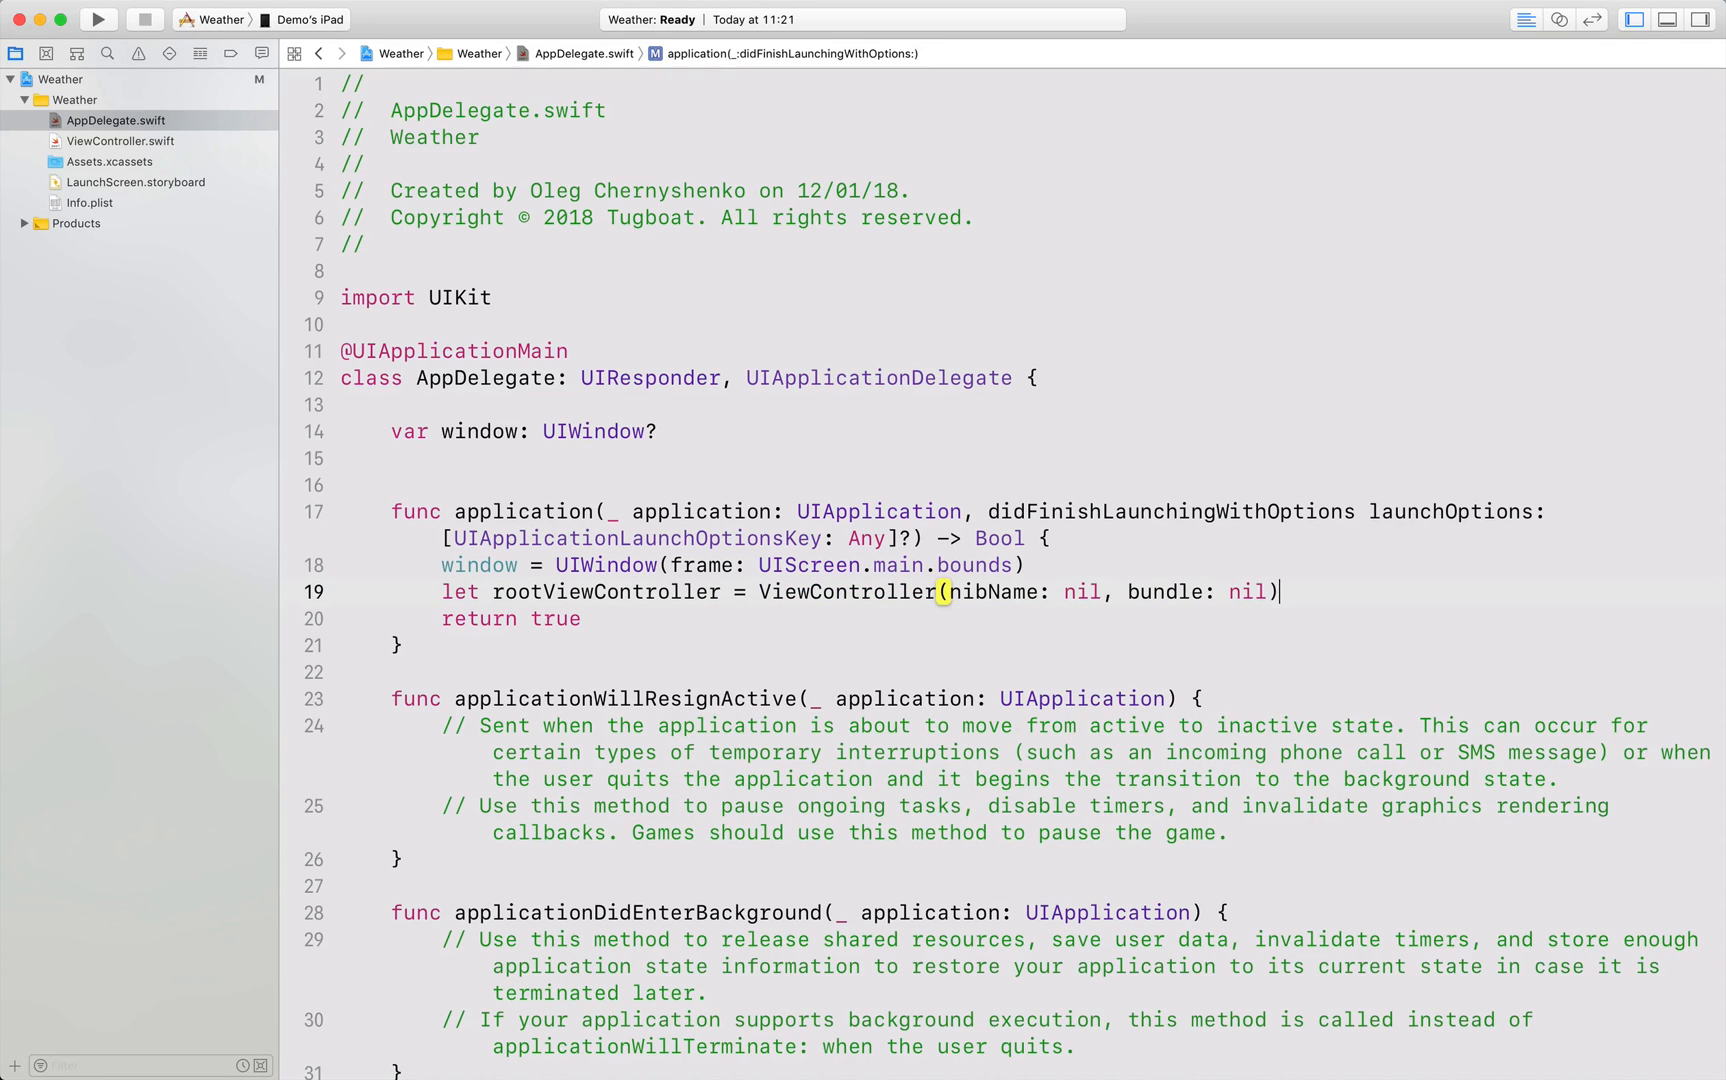
{"action": "key", "text": "enter"}
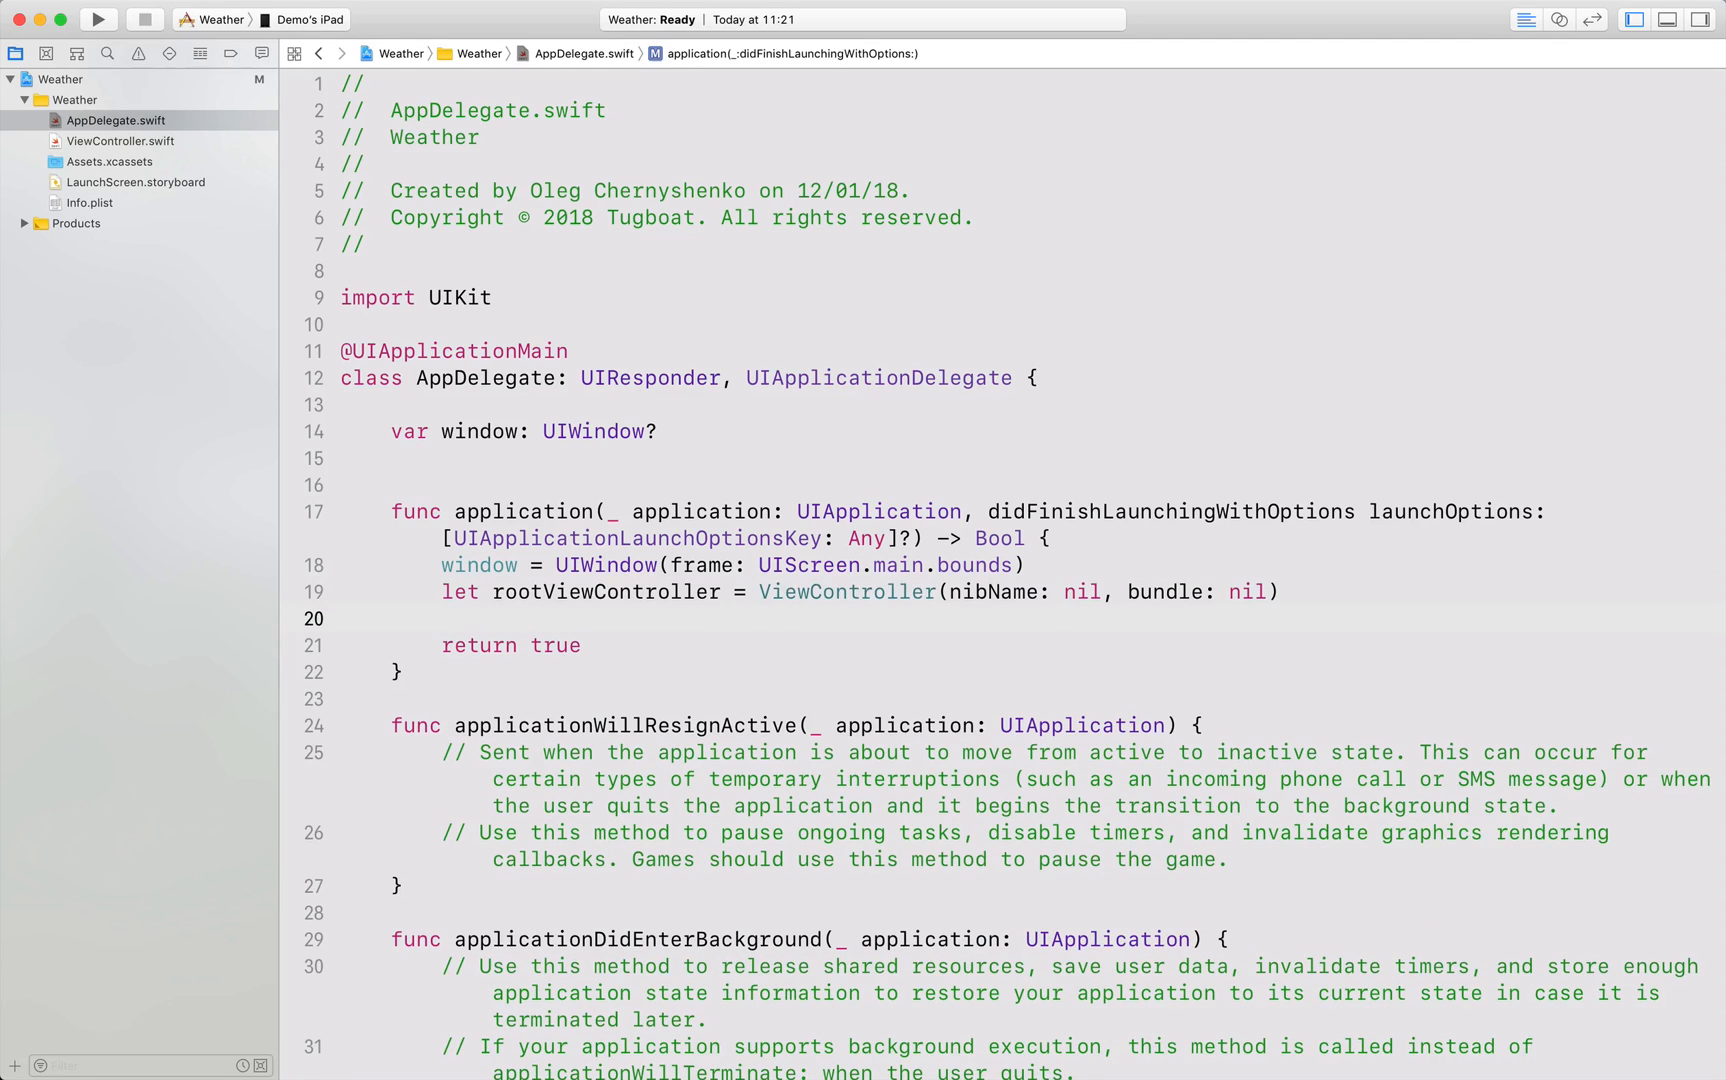
Add window?.rootViewController = rootViewController to the launch method.
{"action": "type", "text": "w"}
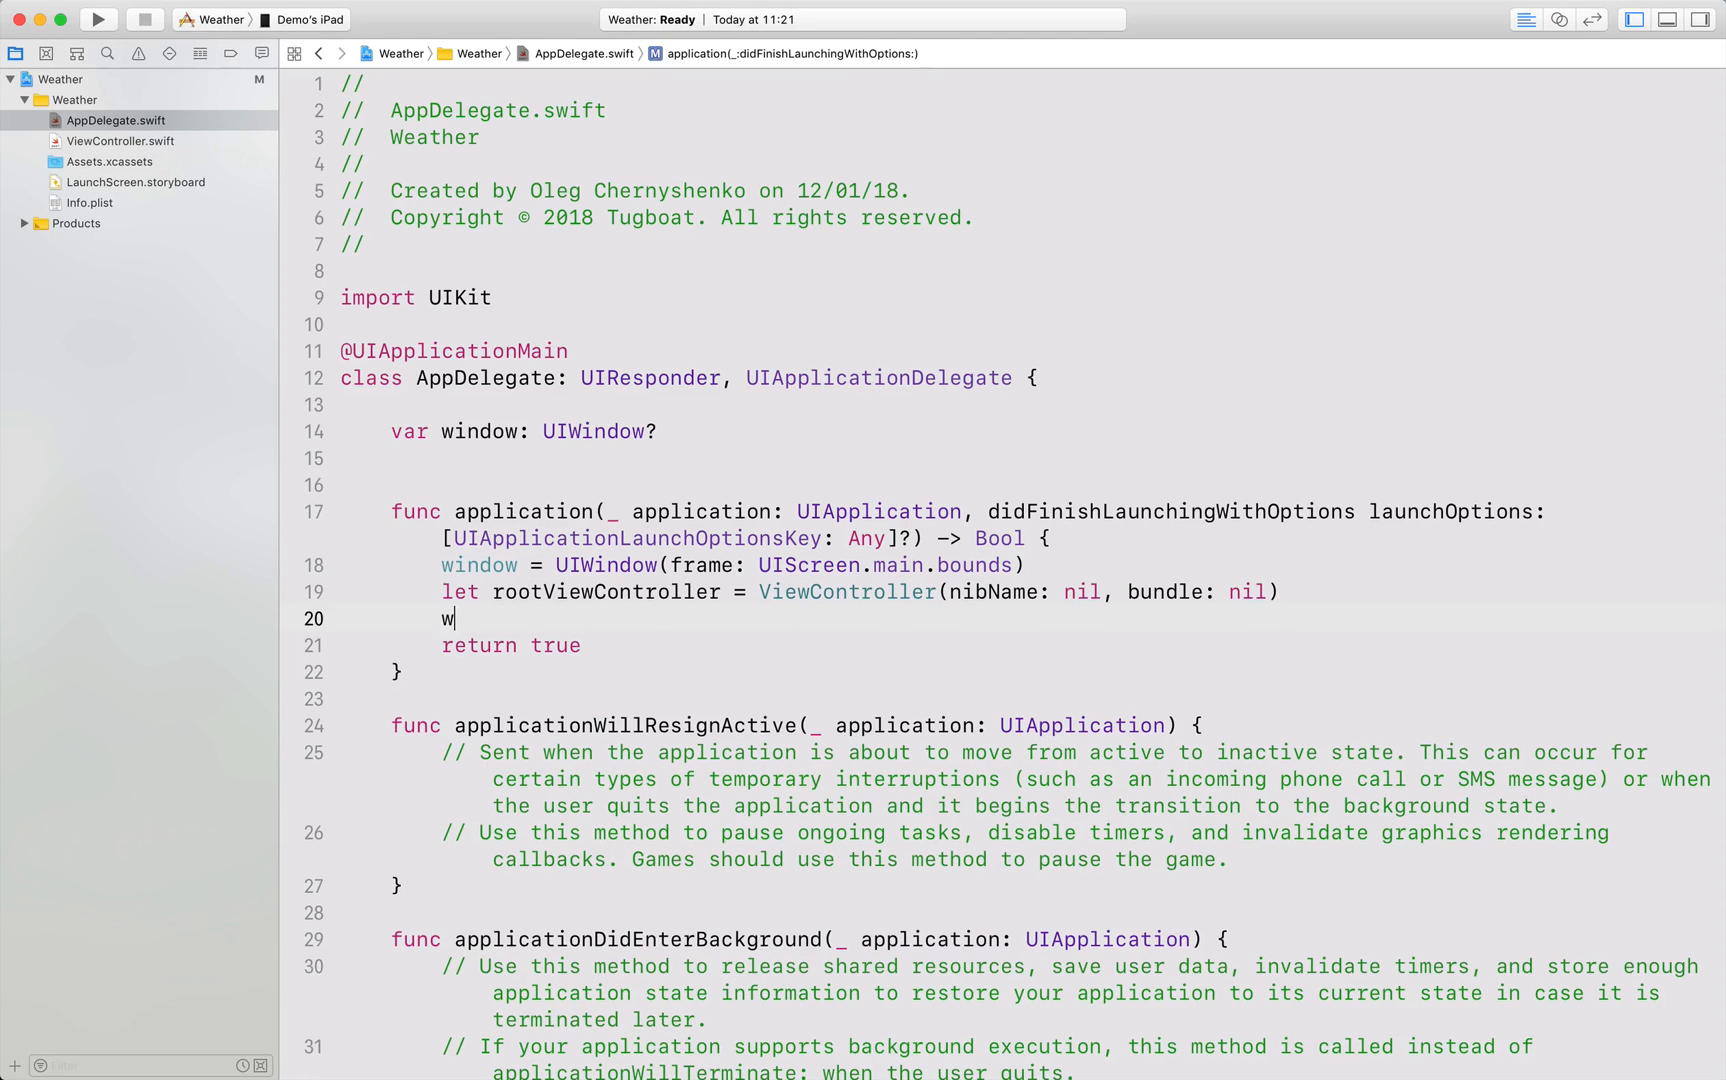
{"action": "type", "text": "indow.r"}
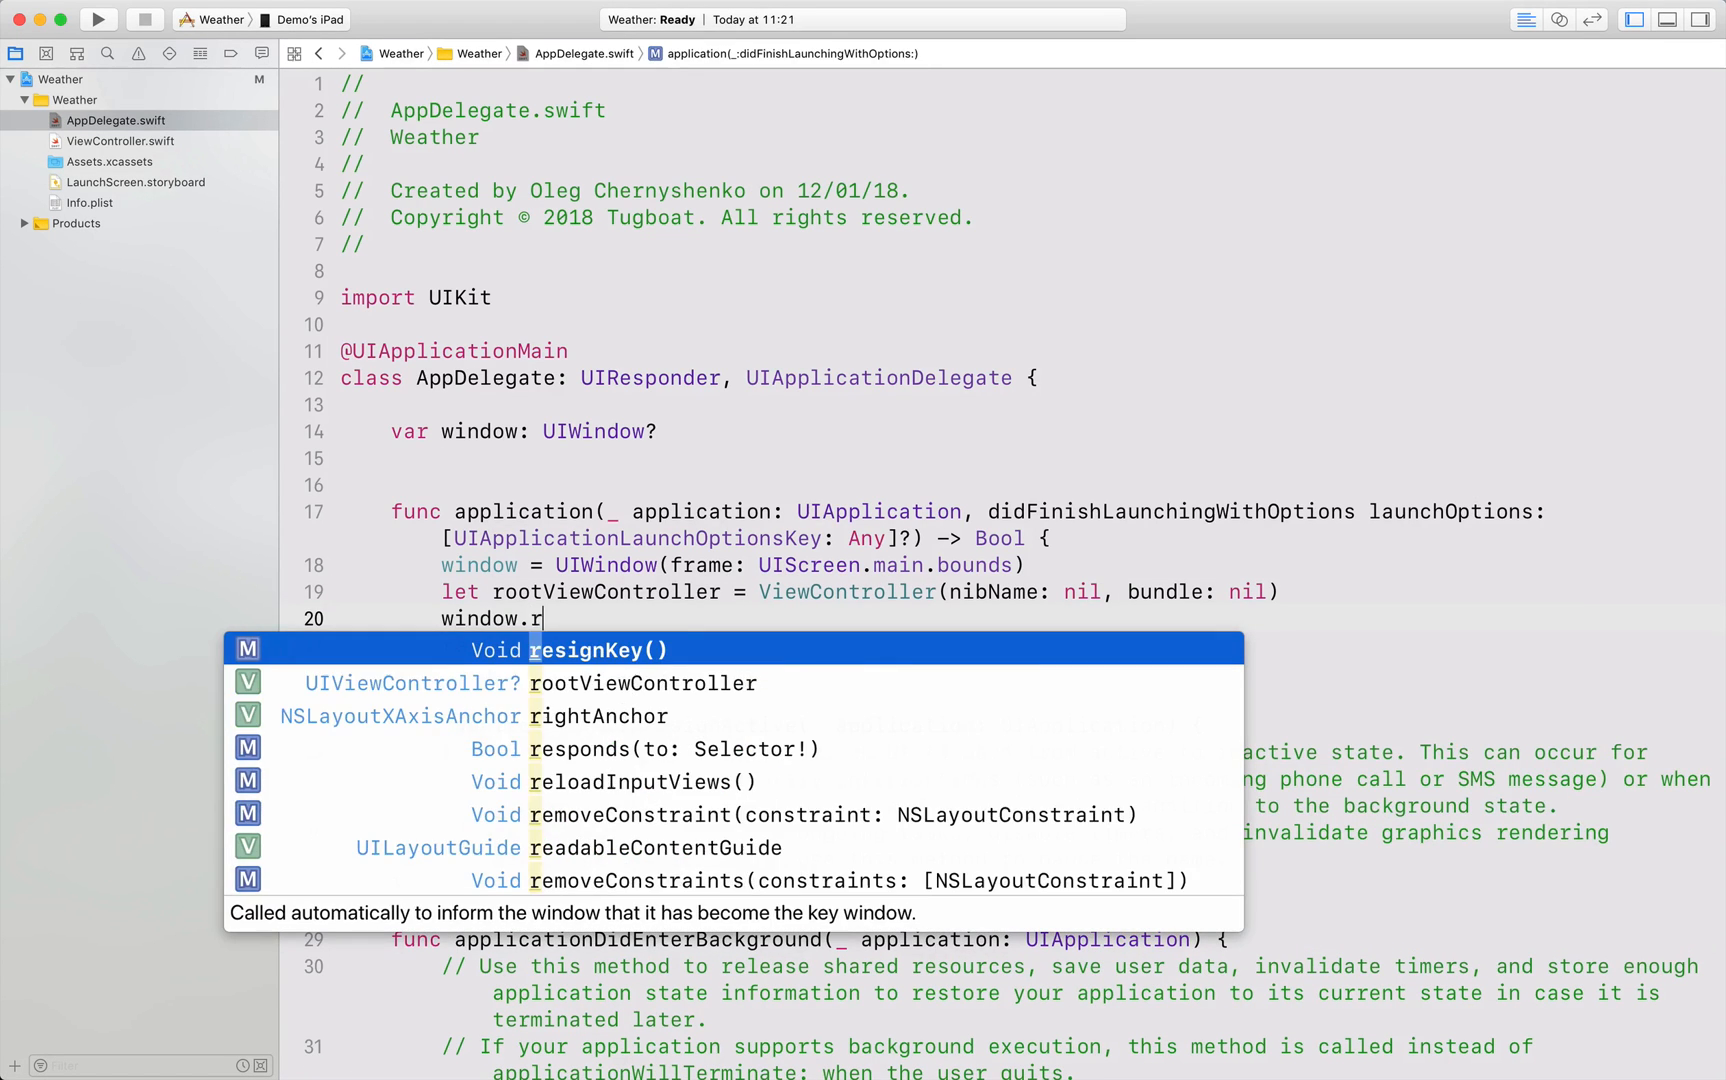
{"action": "type", "text": "?.rootViewController = r"}
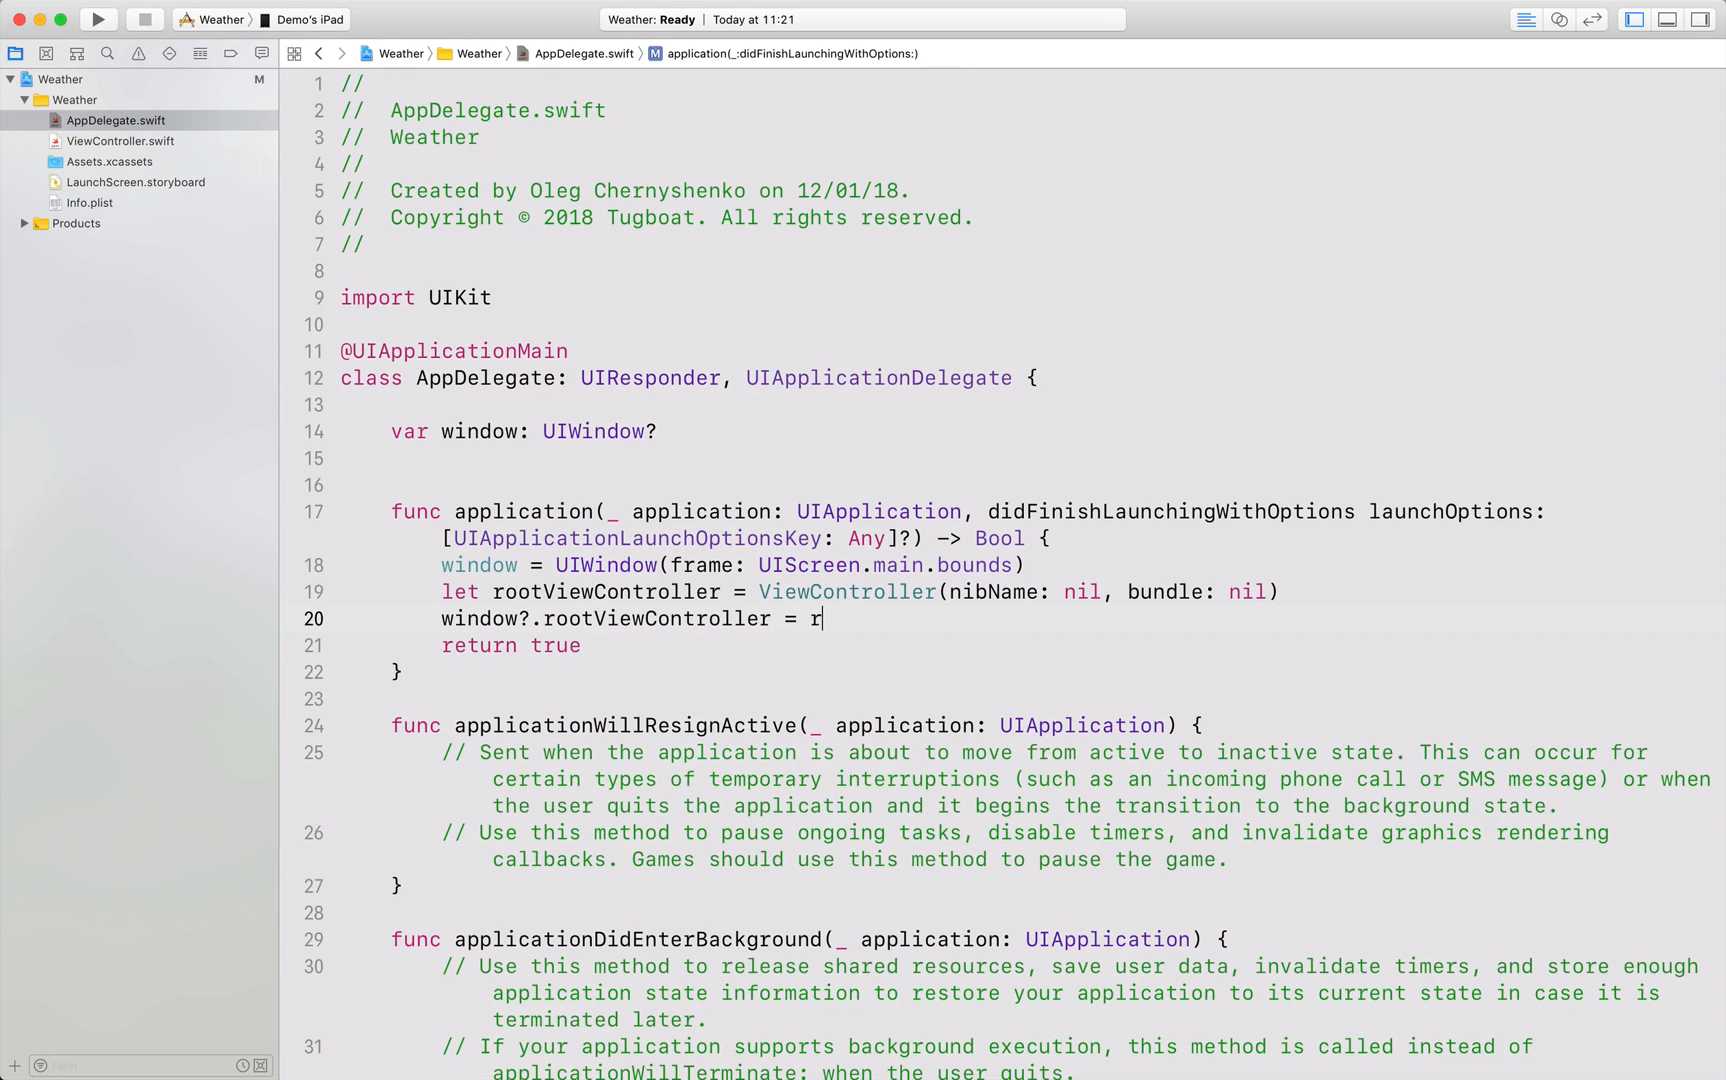
{"action": "type", "text": "ootViewController"}
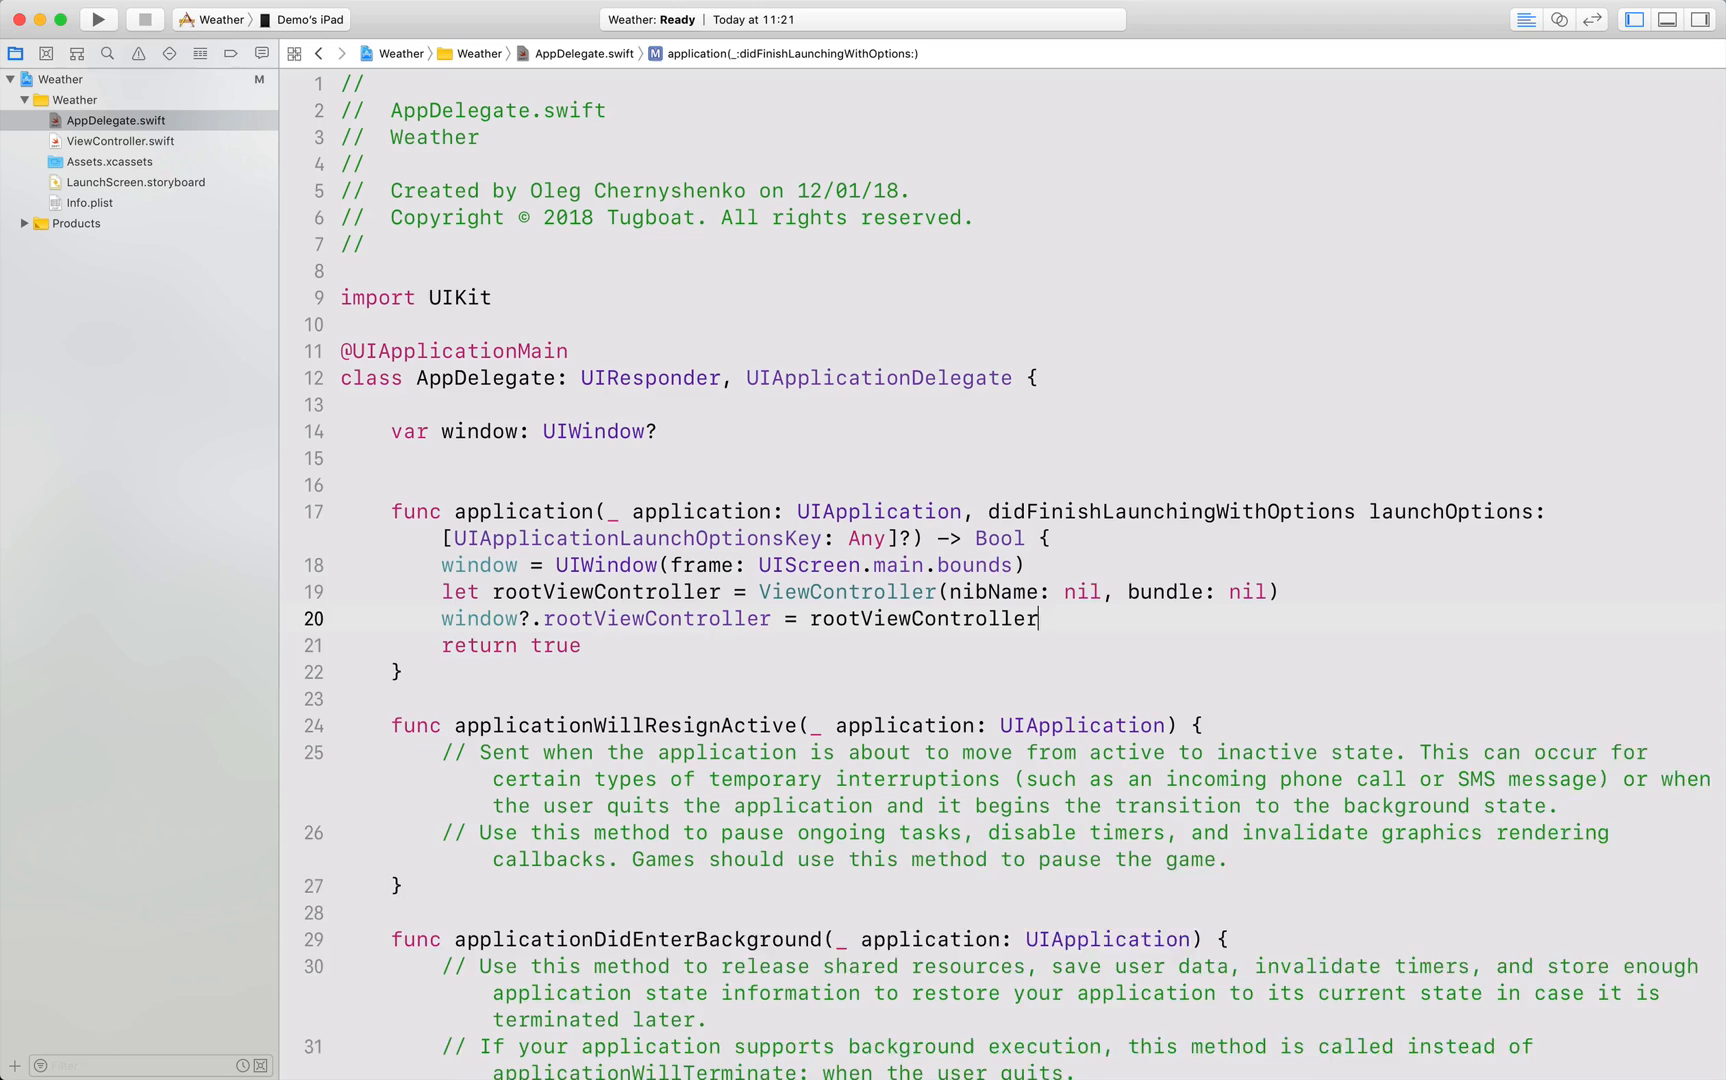
Add window?.makeKeyAndVisible() and clear the Weather target's Main Interface setting.
{"action": "type", "text": "wind"}
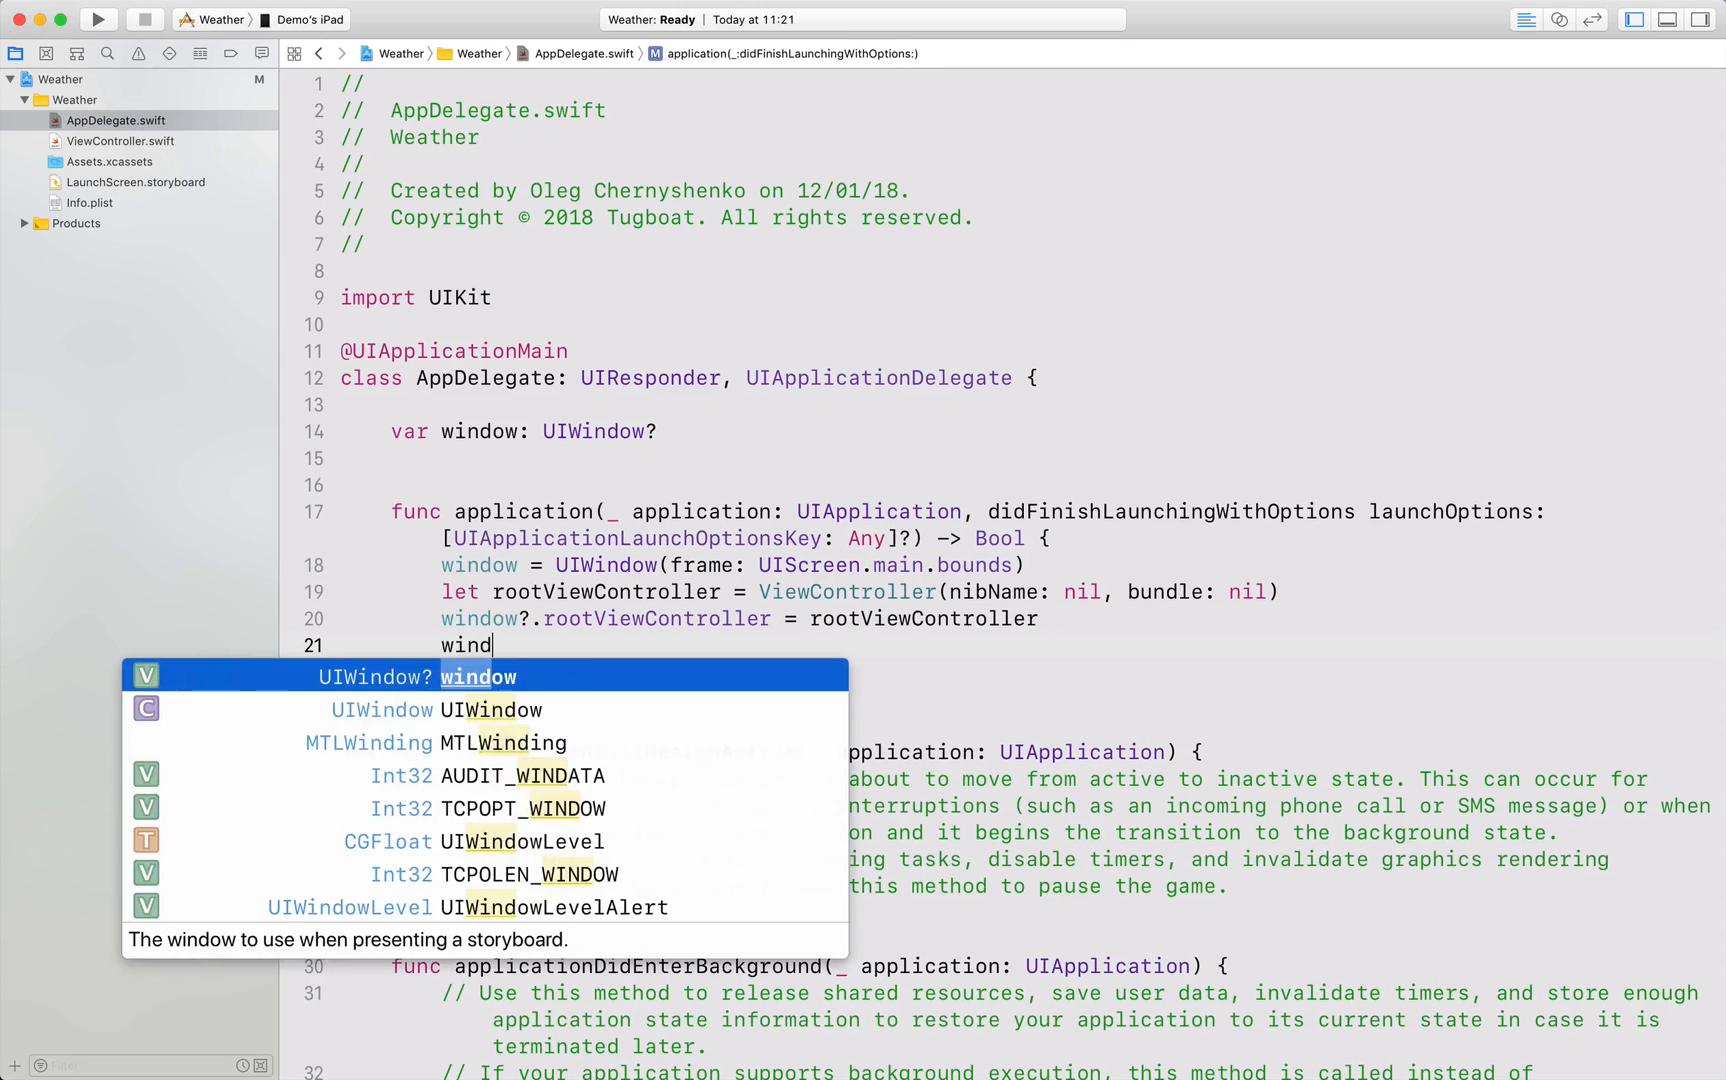
{"action": "type", "text": "ow."}
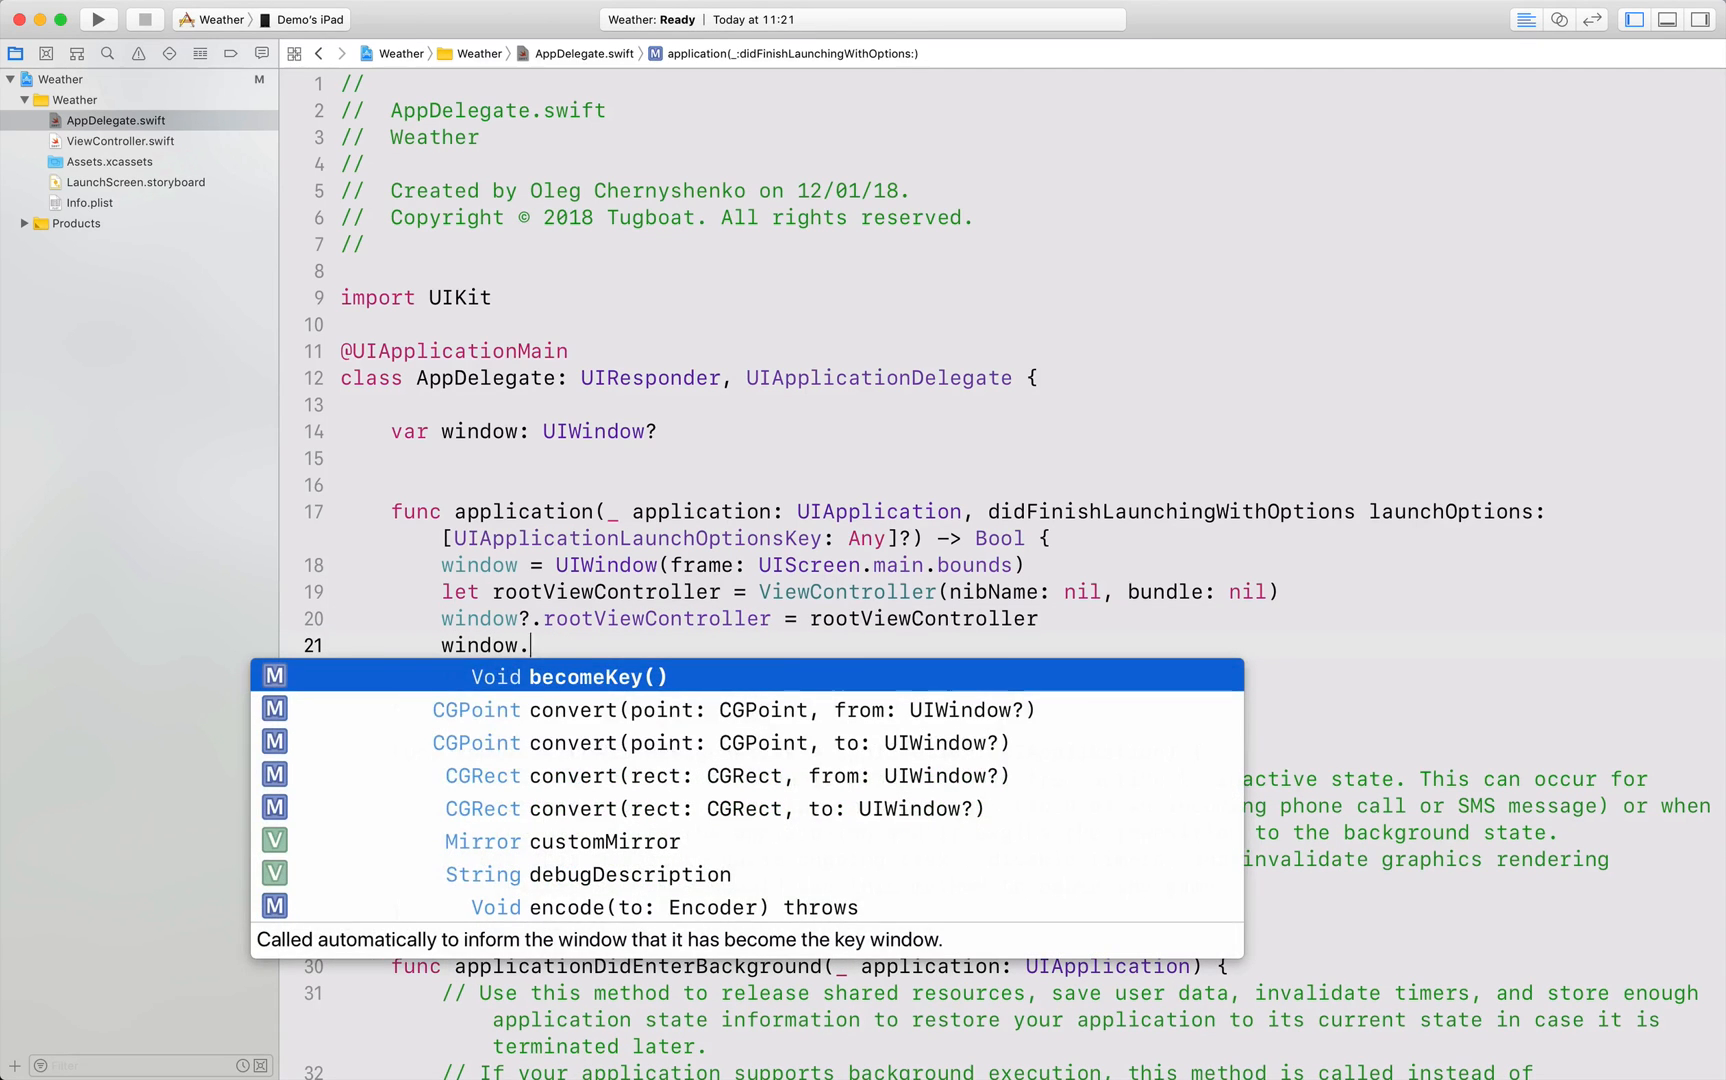
{"action": "type", "text": "makeKeyAndVisible("}
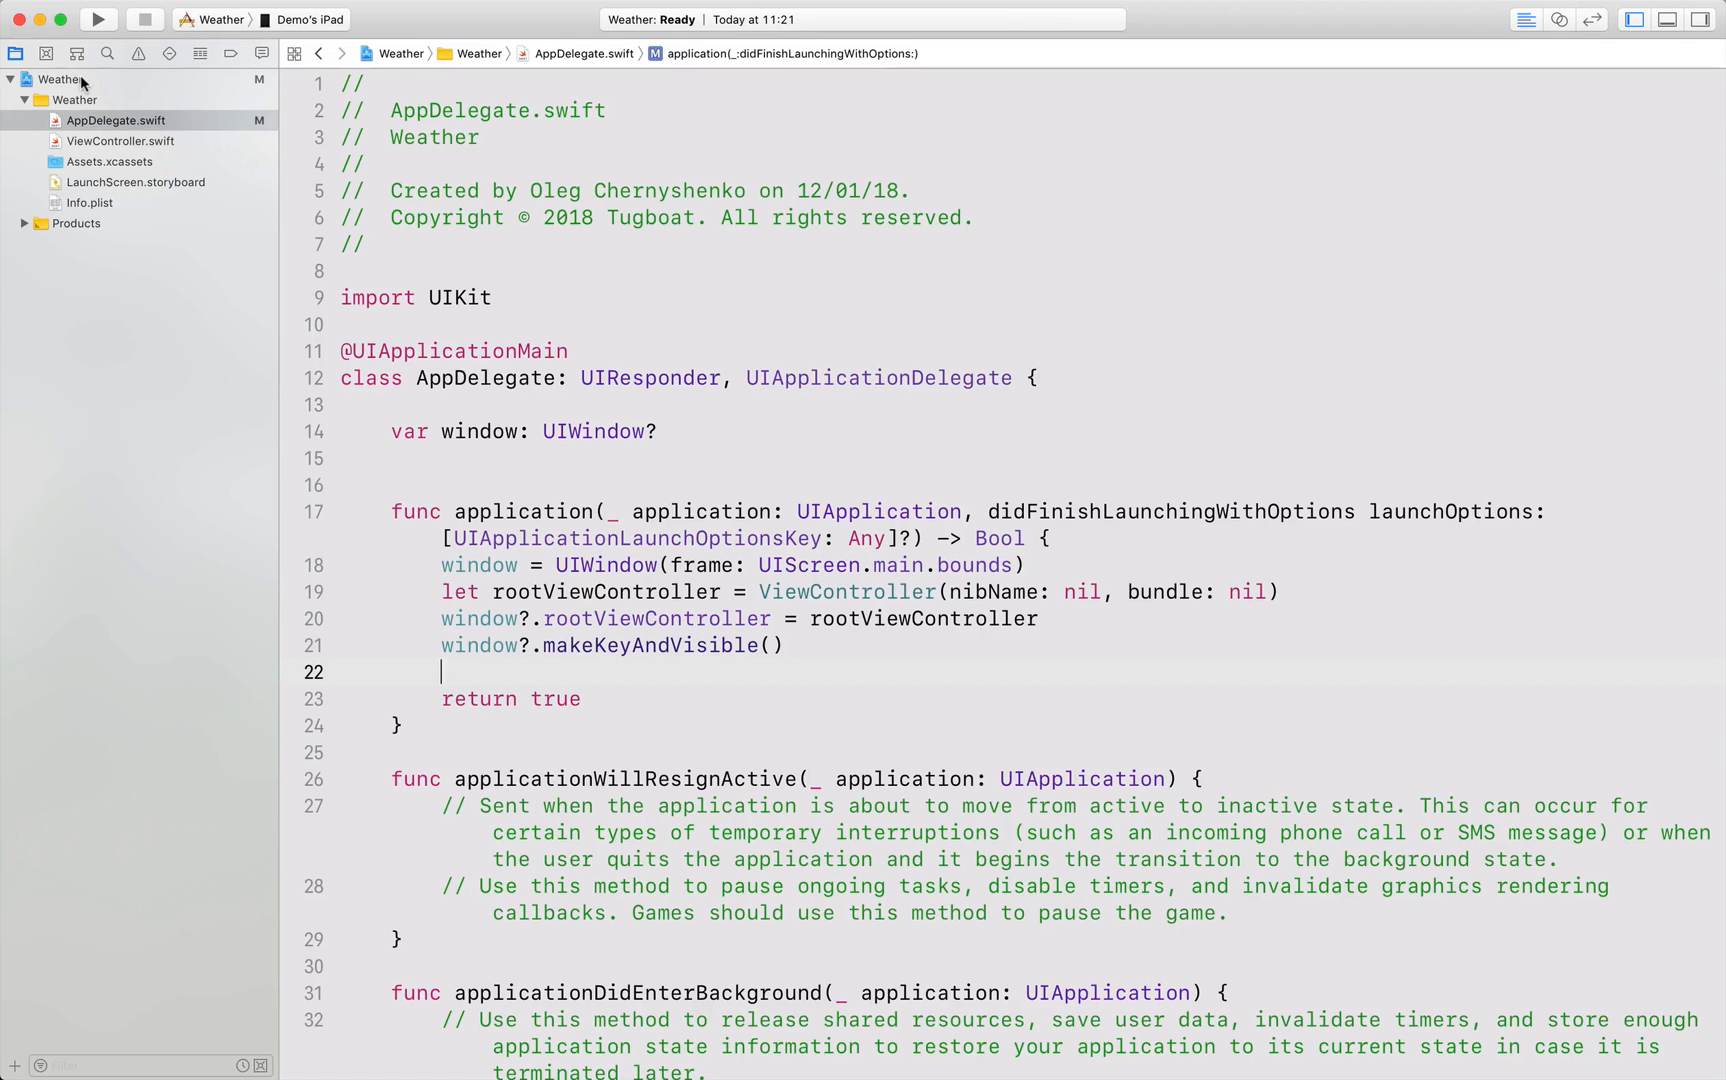
{"action": "left_click", "coordinate": [59, 78]}
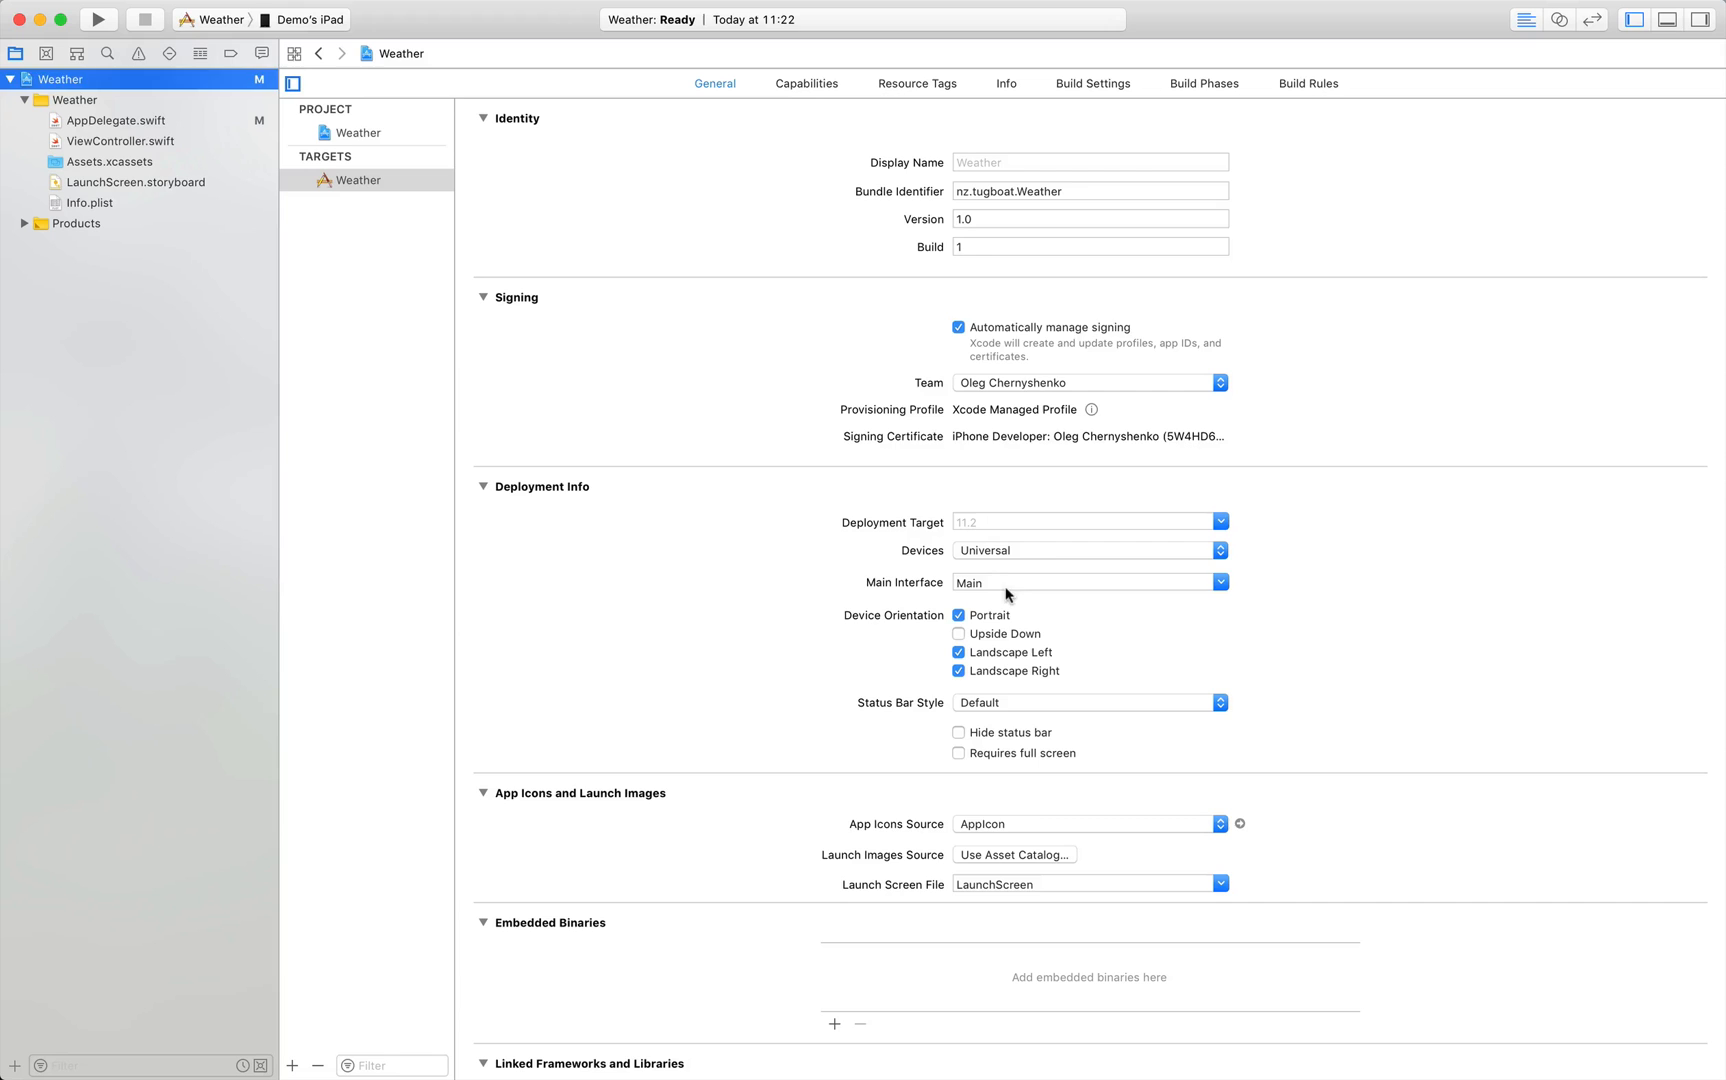
{"action": "left_click", "coordinate": [1079, 581]}
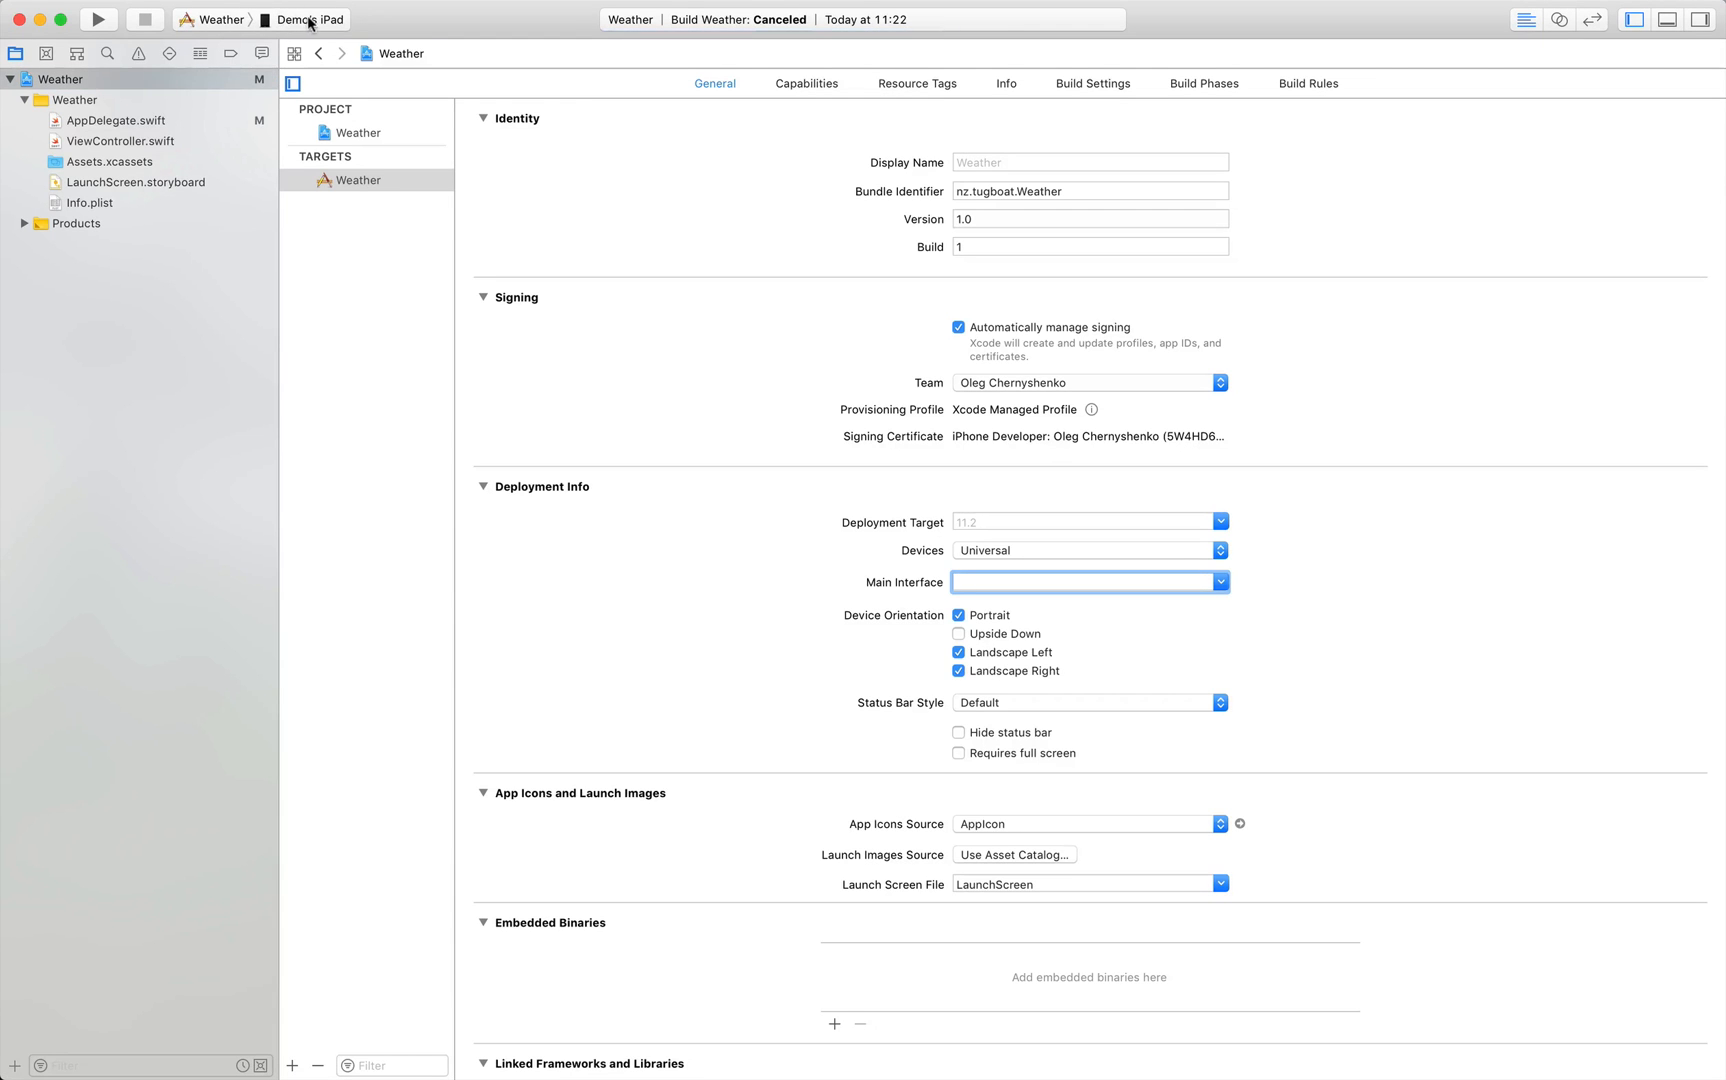
Choose iPhone X under iOS Simulators as the scheme's run destination.
{"action": "left_click", "coordinate": [312, 19]}
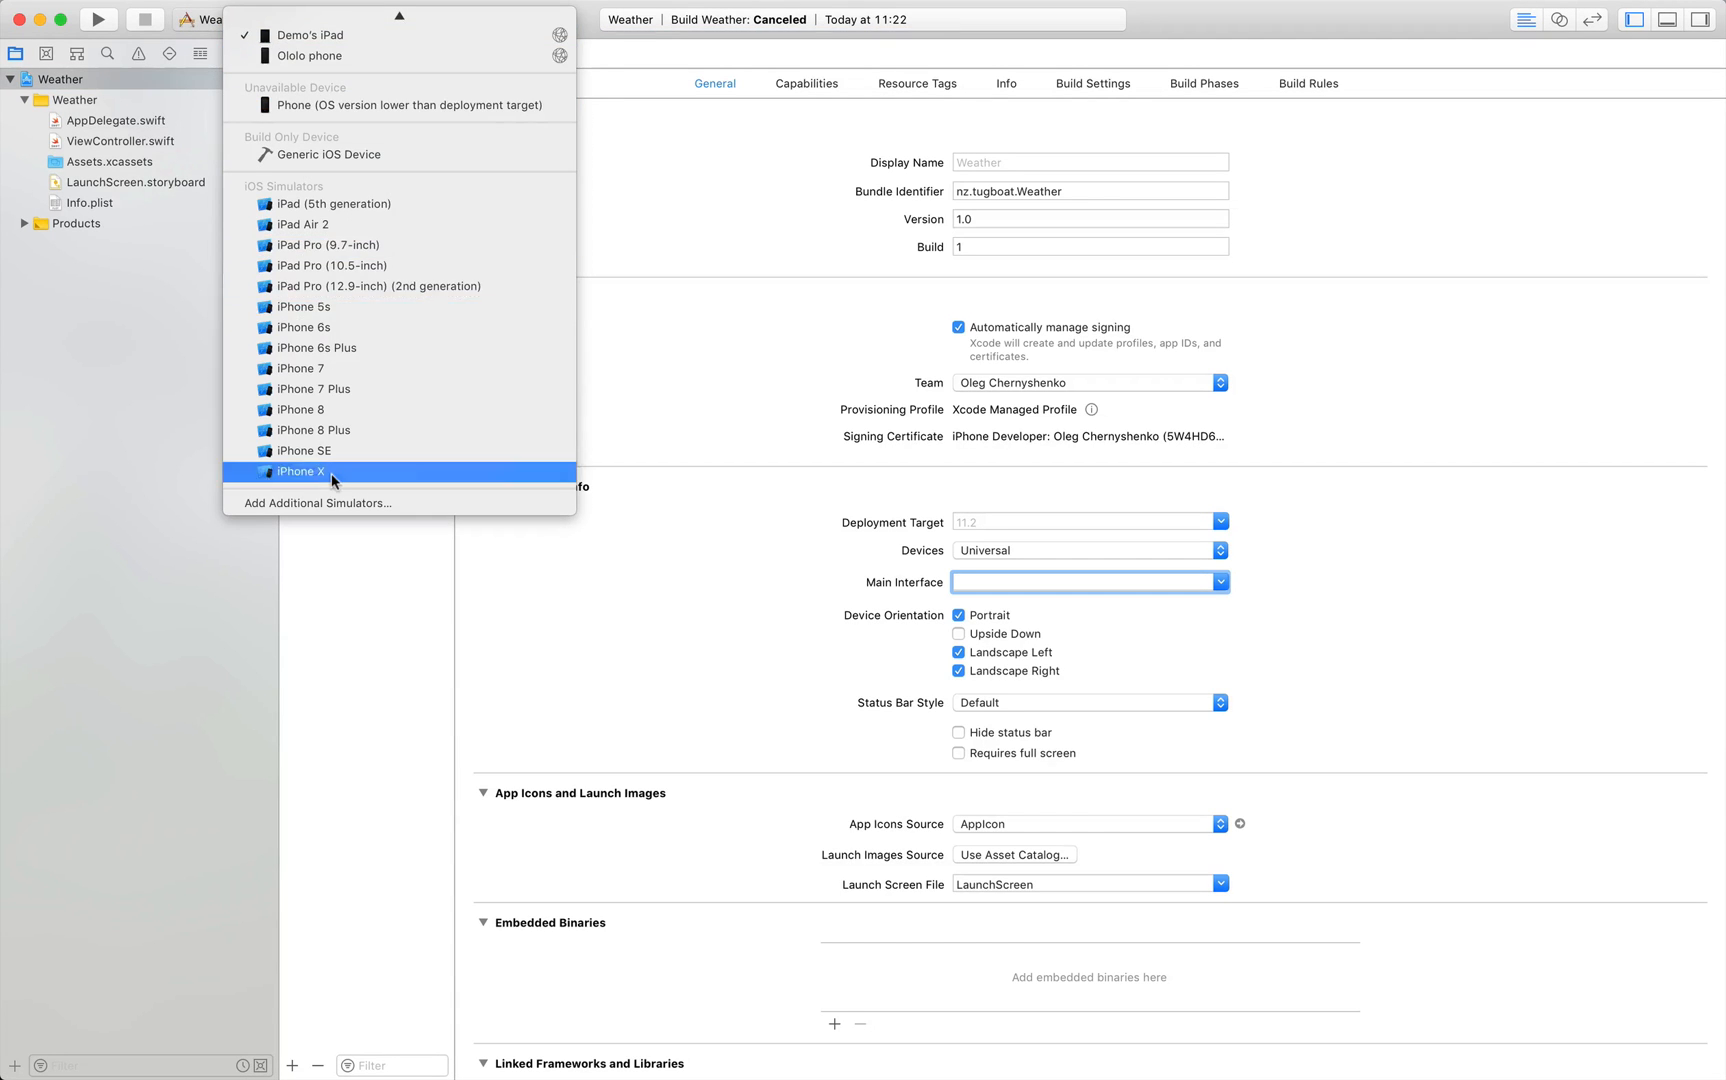
{"action": "left_click", "coordinate": [299, 471]}
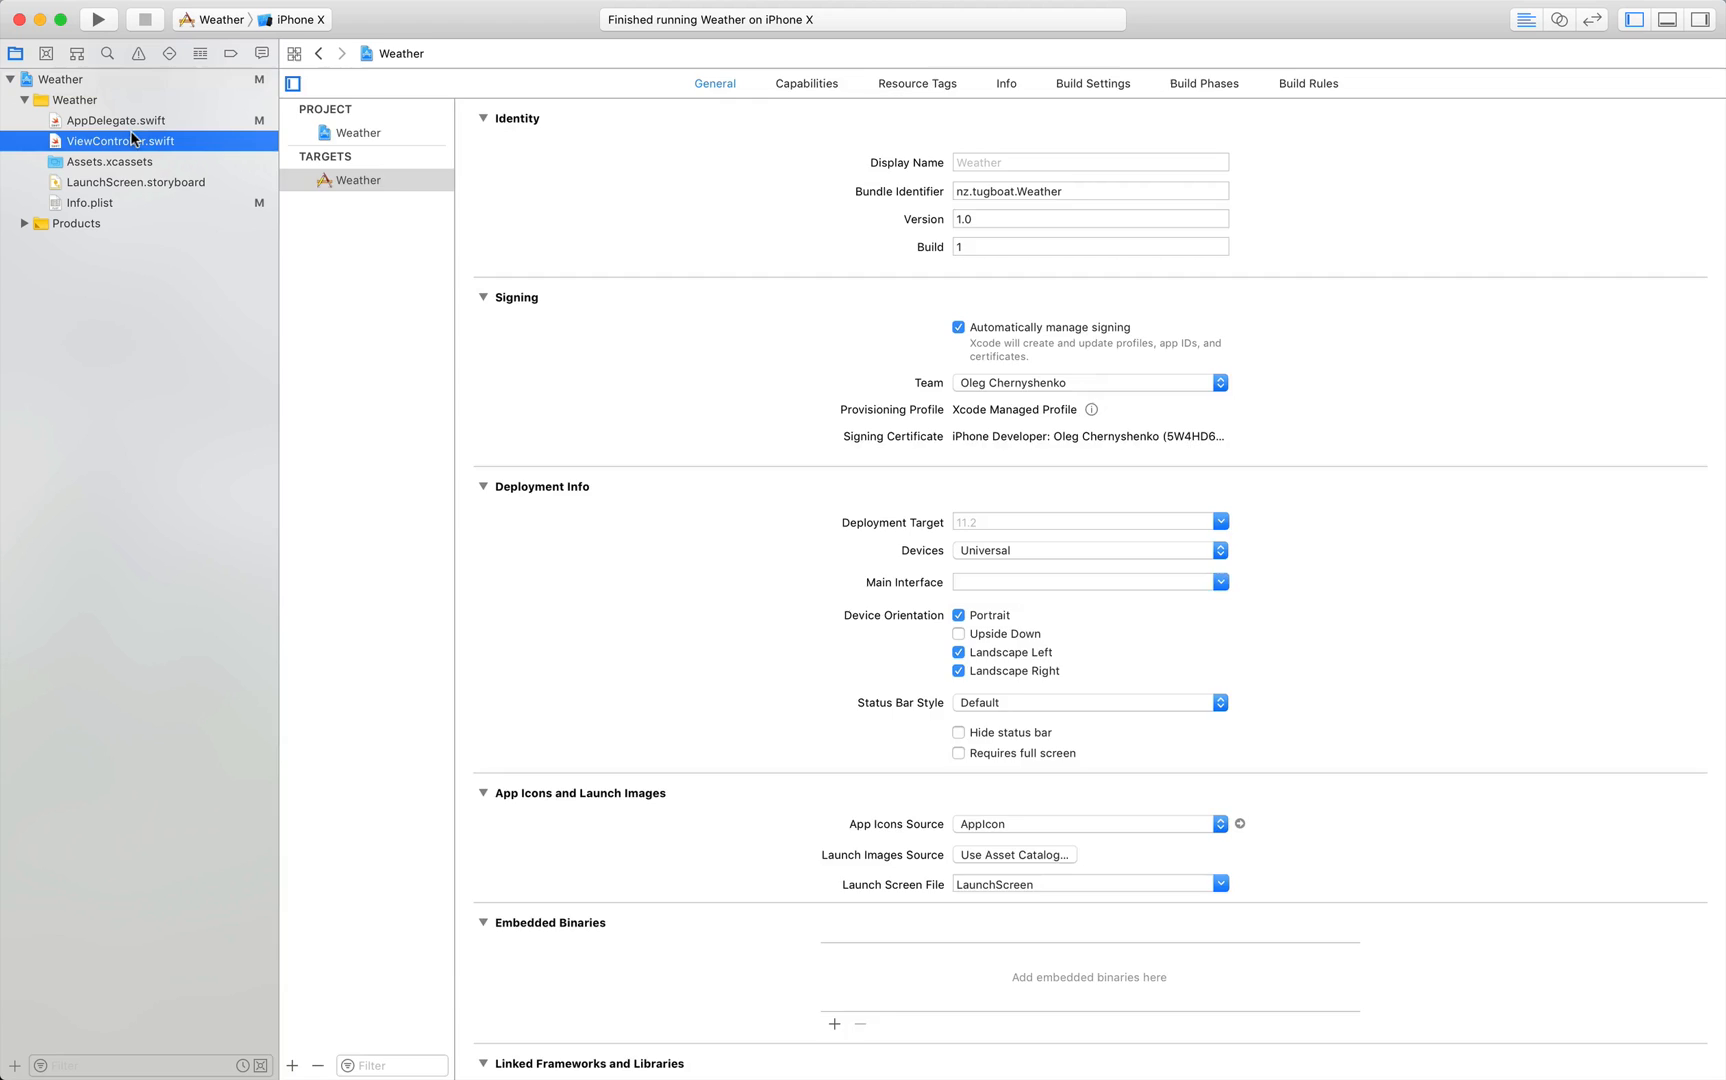
In ViewController's viewDidLoad, set self.view.backgroundColor = .red and run with Cmd+R.
{"action": "left_click", "coordinate": [116, 141]}
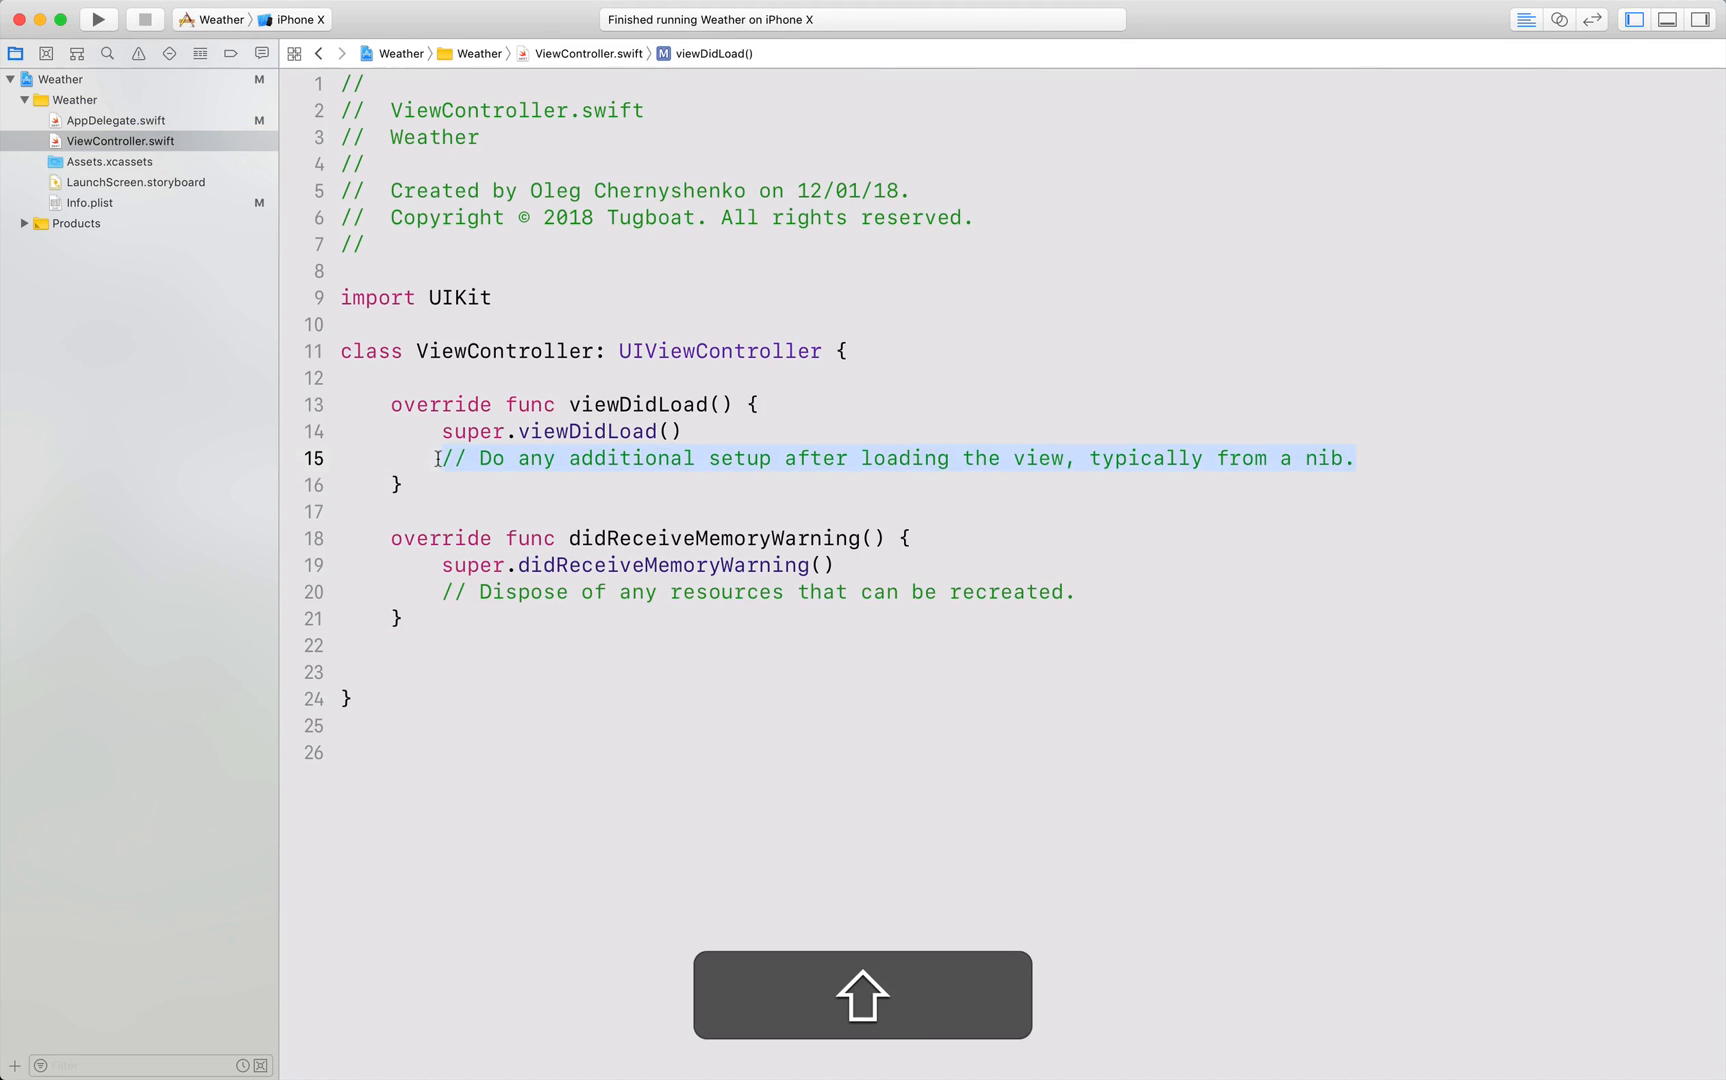
{"action": "type", "text": "self.view.backgroundColor"}
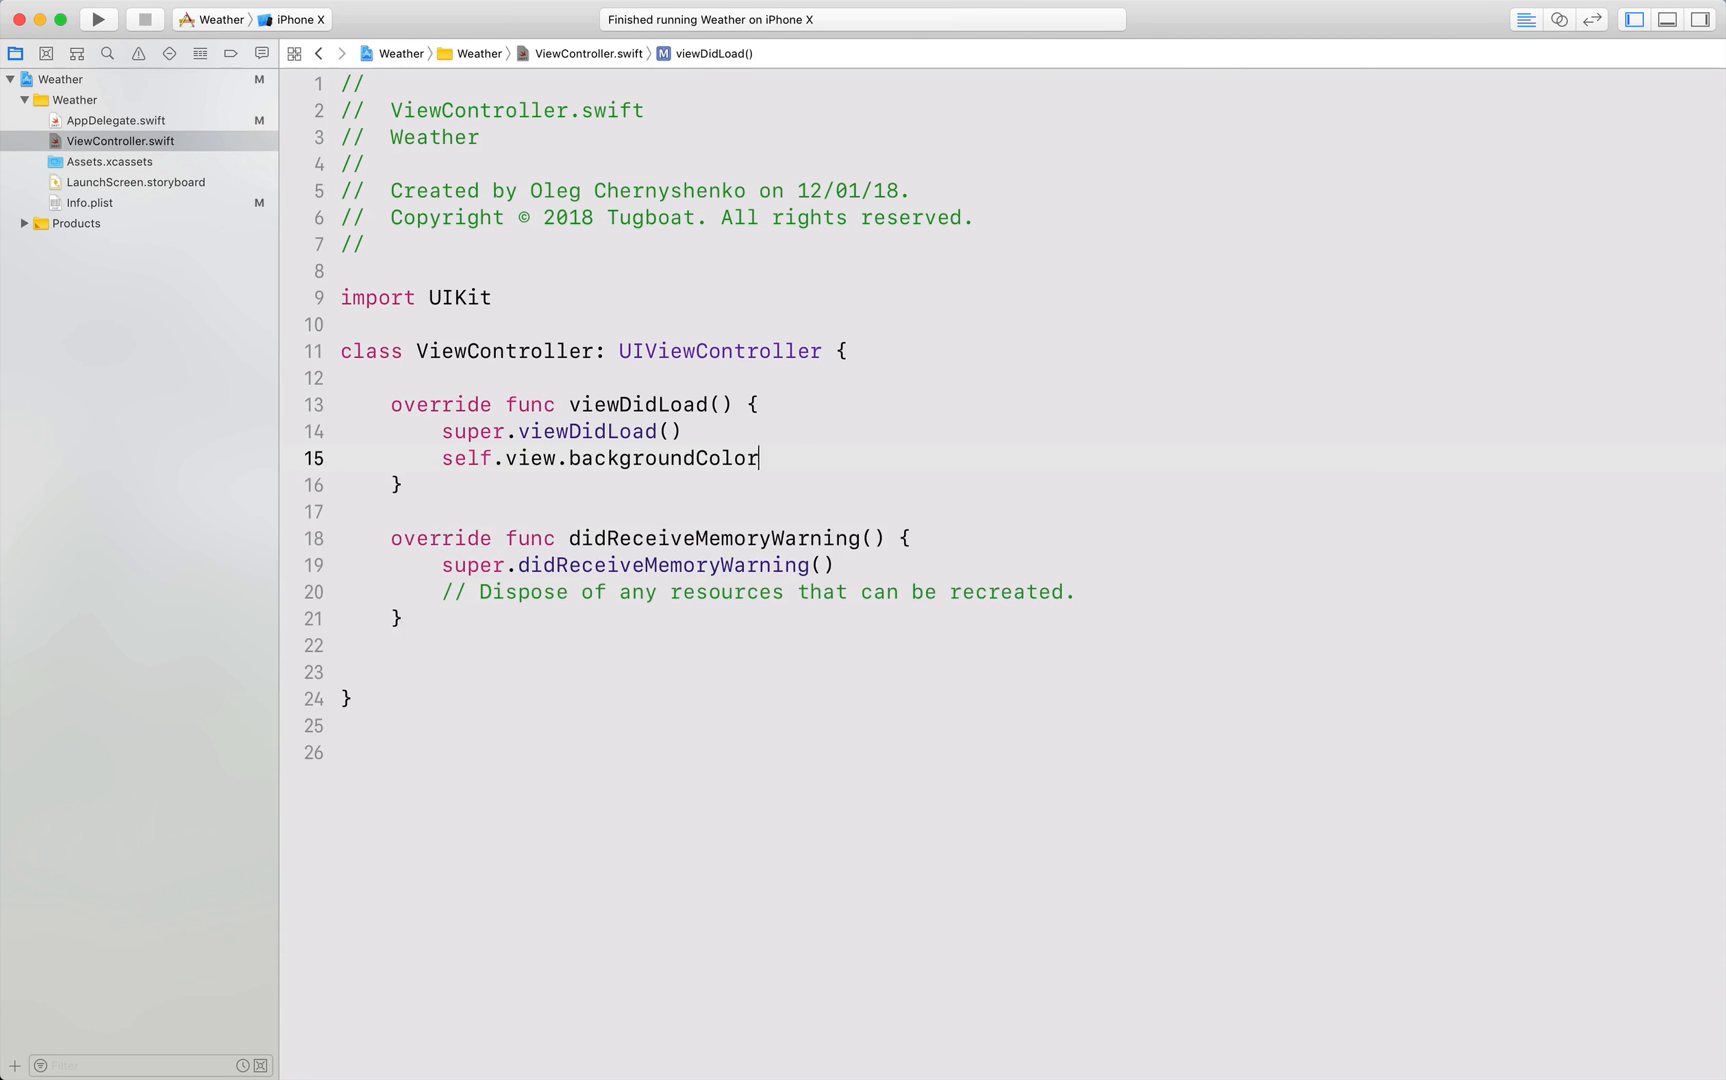
{"action": "type", "text": "= .red"}
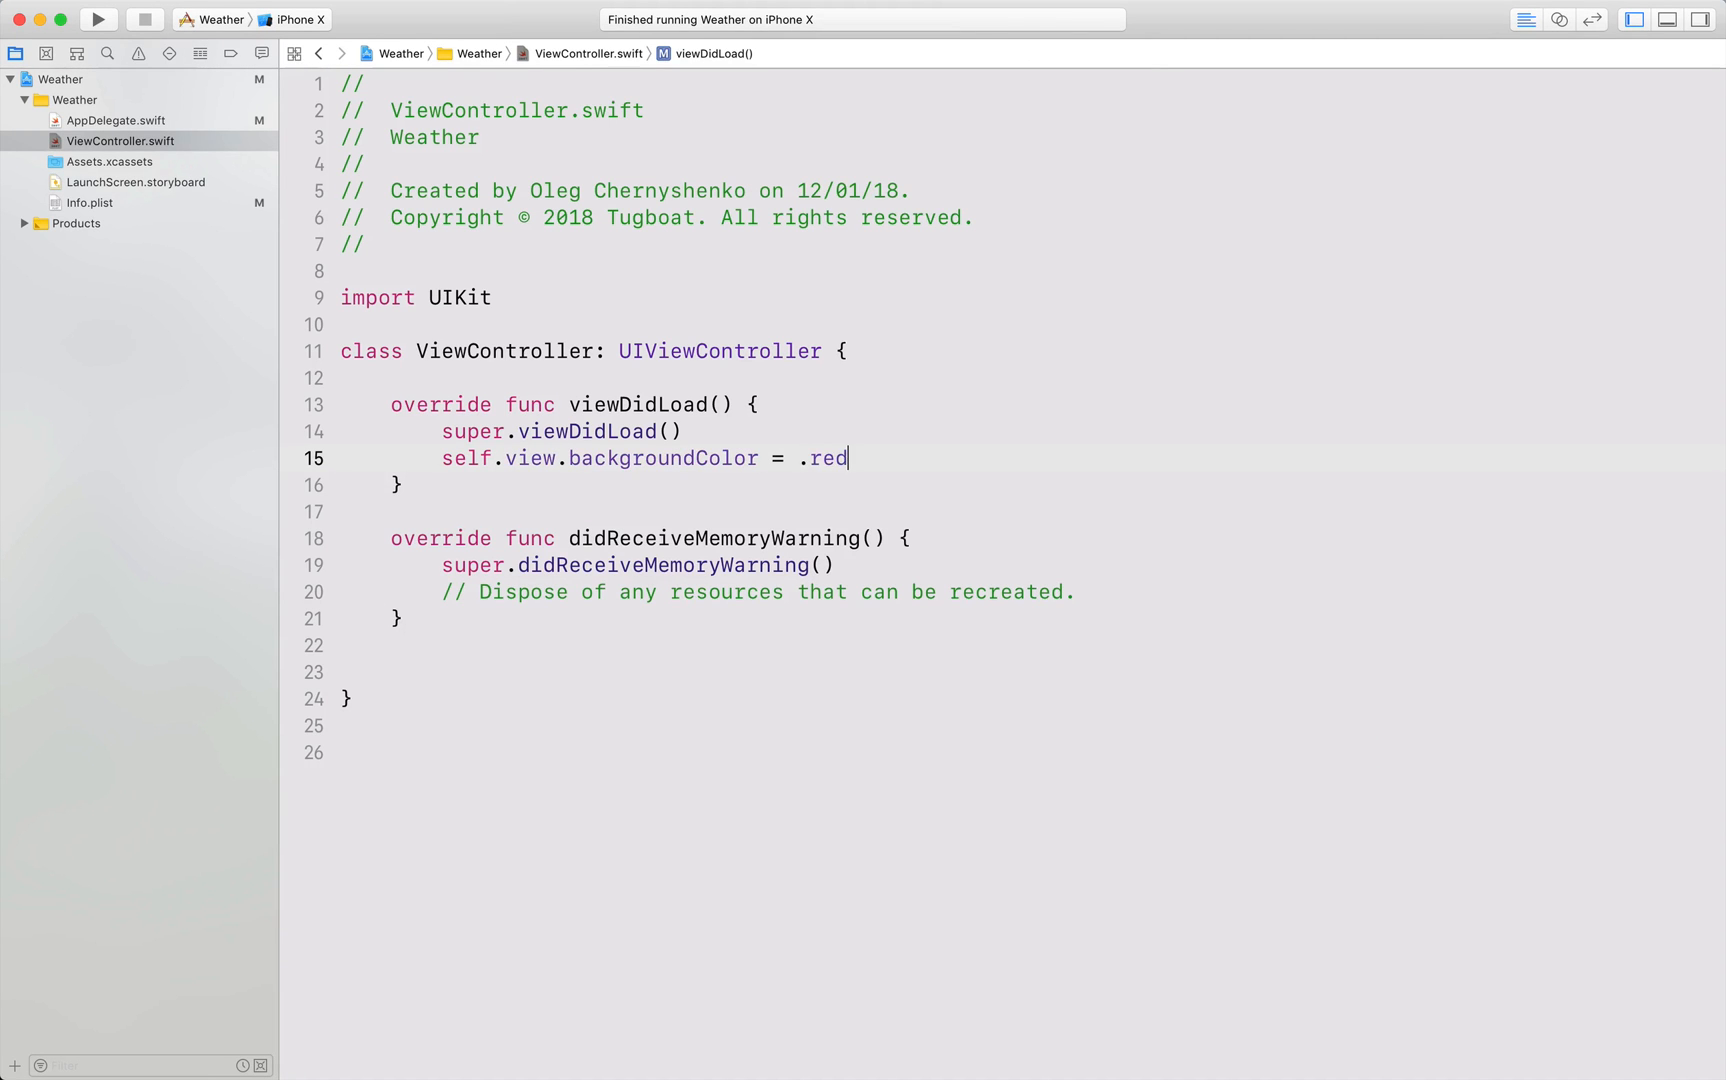
{"action": "key", "text": "cmd+r"}
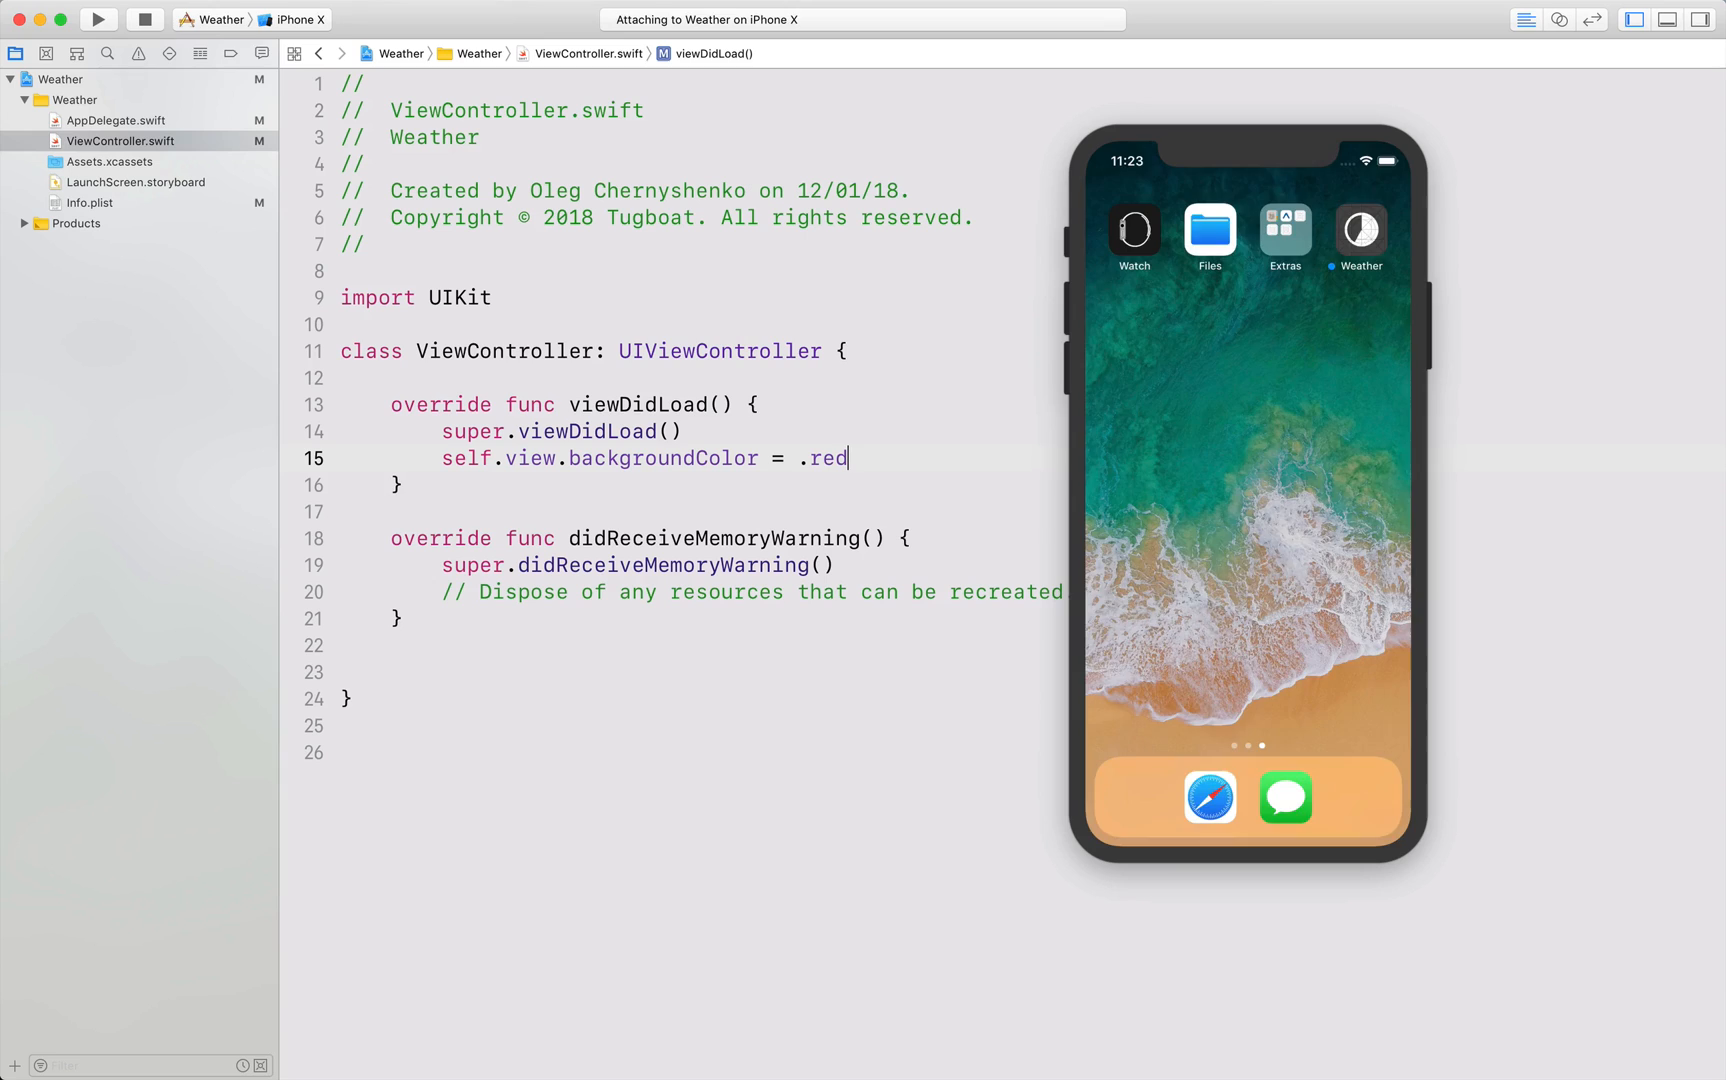
Check the red simulator screen, stop the Weather app, and reopen AppDelegate.swift.
{"action": "left_click", "coordinate": [98, 20]}
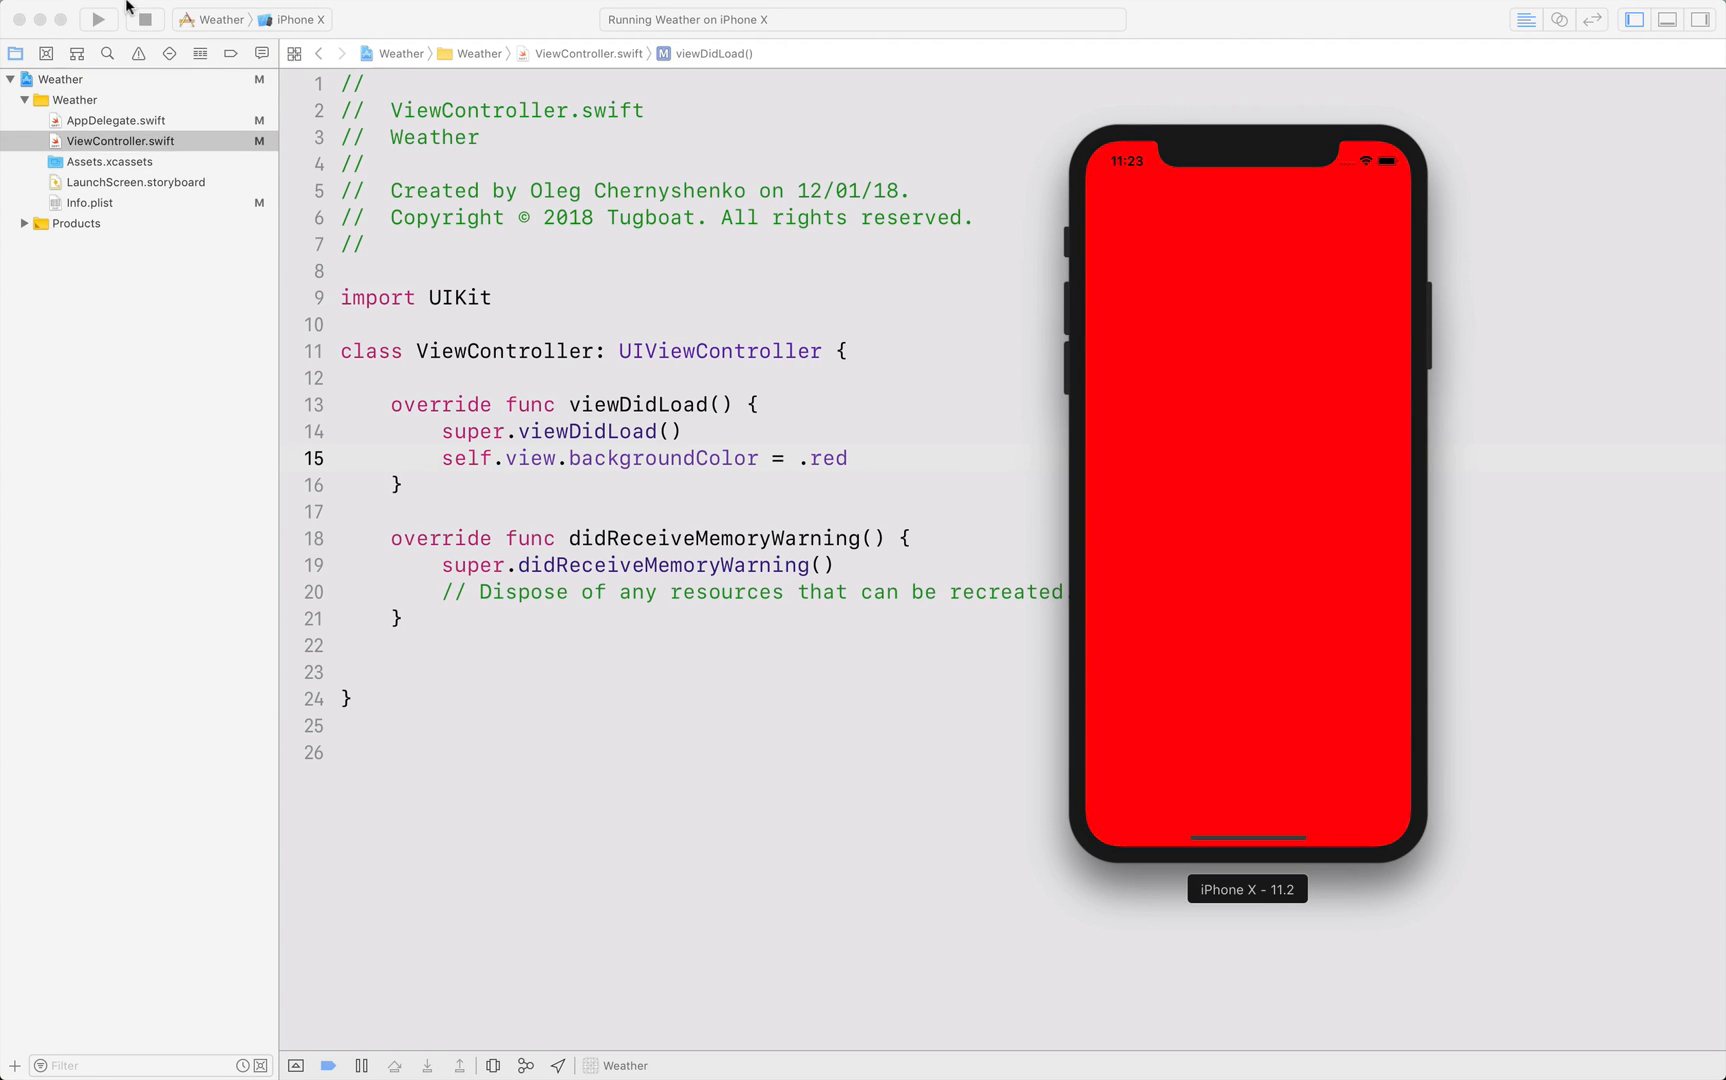
{"action": "left_click", "coordinate": [144, 19]}
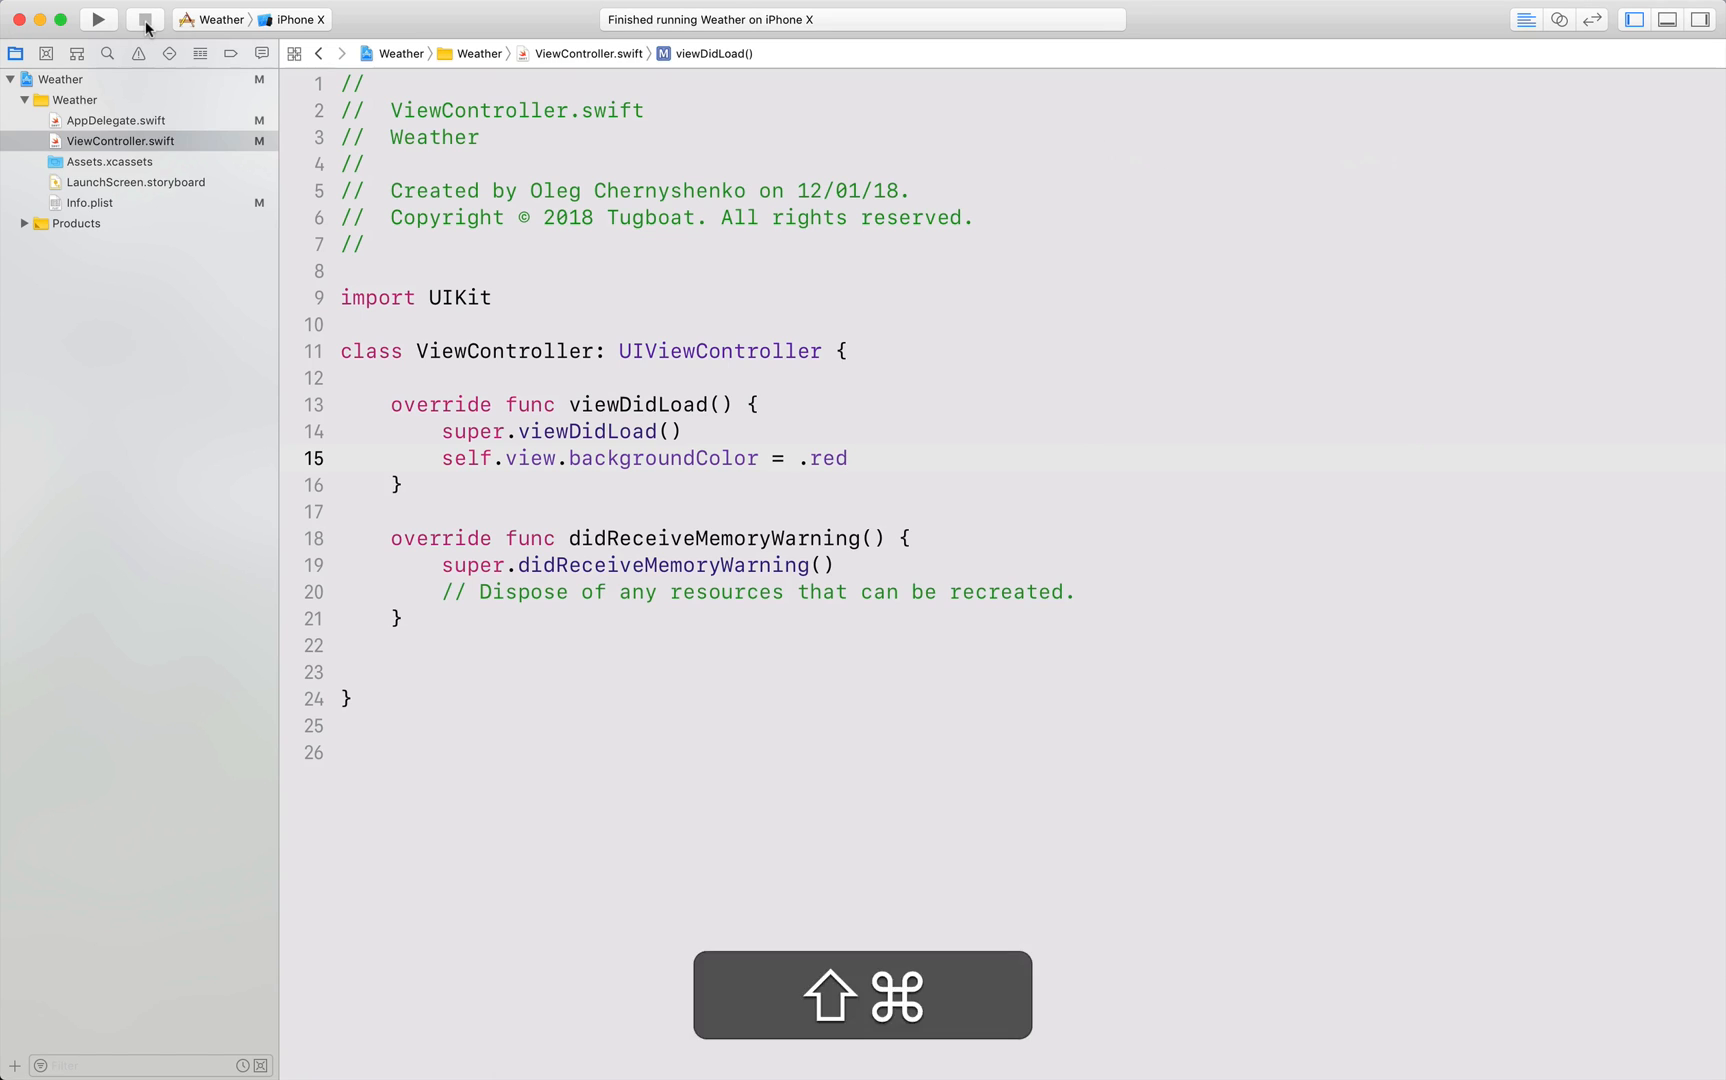
{"action": "left_click", "coordinate": [114, 120]}
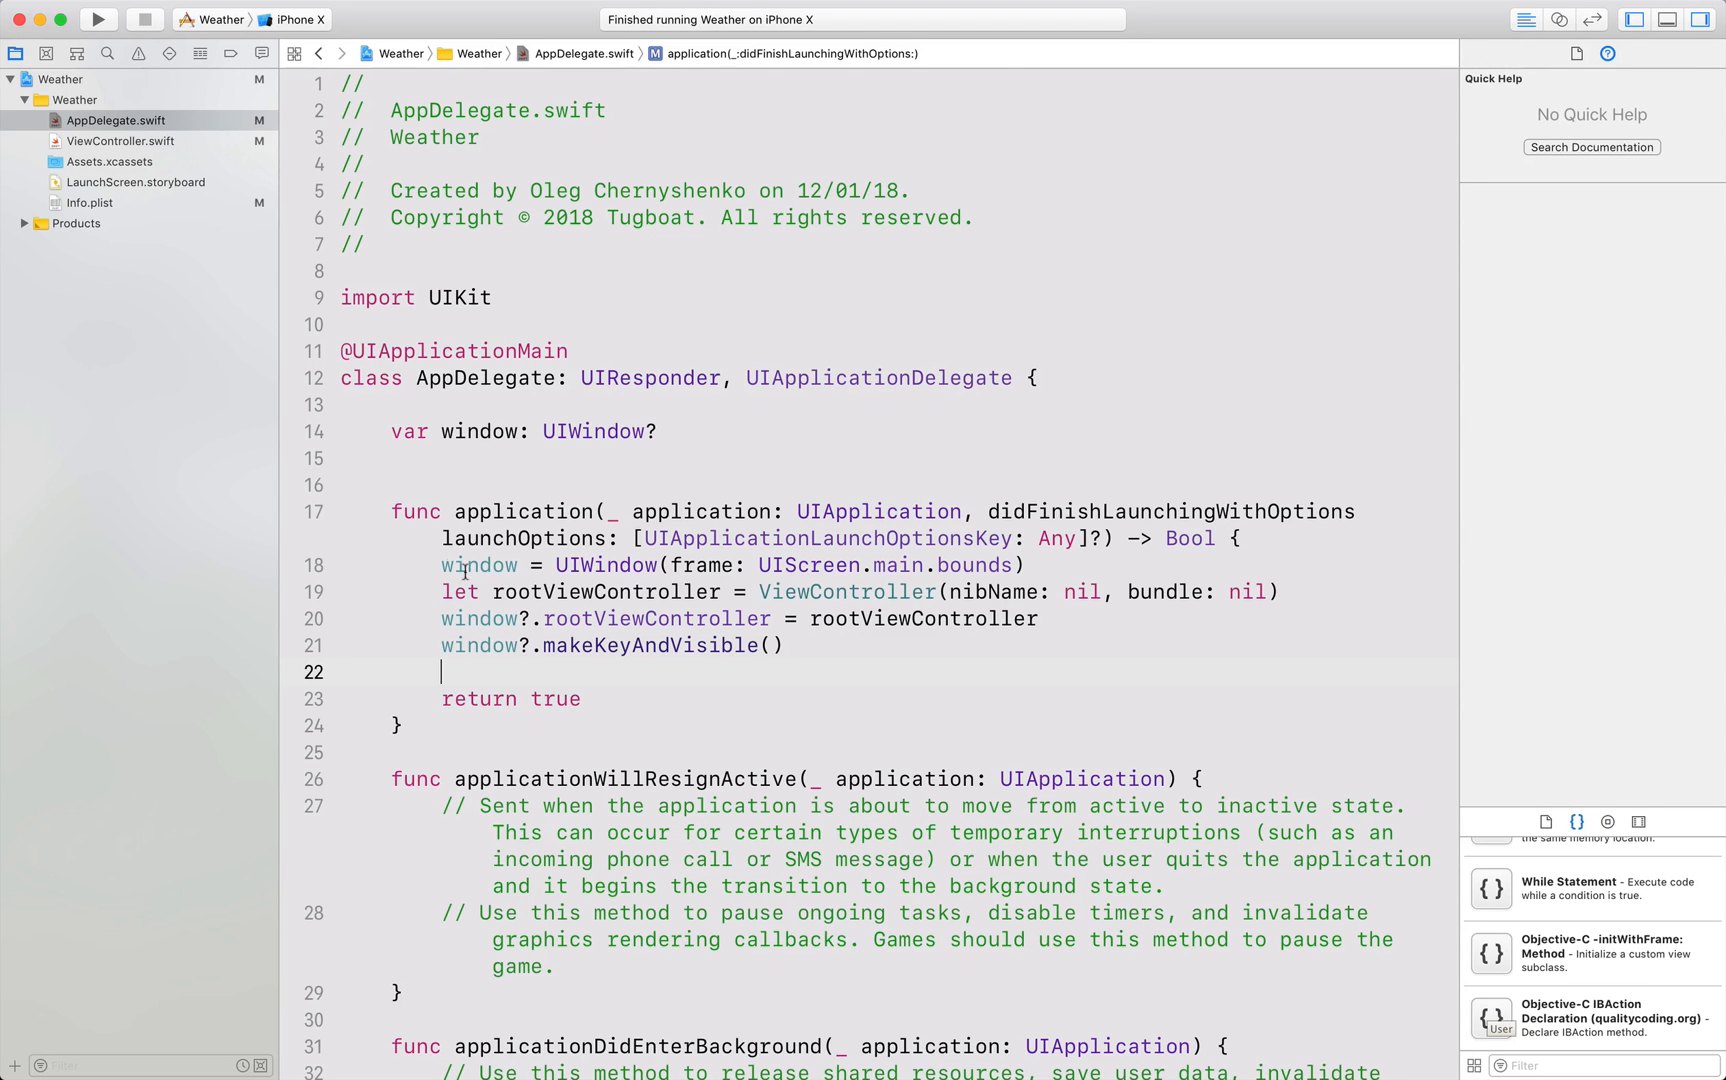
Drag lines 18–21 into a snippet titled 'Replace storyboards with code', Swift, Function or Method scope.
{"action": "left_click_drag", "start_coordinate": [443, 565], "coordinate": [804, 645]}
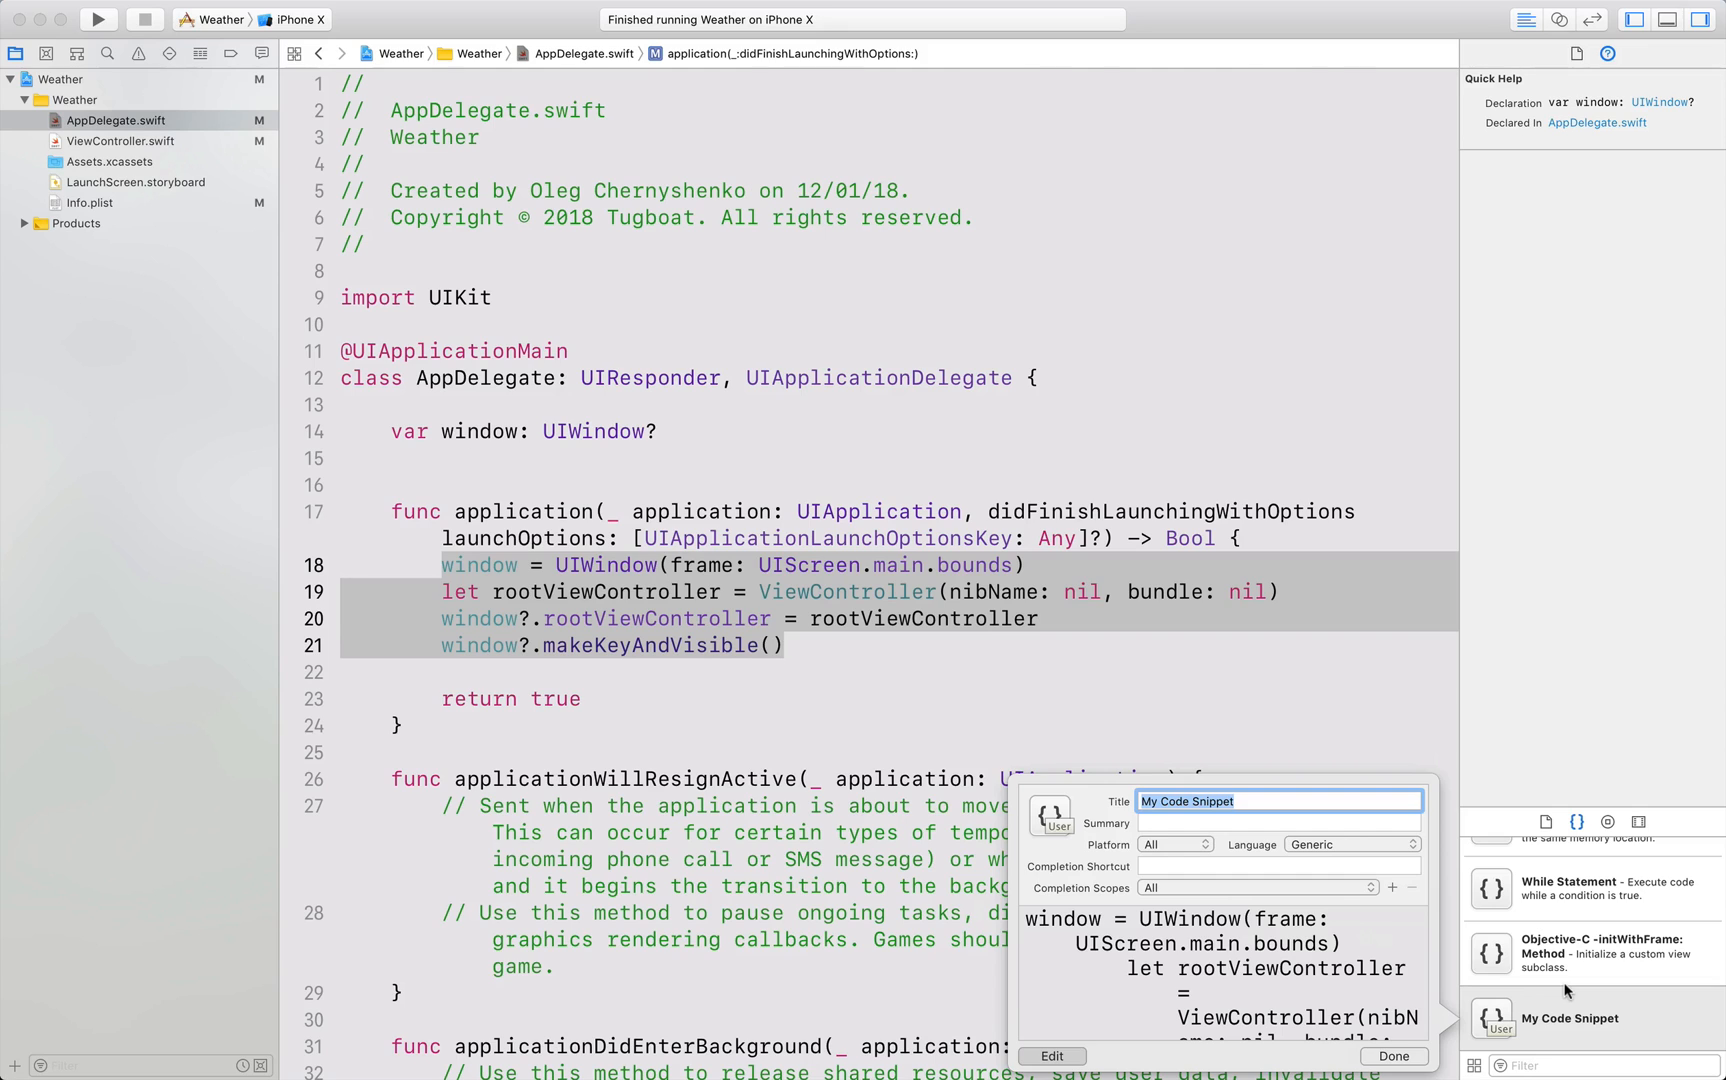
{"action": "type", "text": "Replace s"}
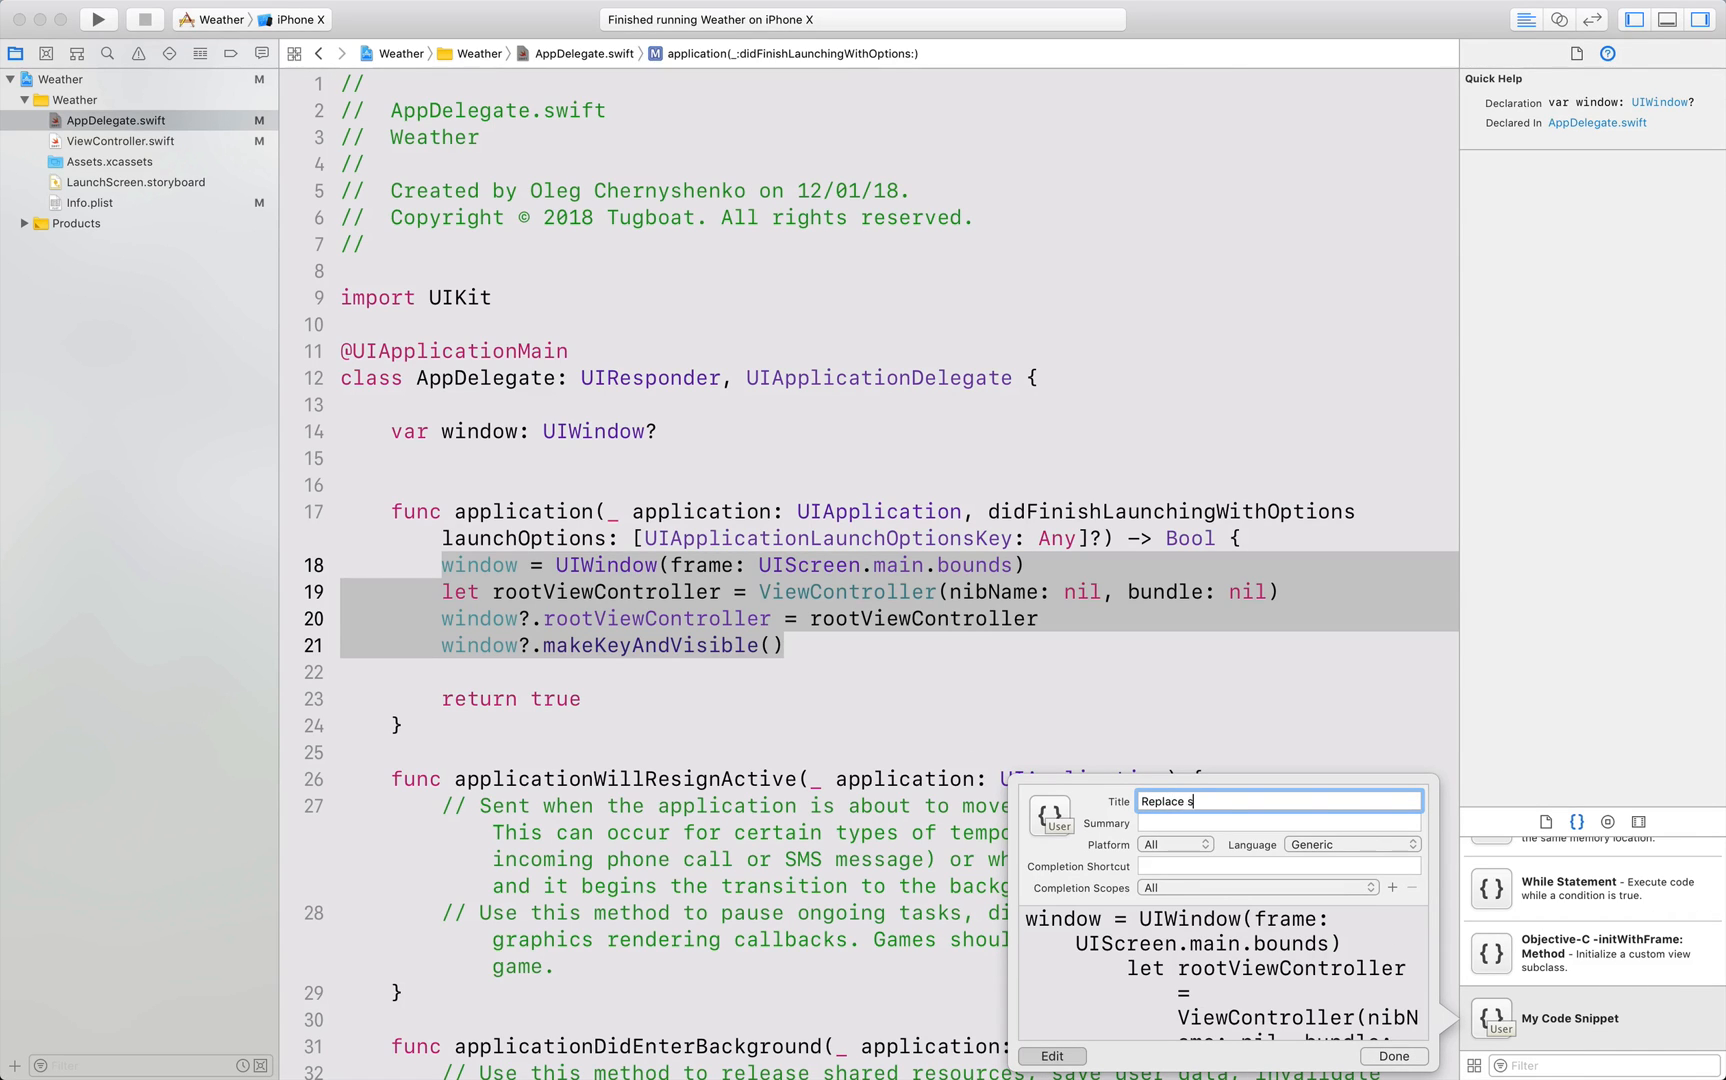
{"action": "type", "text": "toryboards with code"}
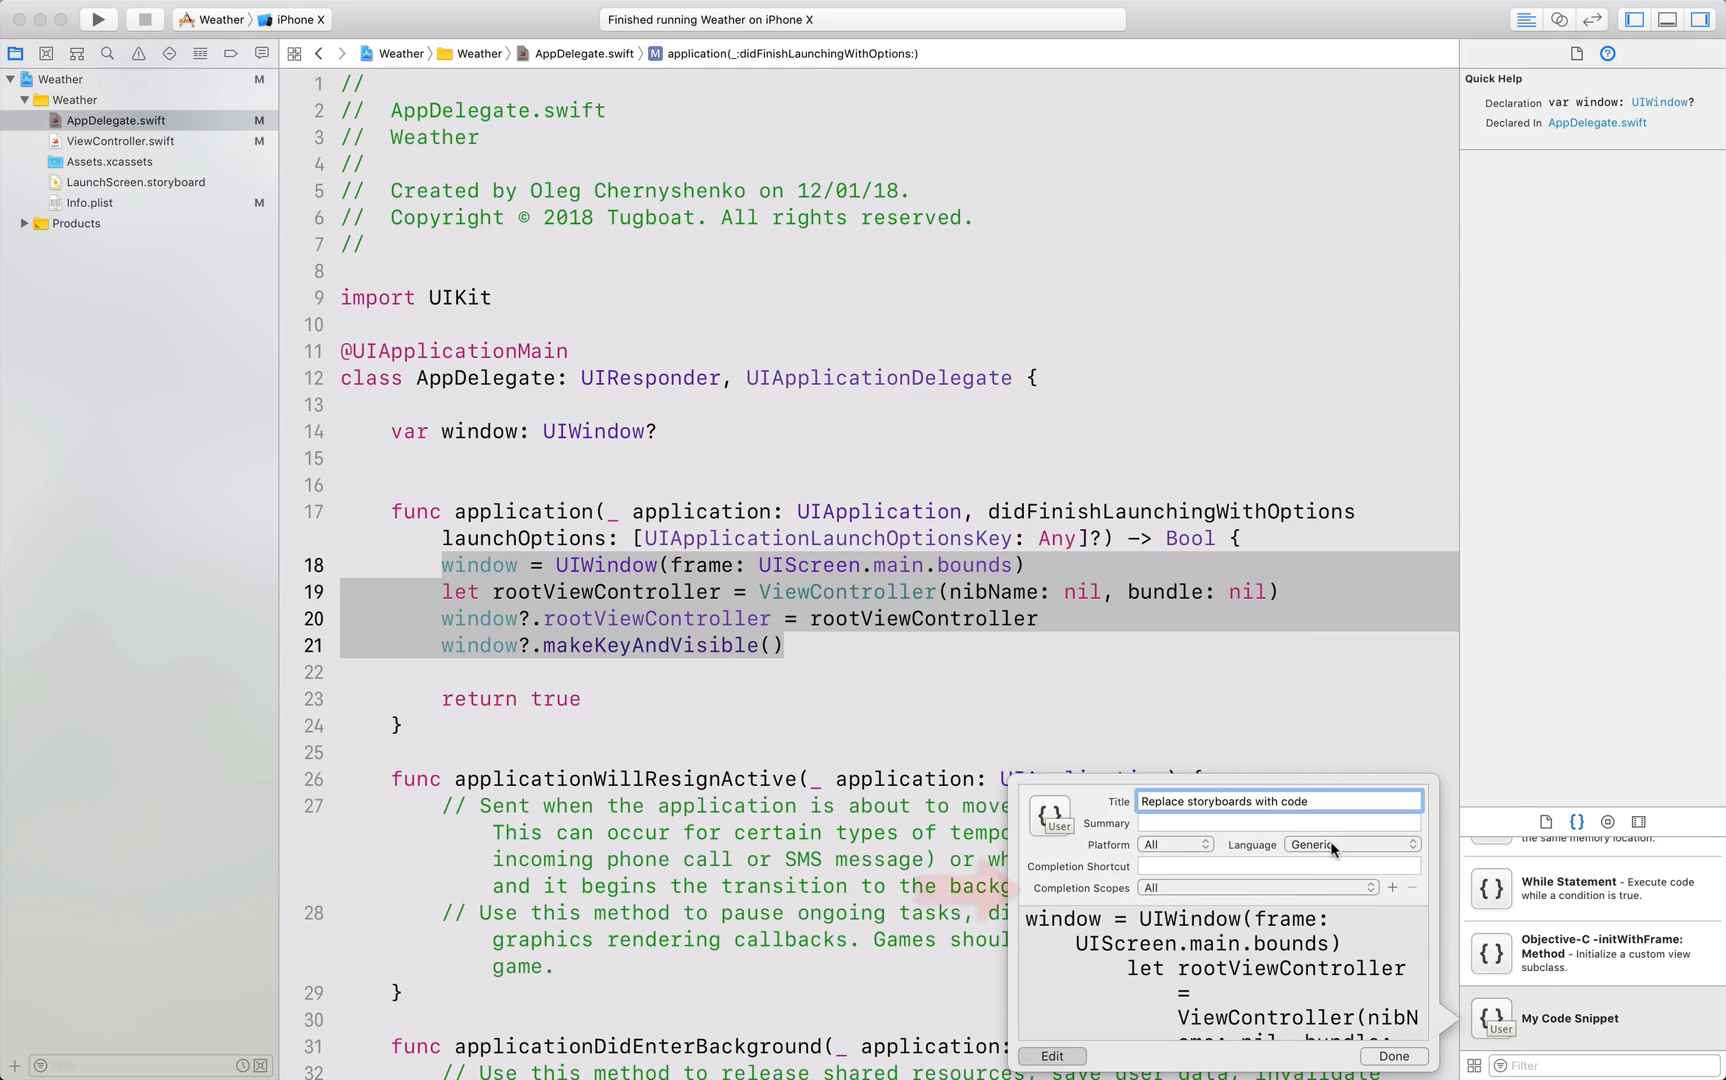
{"action": "left_click", "coordinate": [1348, 844]}
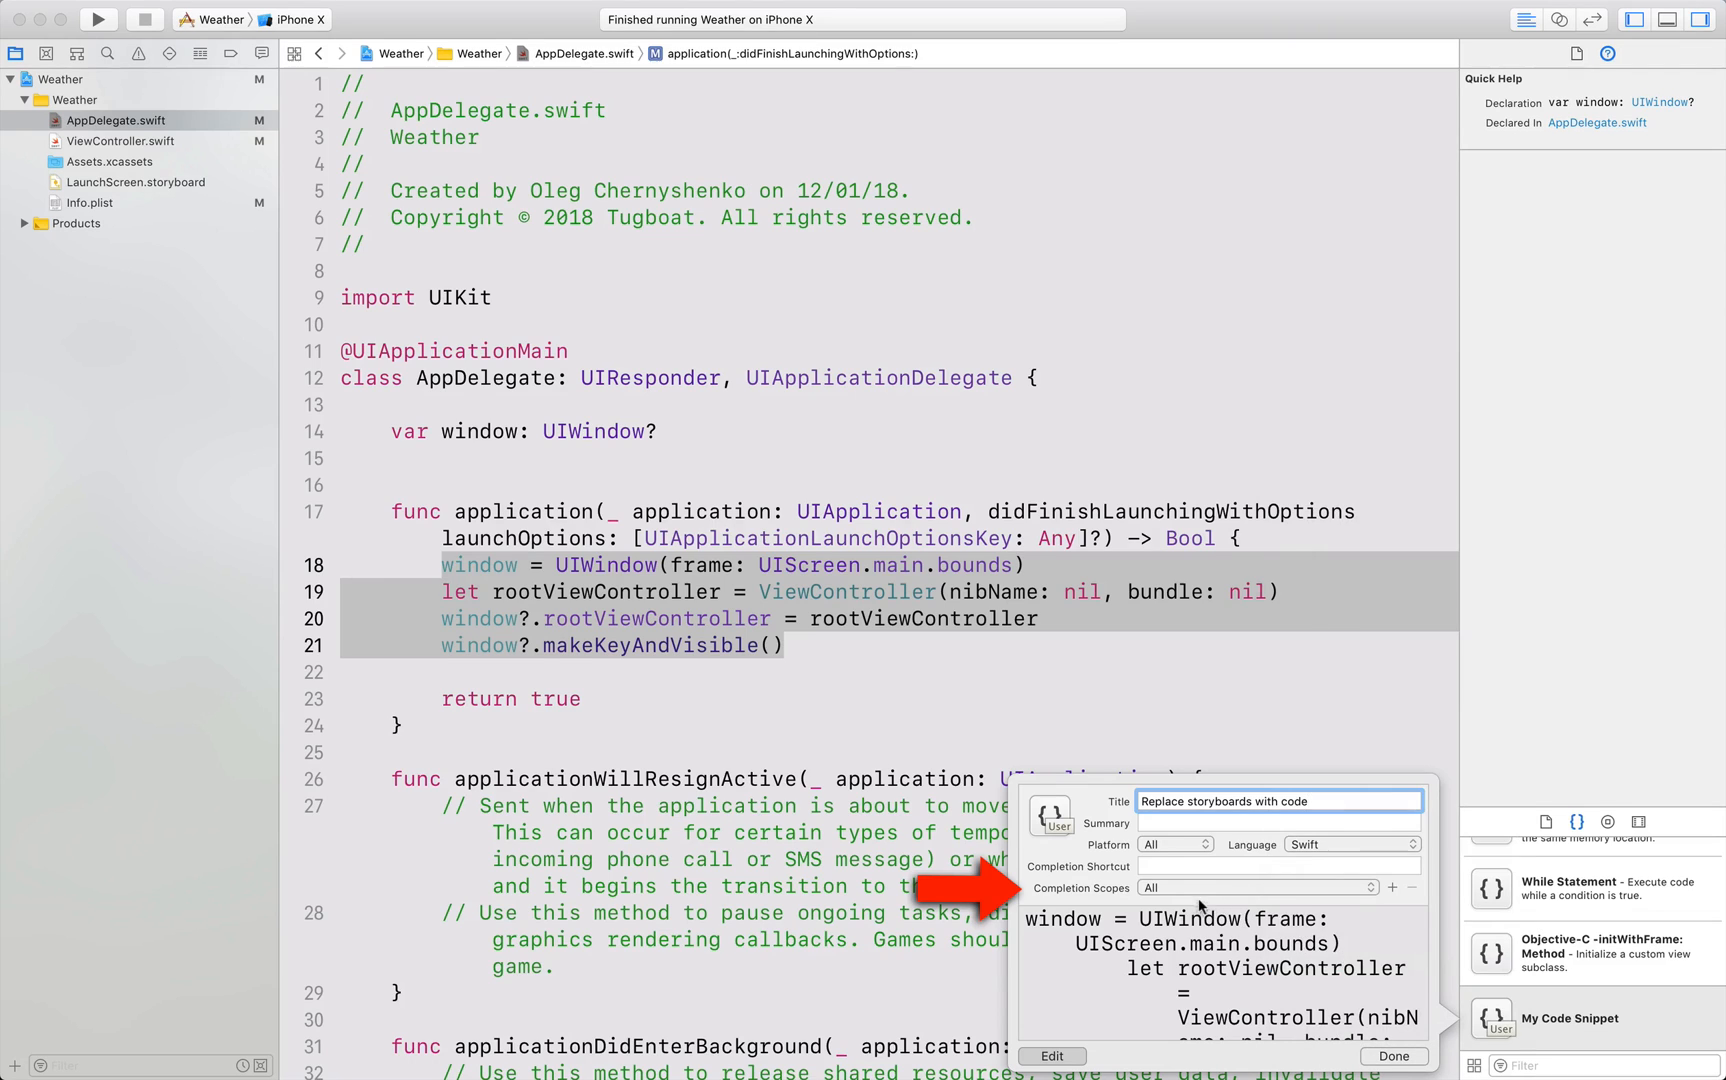
{"action": "left_click", "coordinate": [1255, 887]}
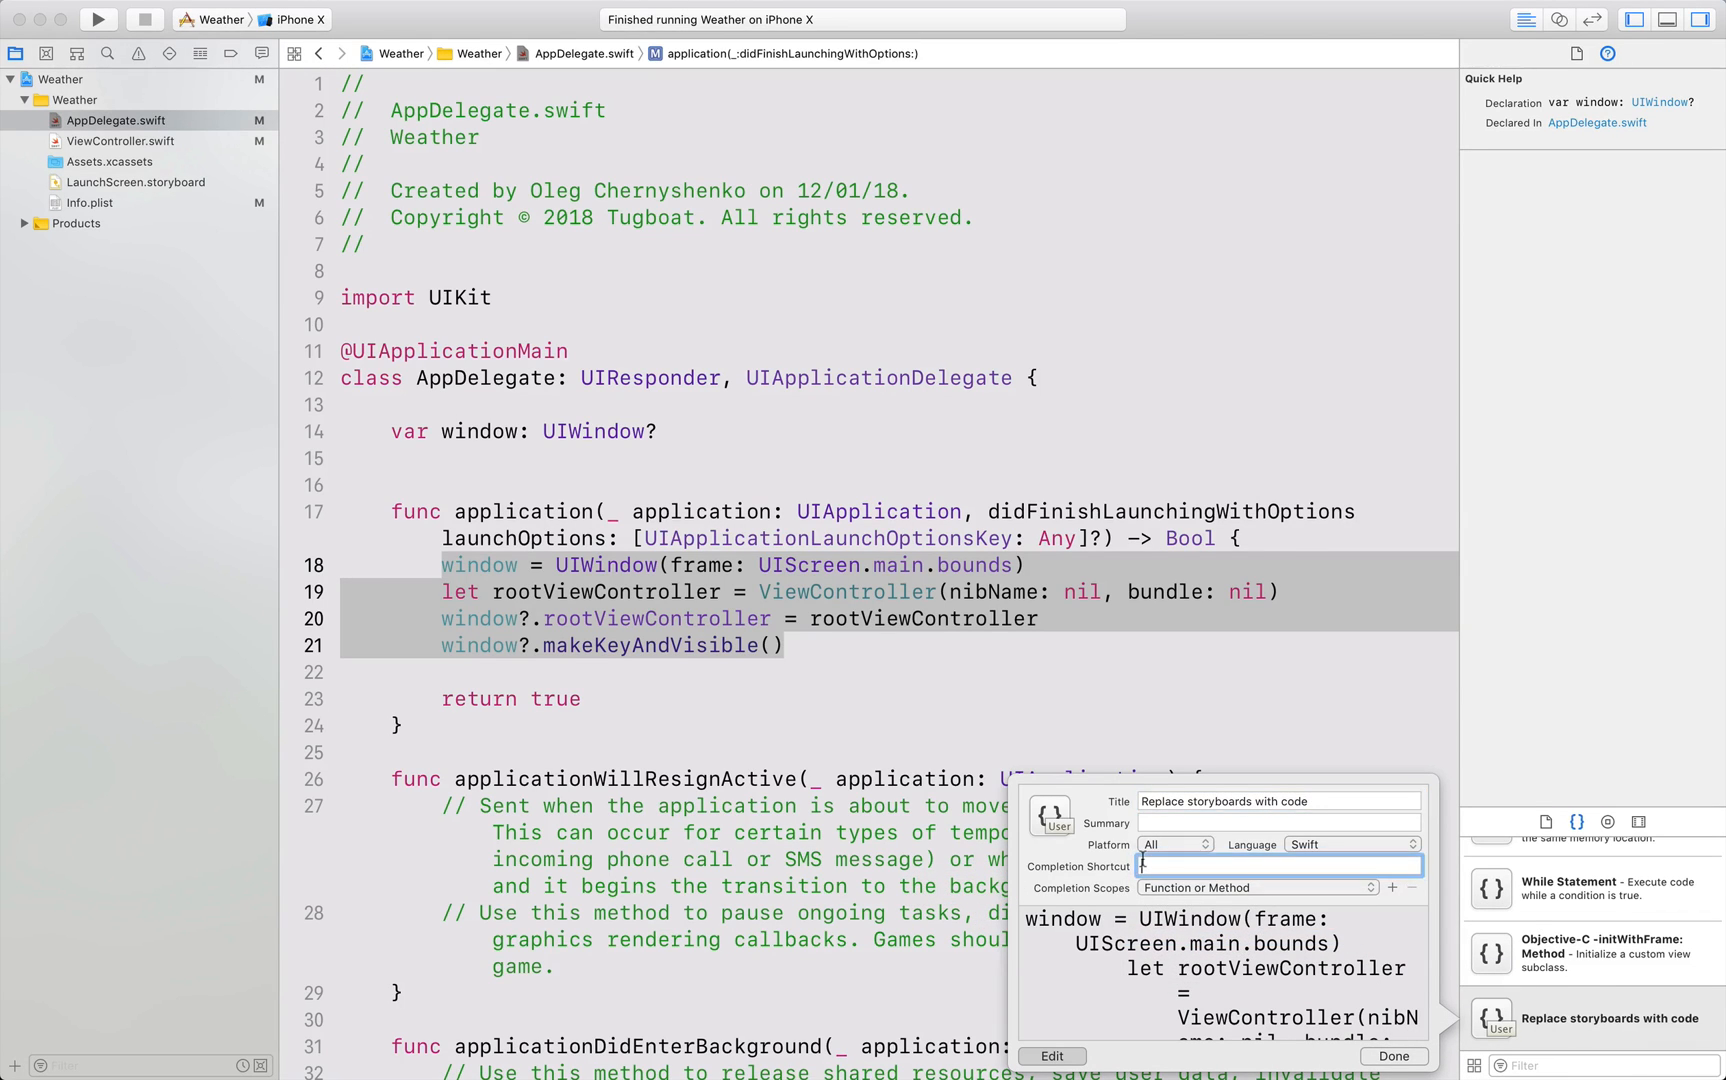
{"action": "type", "text": "win"}
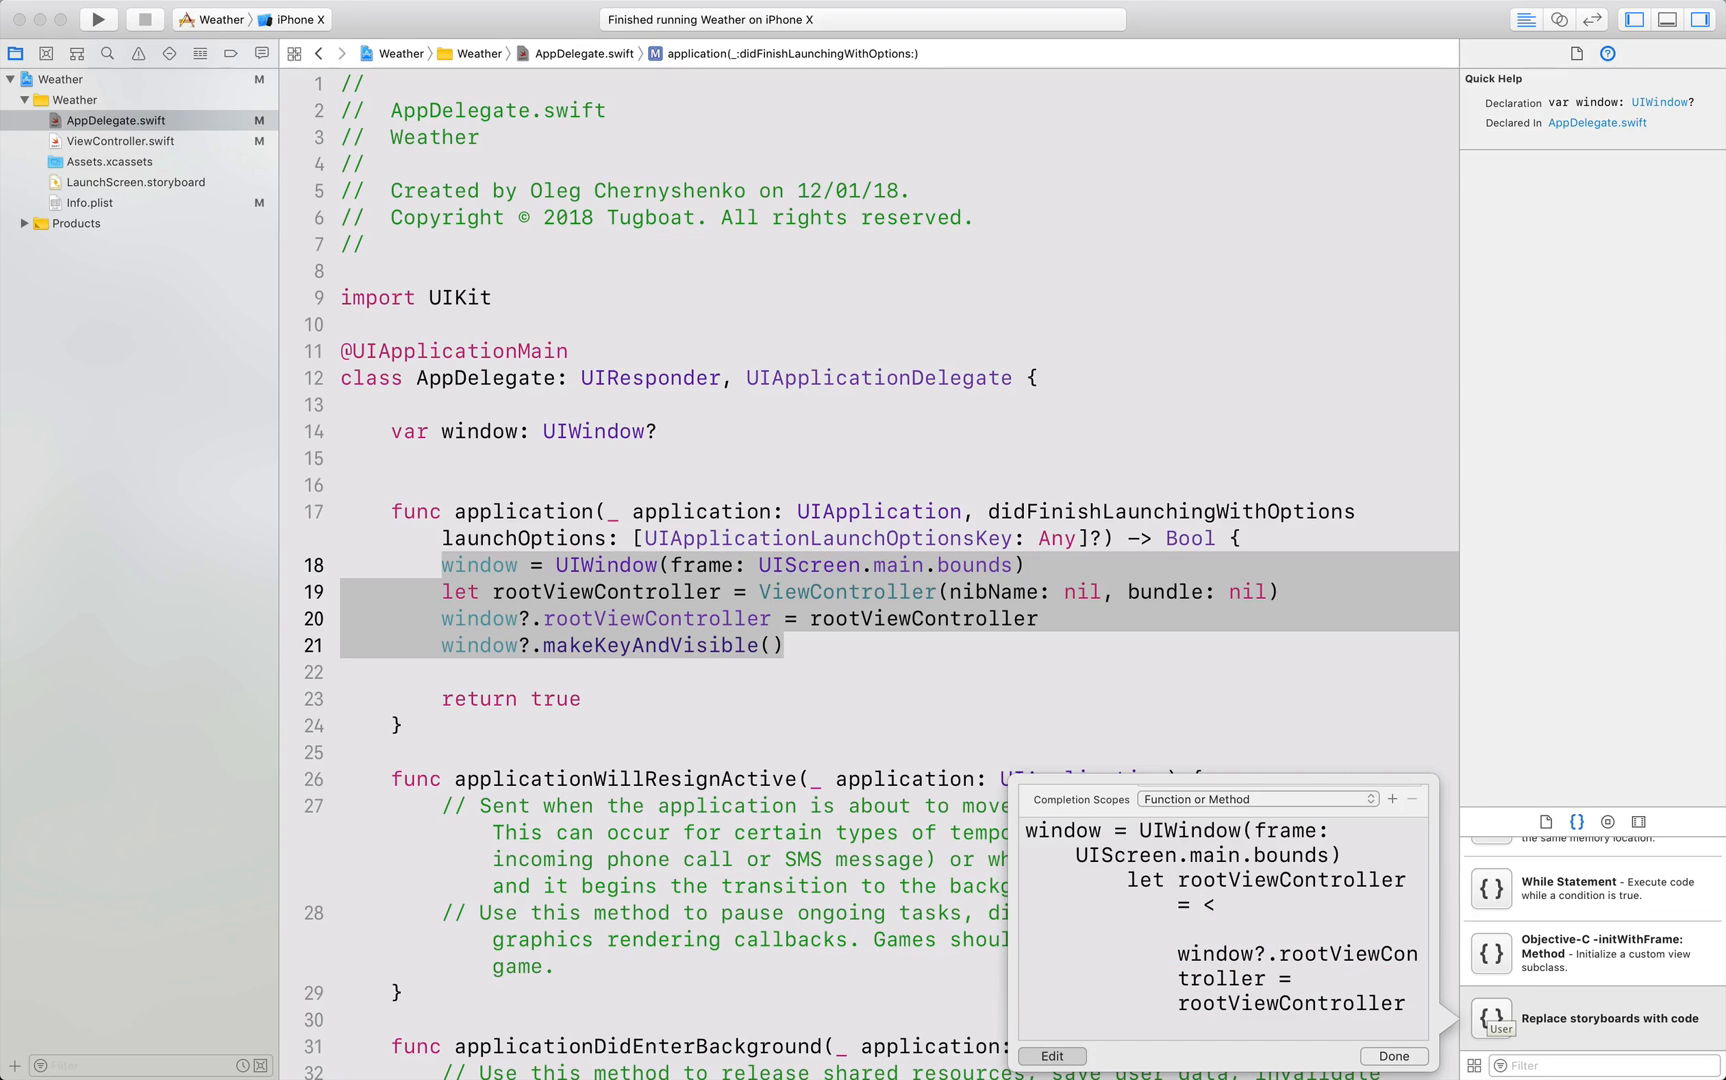
Replace the snippet's ViewController initializer with a <#ViewController#> placeholder and click Done.
{"action": "type", "text": "#"}
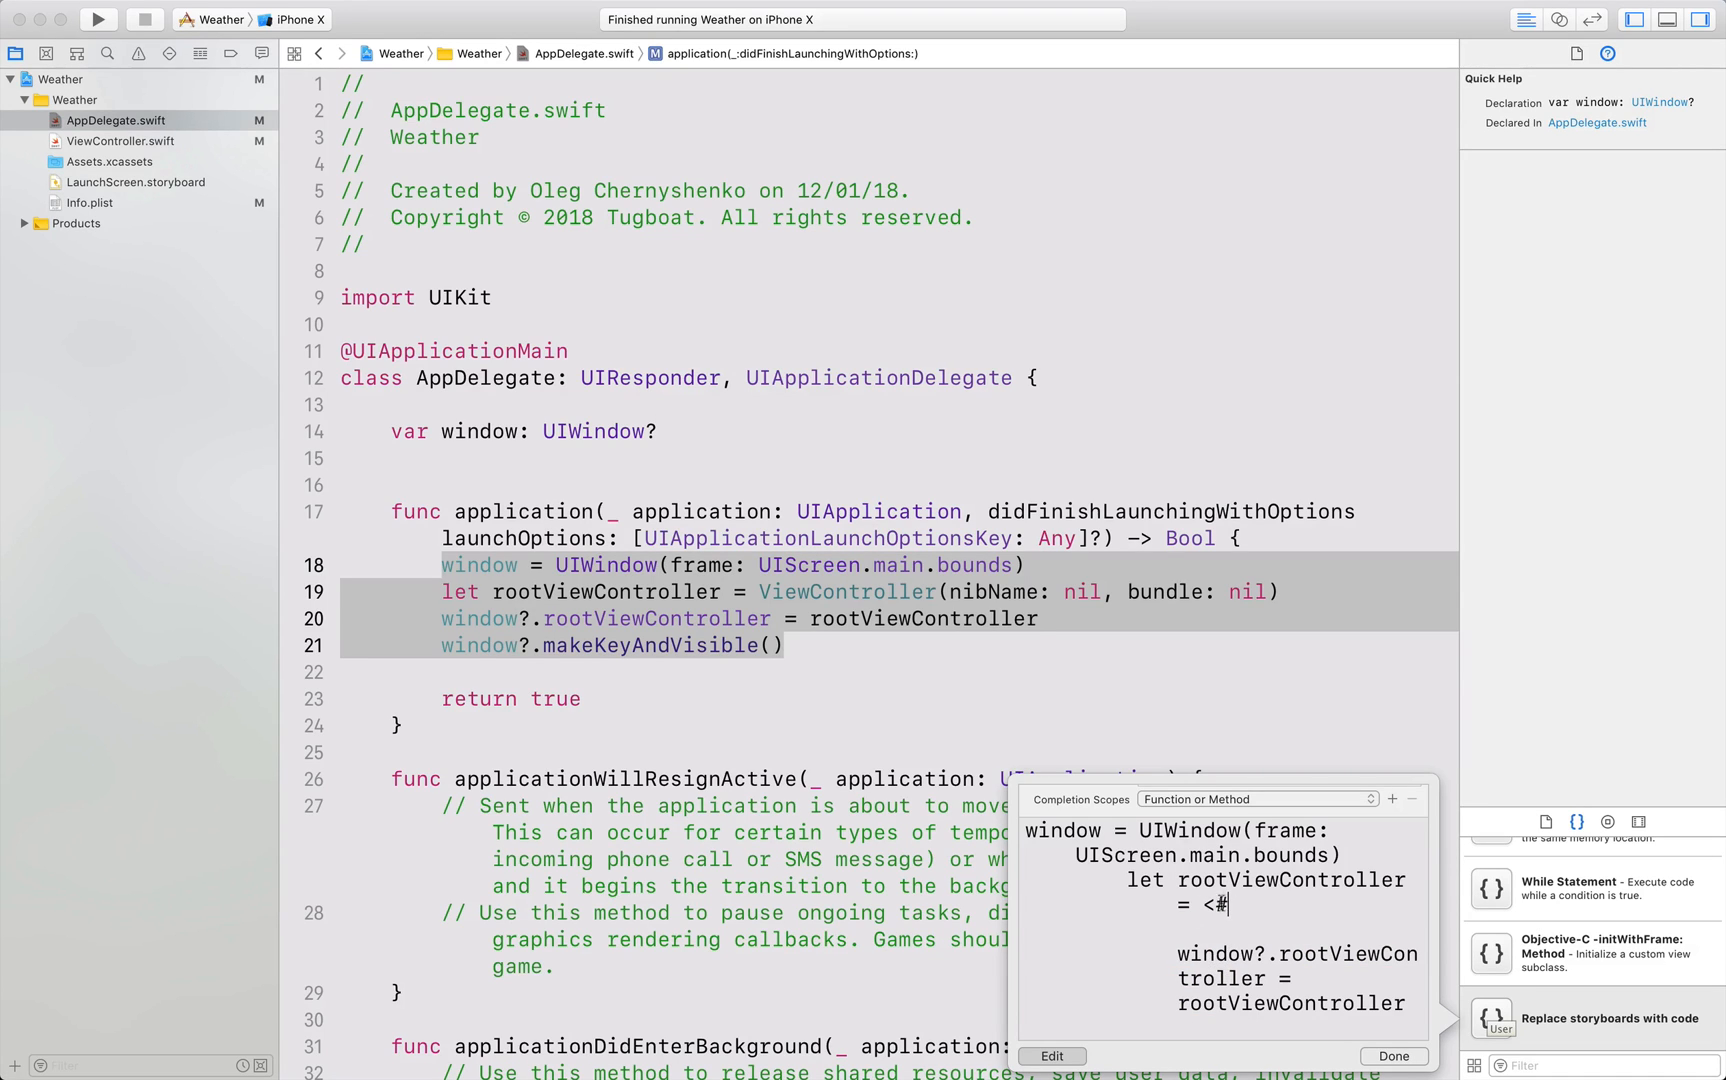
{"action": "mouse_move", "coordinate": [1211, 908]}
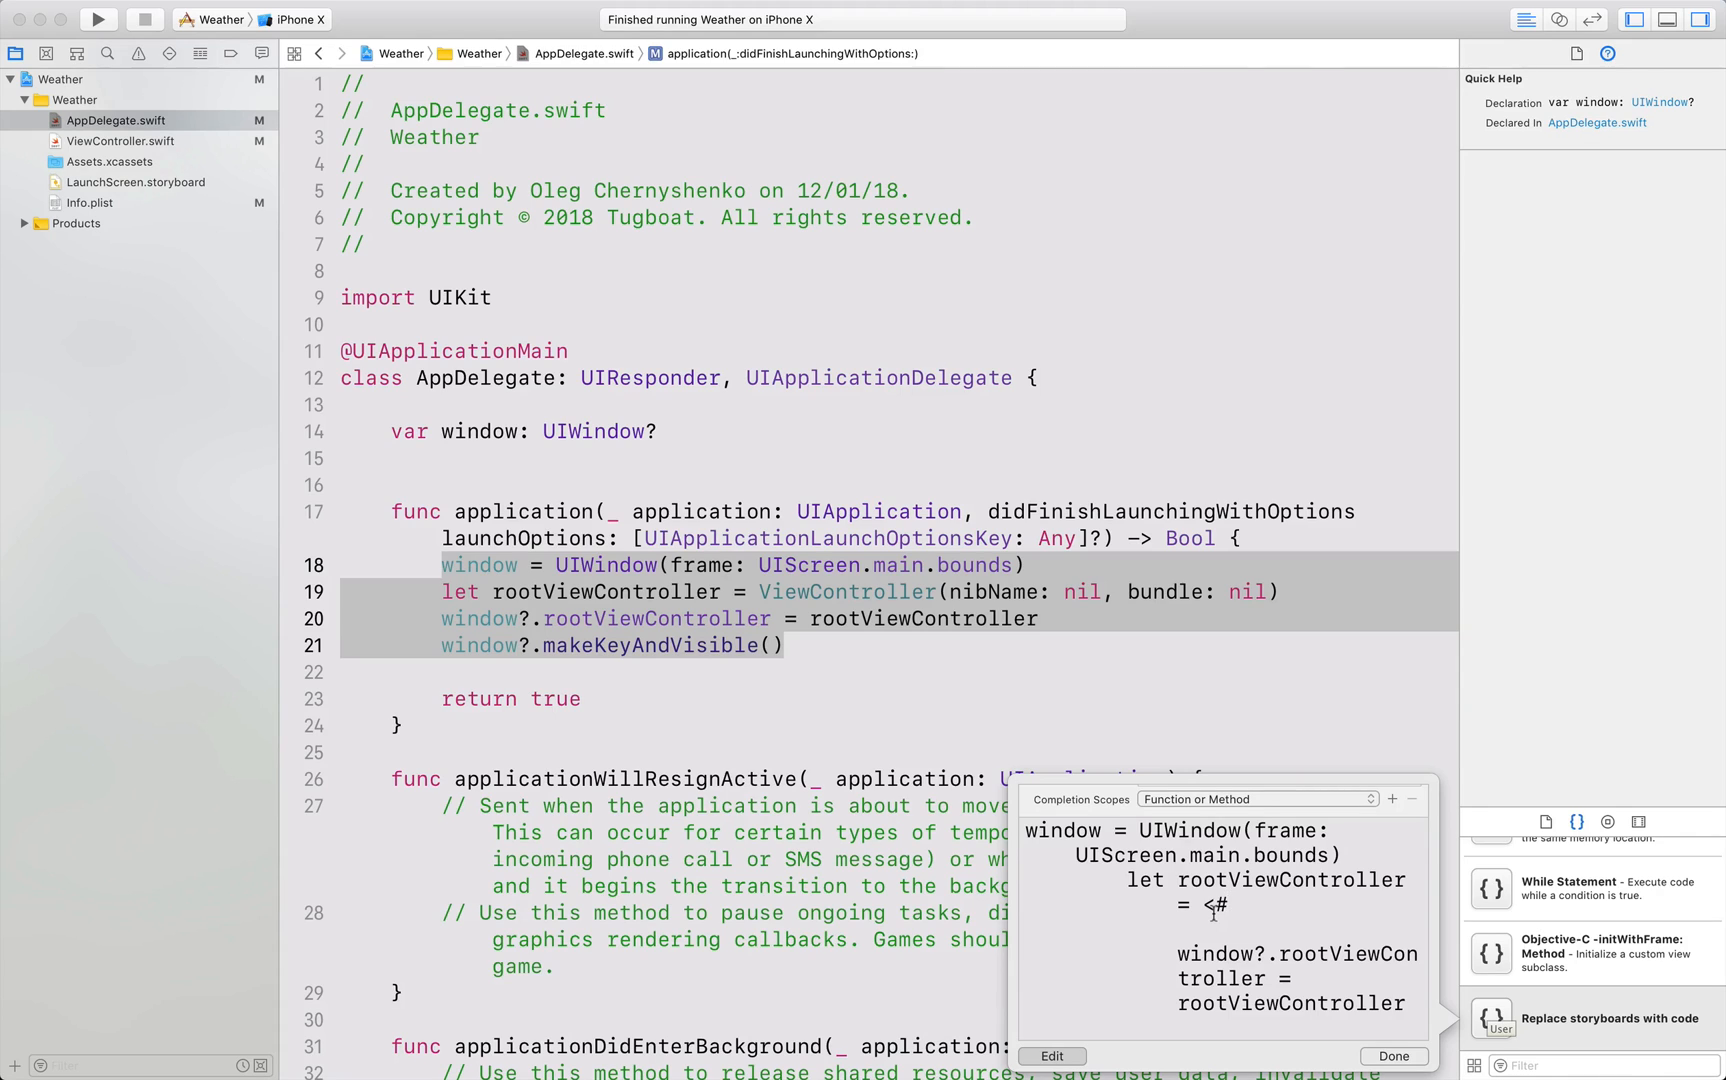
{"action": "left_click", "coordinate": [1210, 907]}
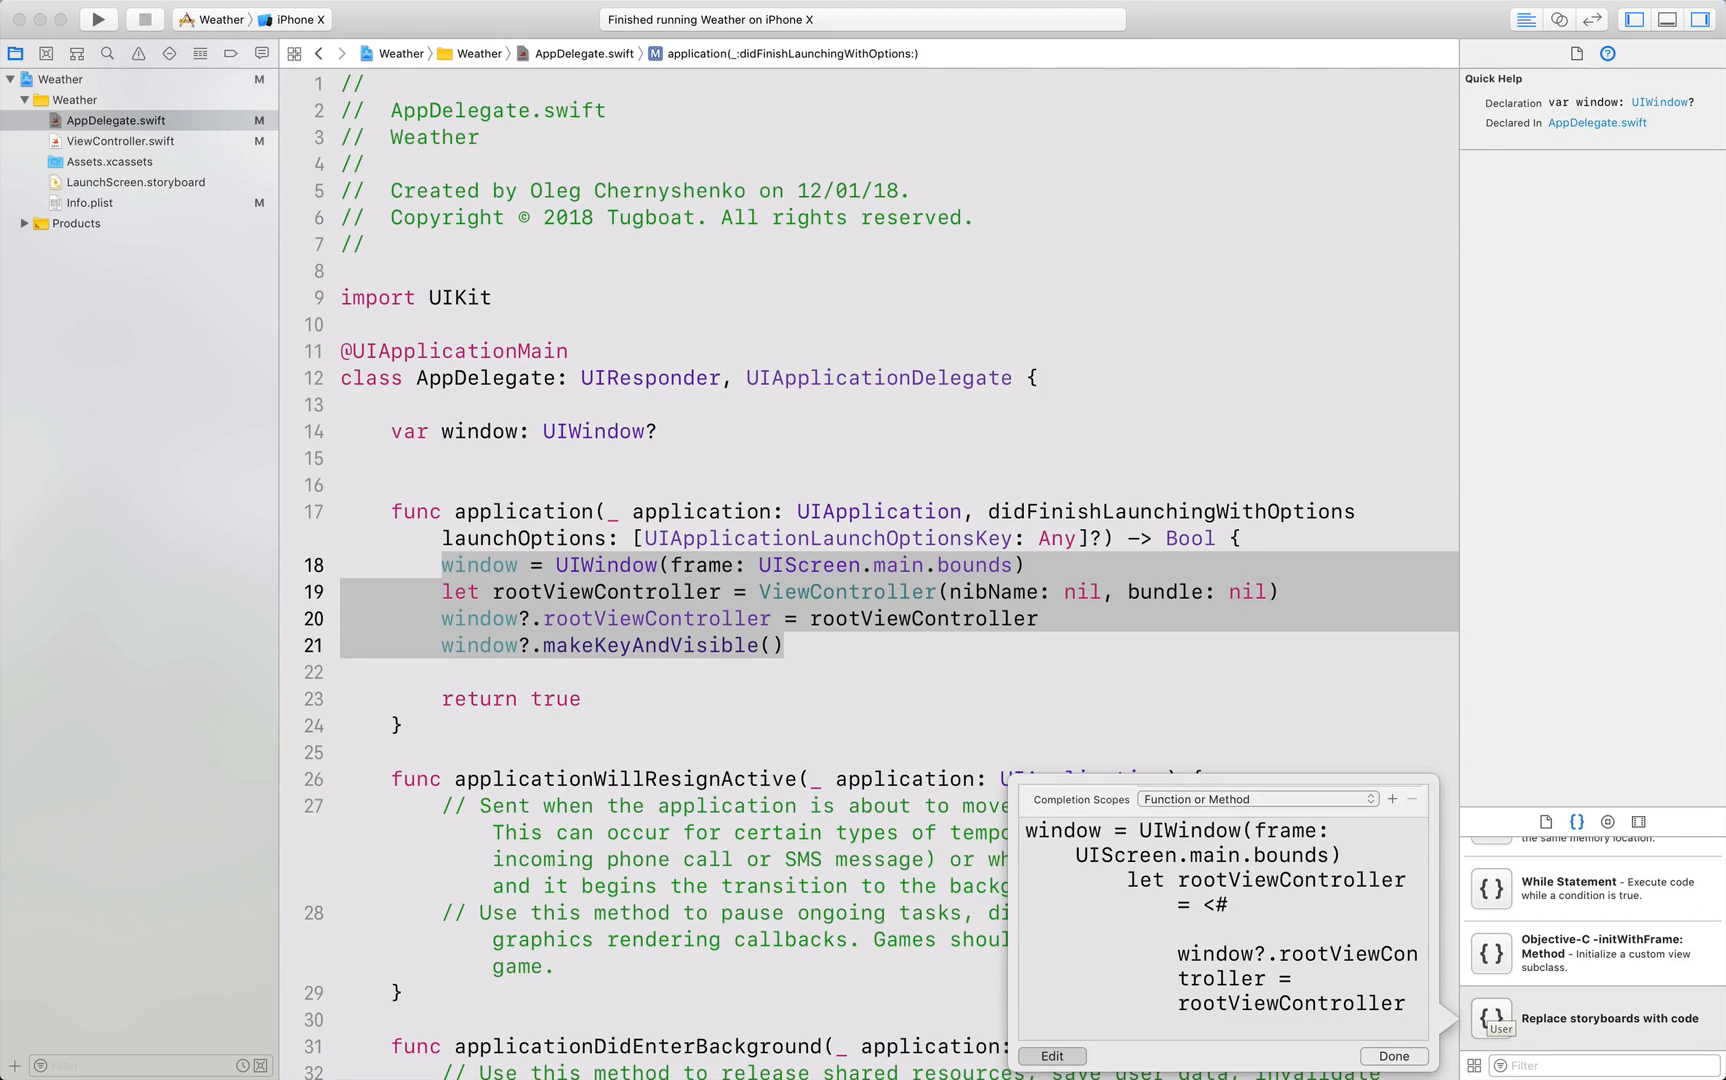
{"action": "type", "text": "ViewController"}
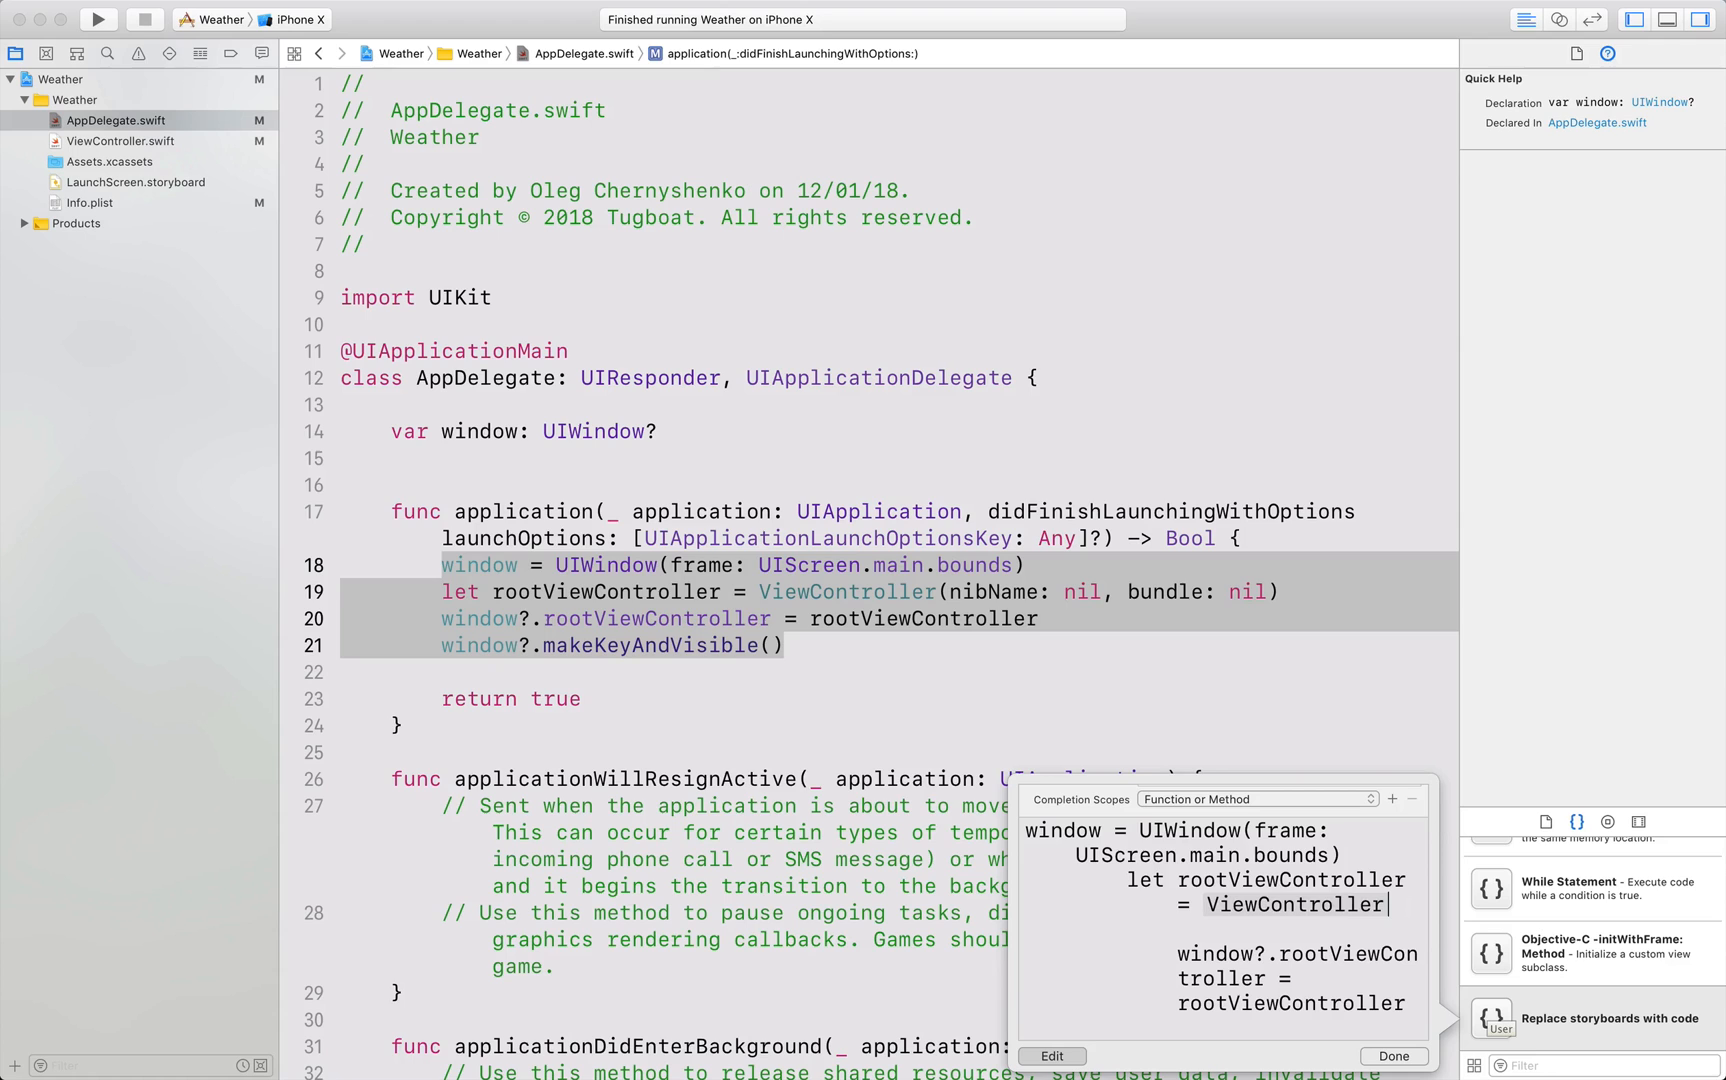
{"action": "mouse_move", "coordinate": [1372, 1054]}
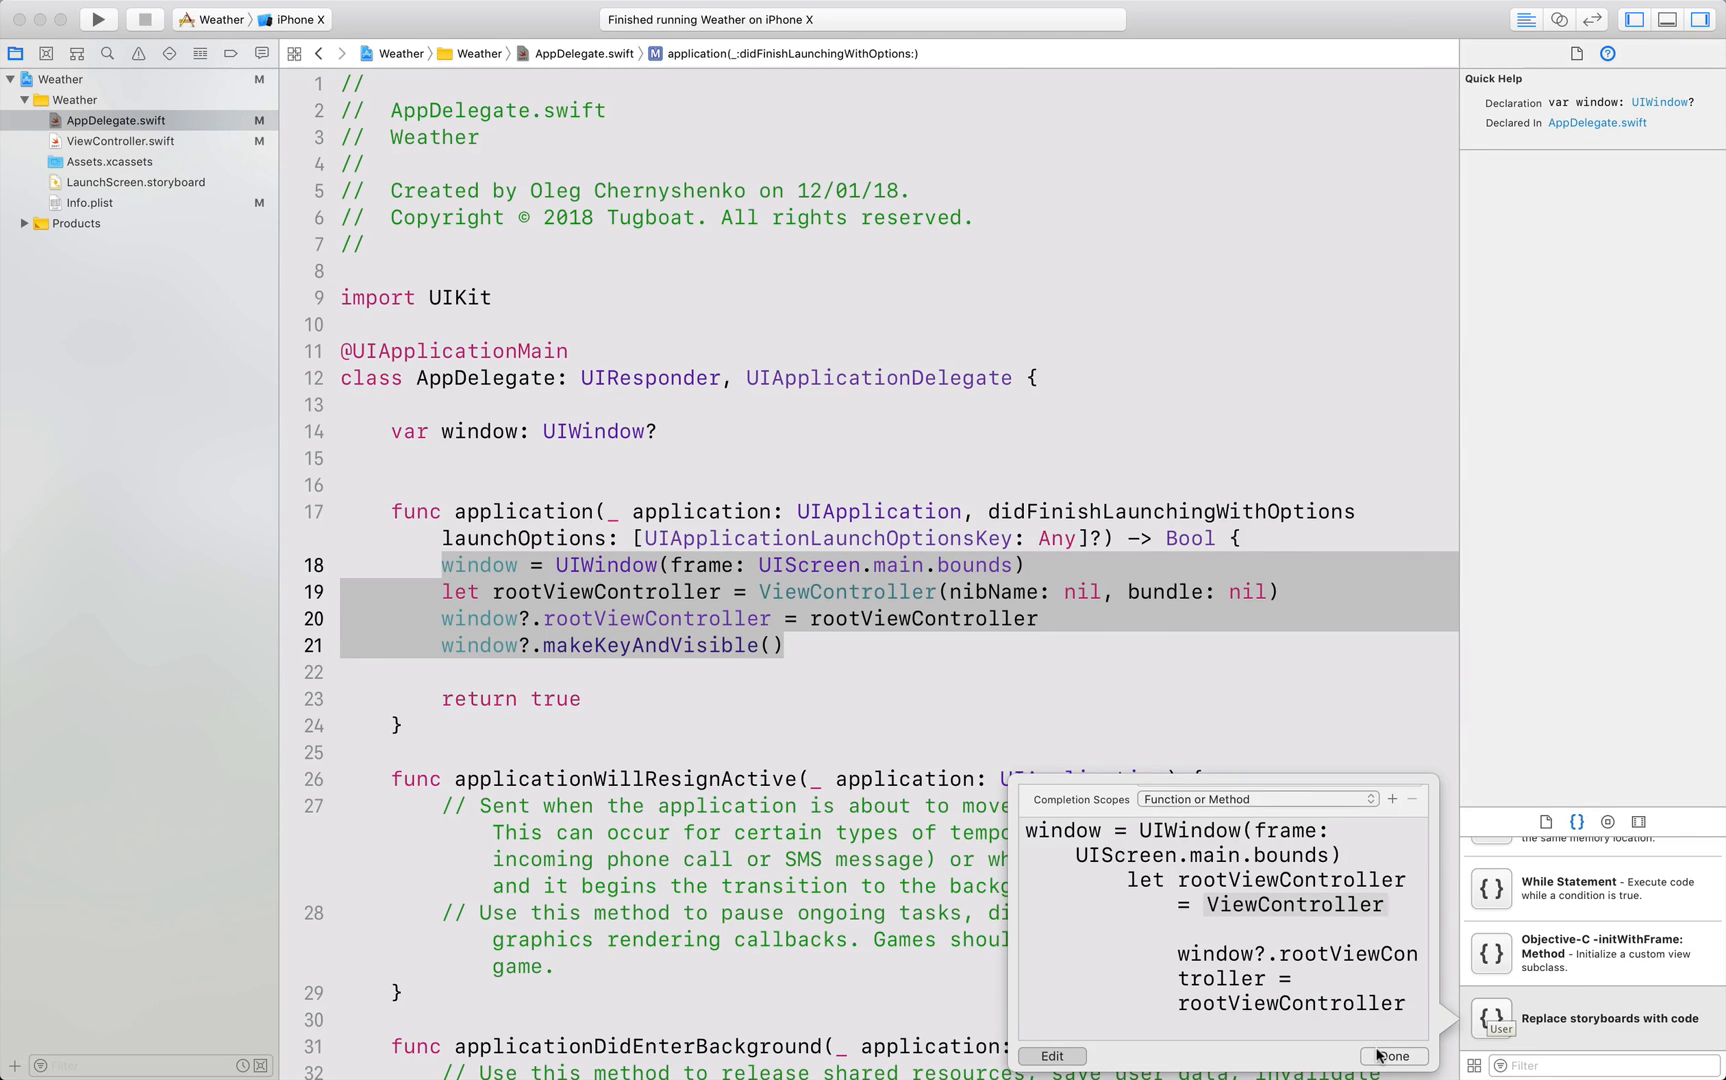
{"action": "left_click", "coordinate": [1394, 1056]}
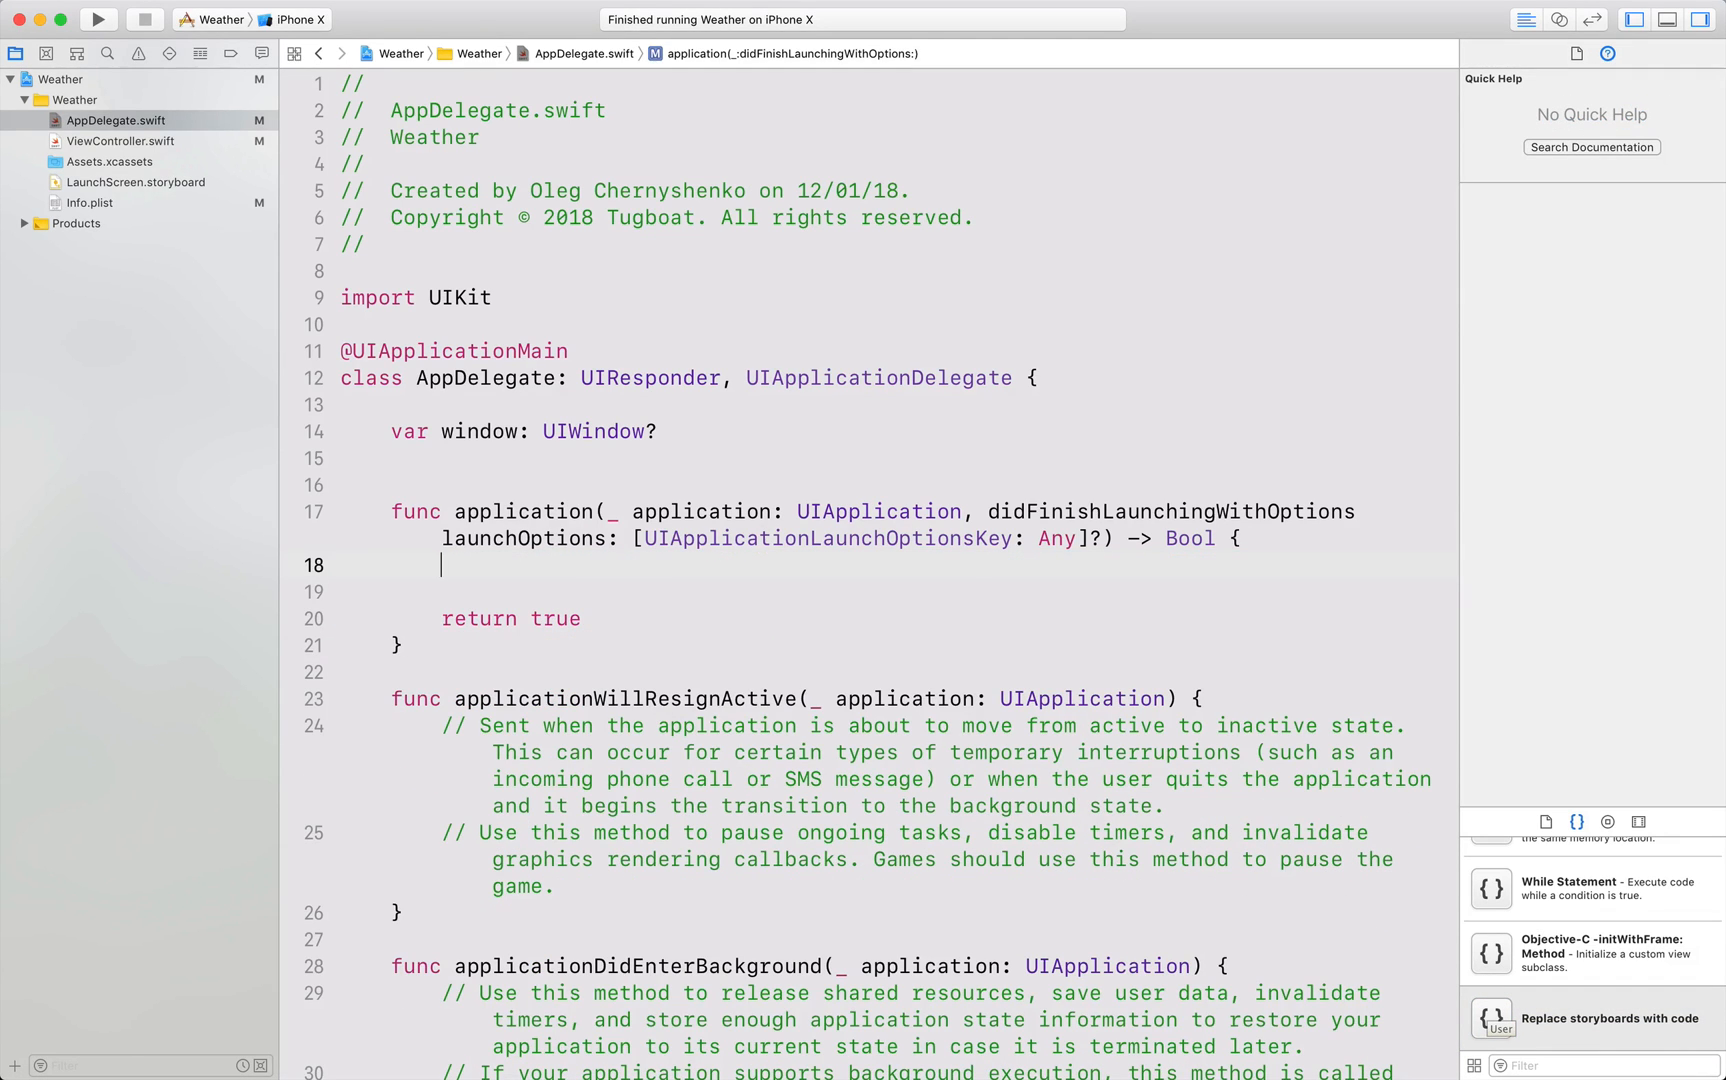
Insert the saved snippet and complete its placeholder as ViewController(nibName: nil, bundle: nil).
{"action": "type", "text": "wi"}
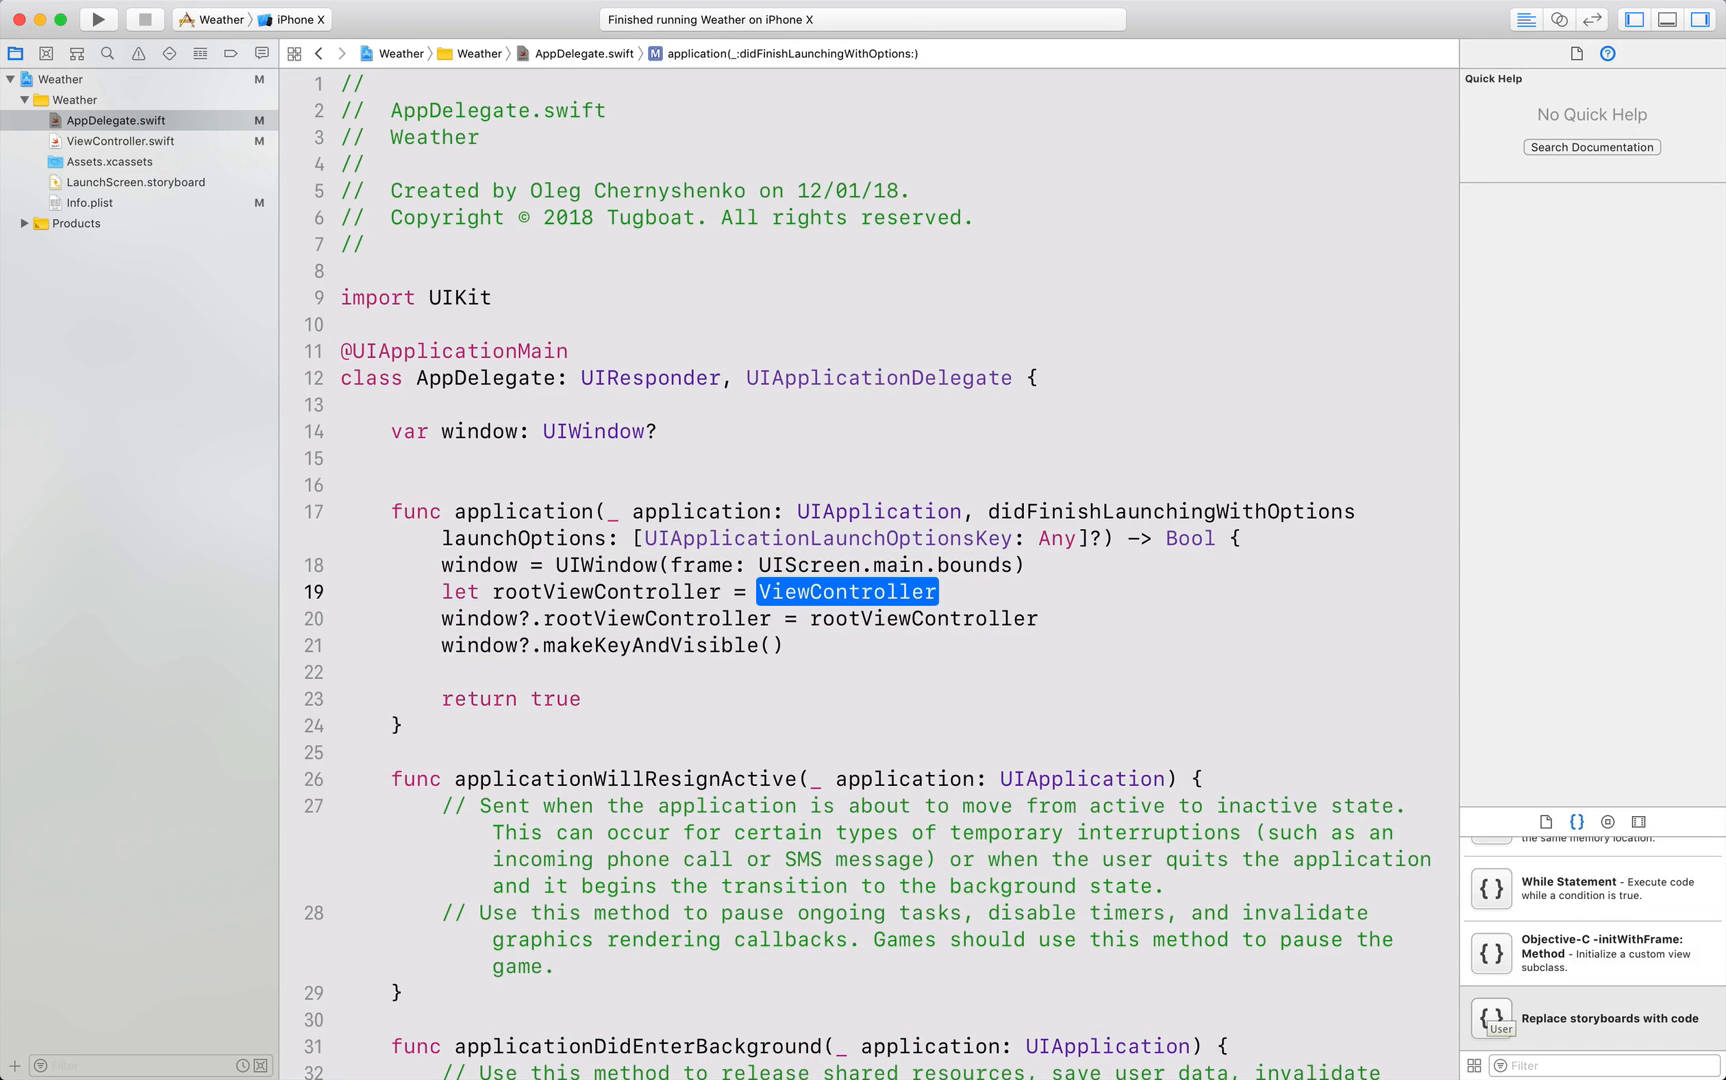
{"action": "left_click", "coordinate": [933, 591]}
{"action": "type", "text": "(nibName: nil, bundle: n"}
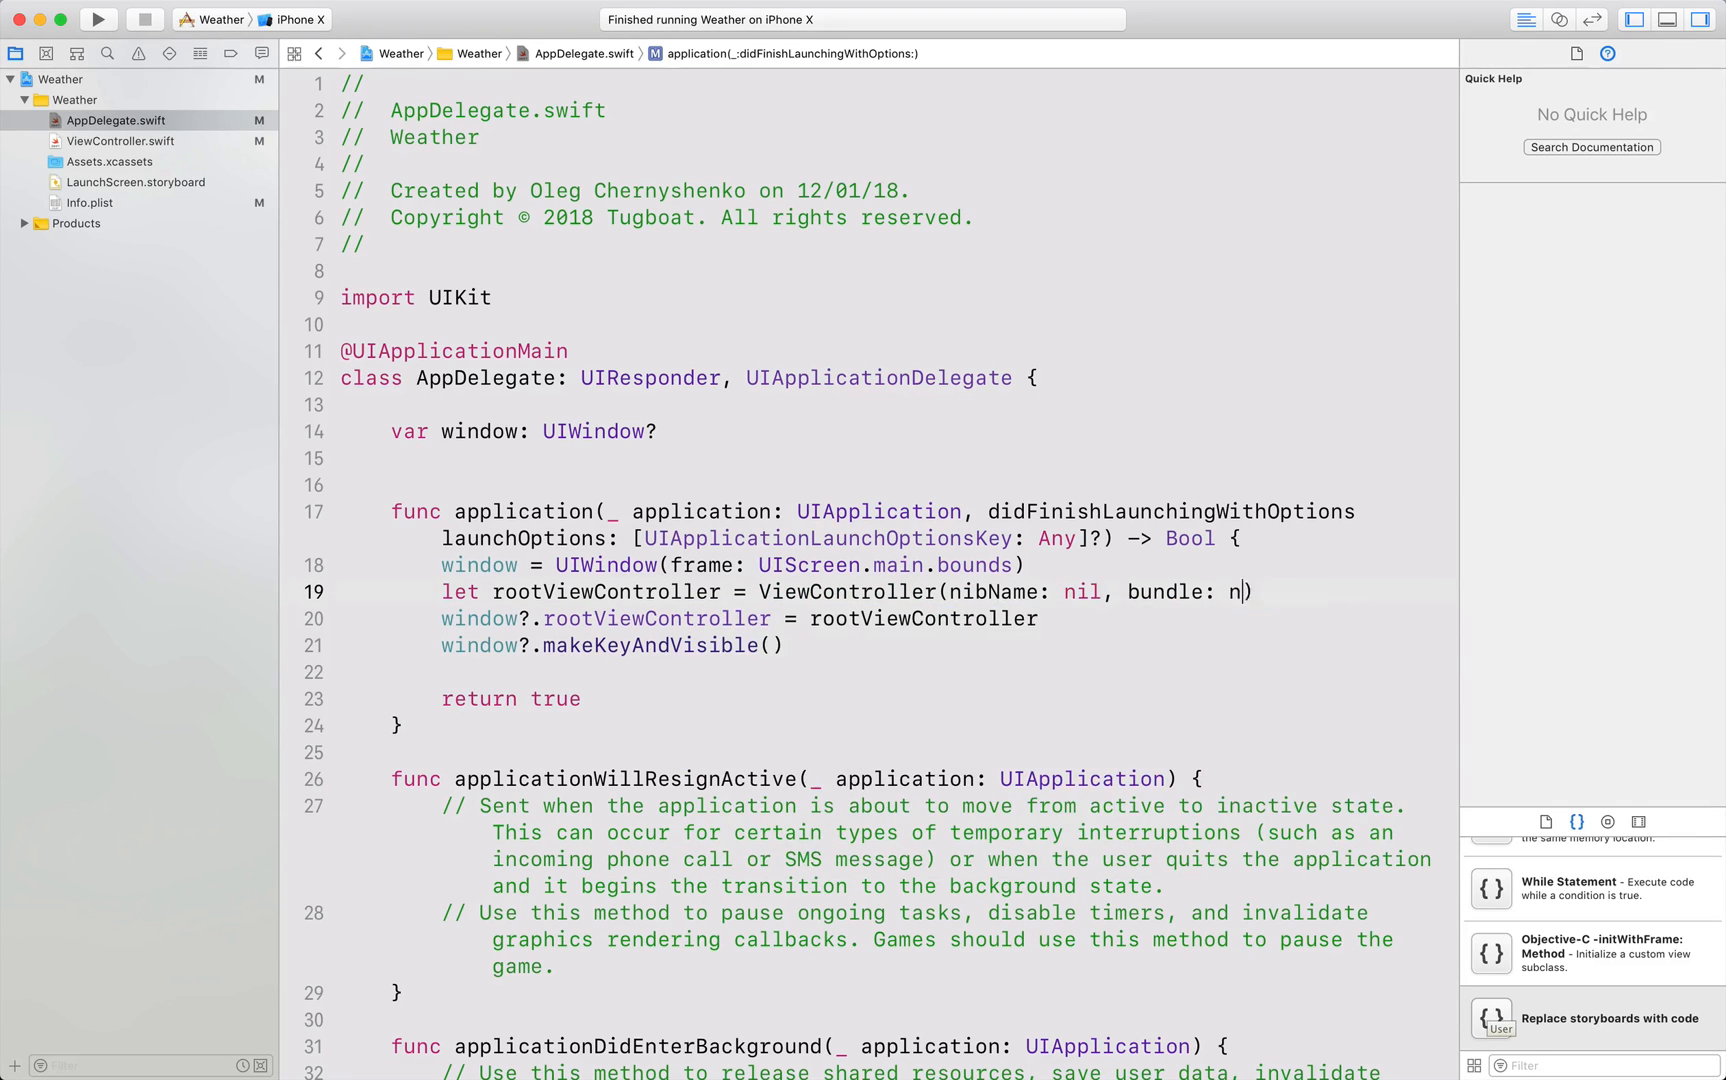
{"action": "type", "text": "il)"}
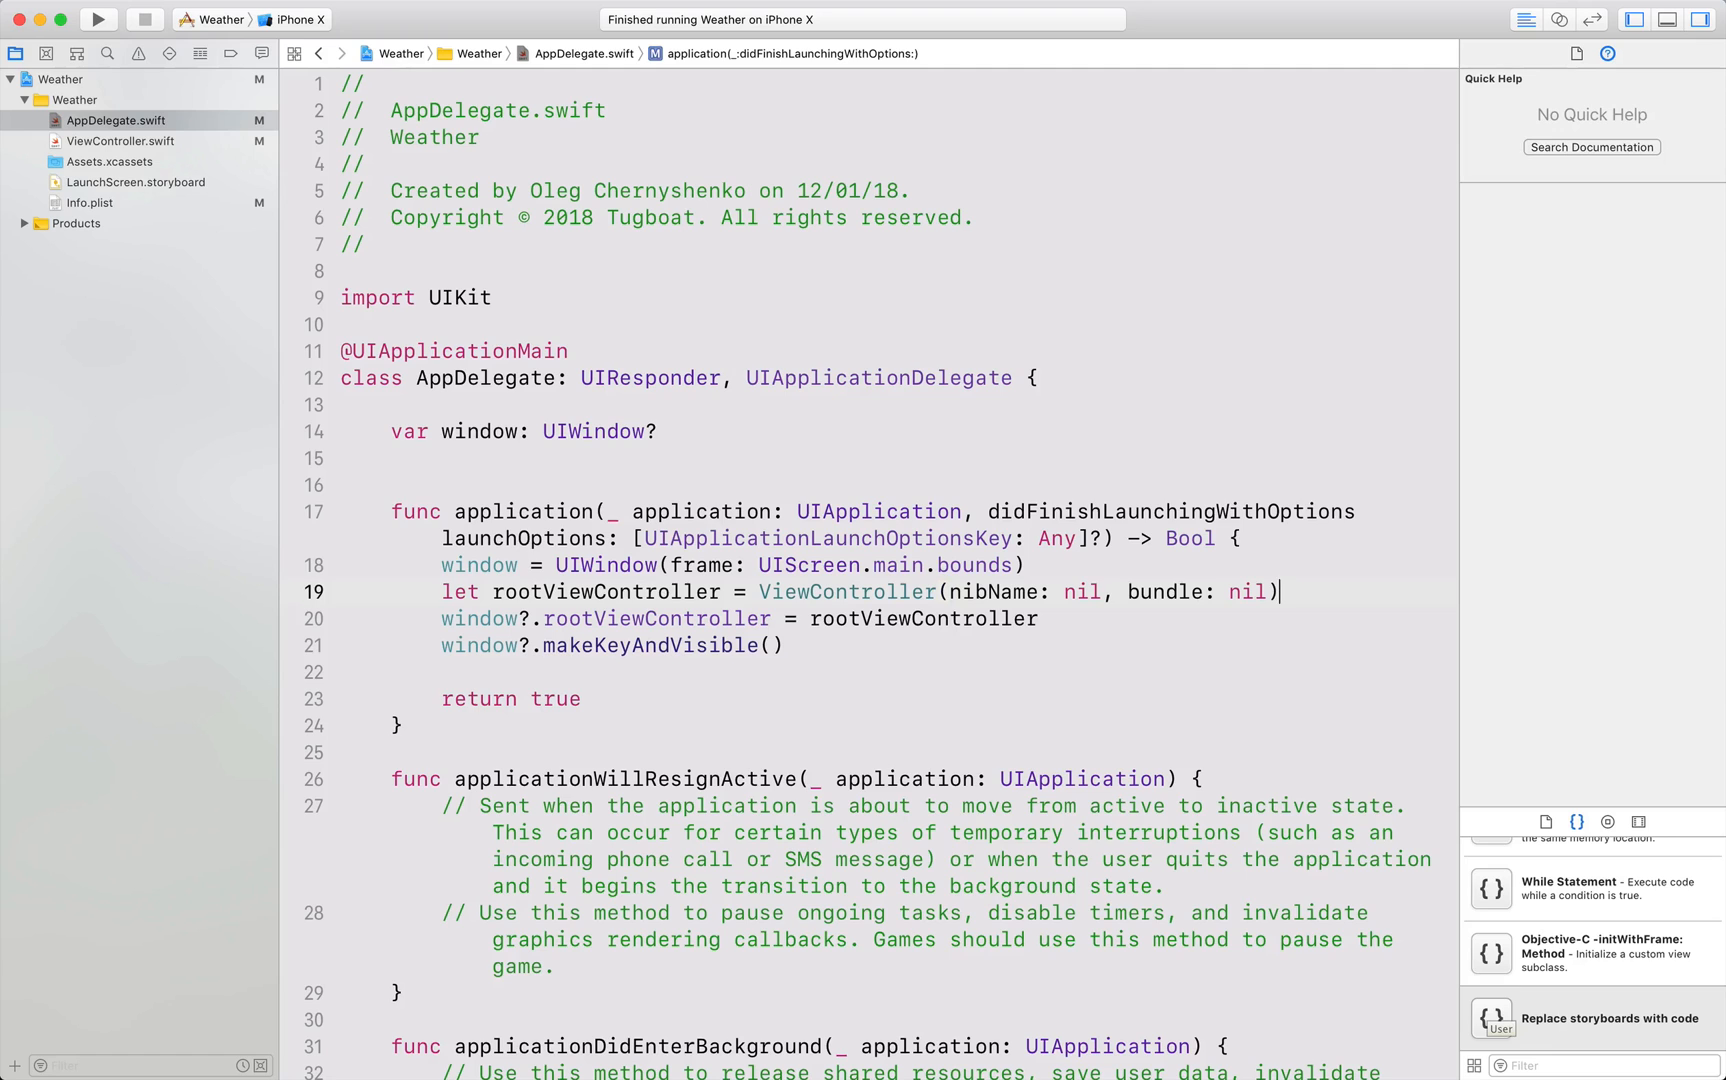